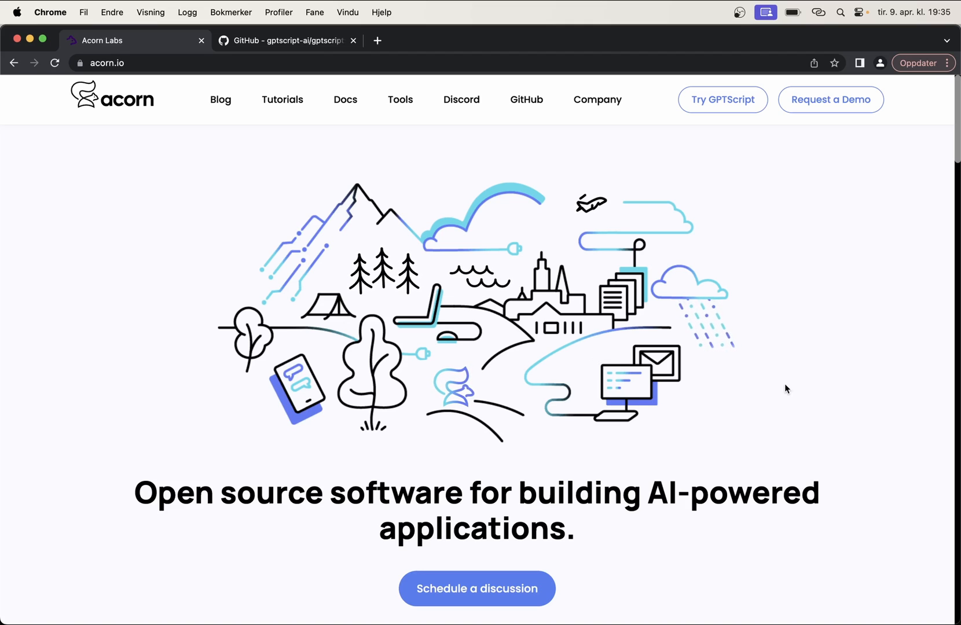
- Open the gptscript-ai/gptscript repository page on GitHub from the browser tab
left_click(286, 41)
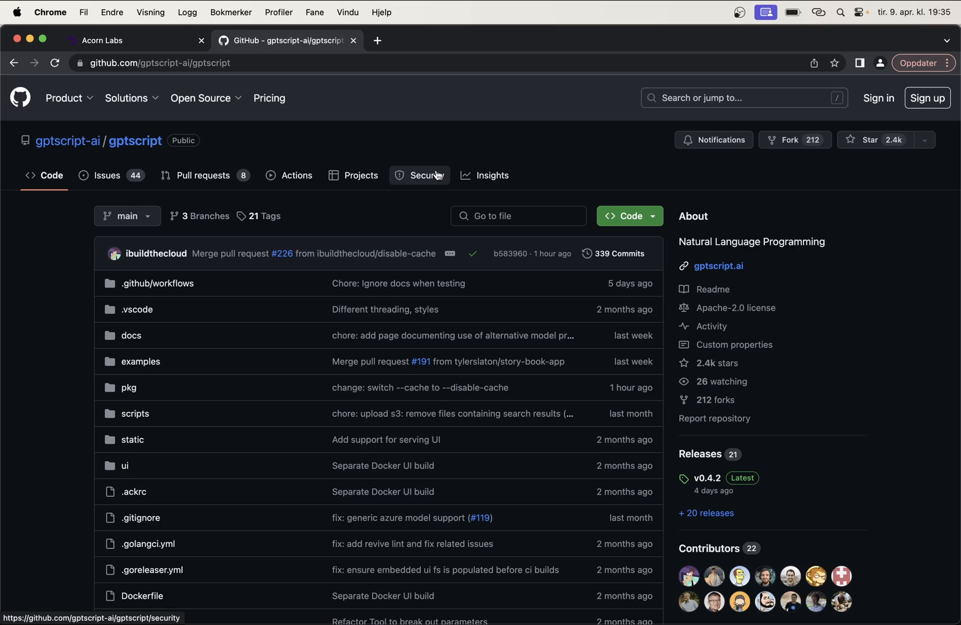
mouse_move(442, 114)
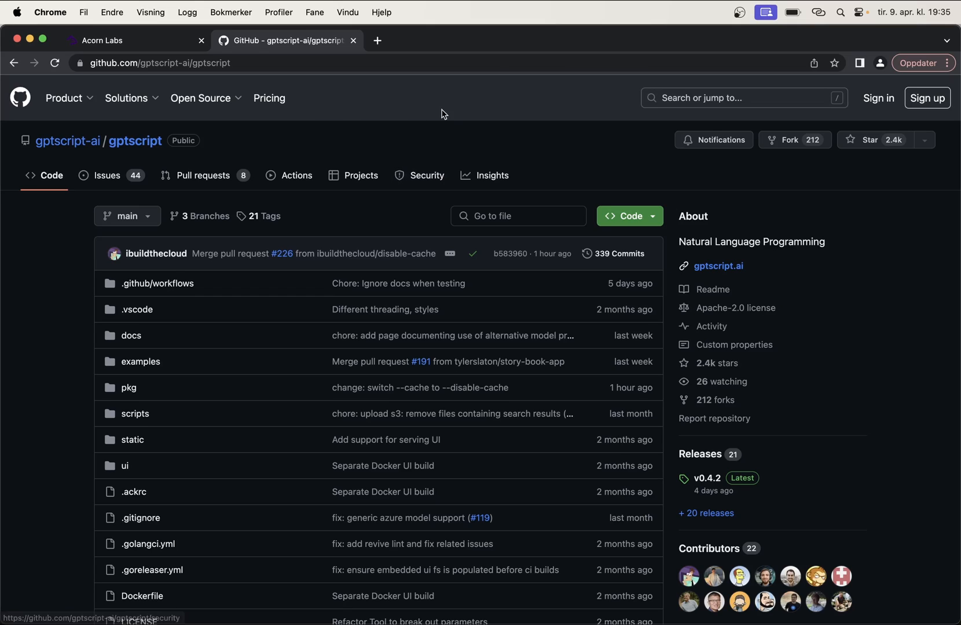
mouse_move(319, 91)
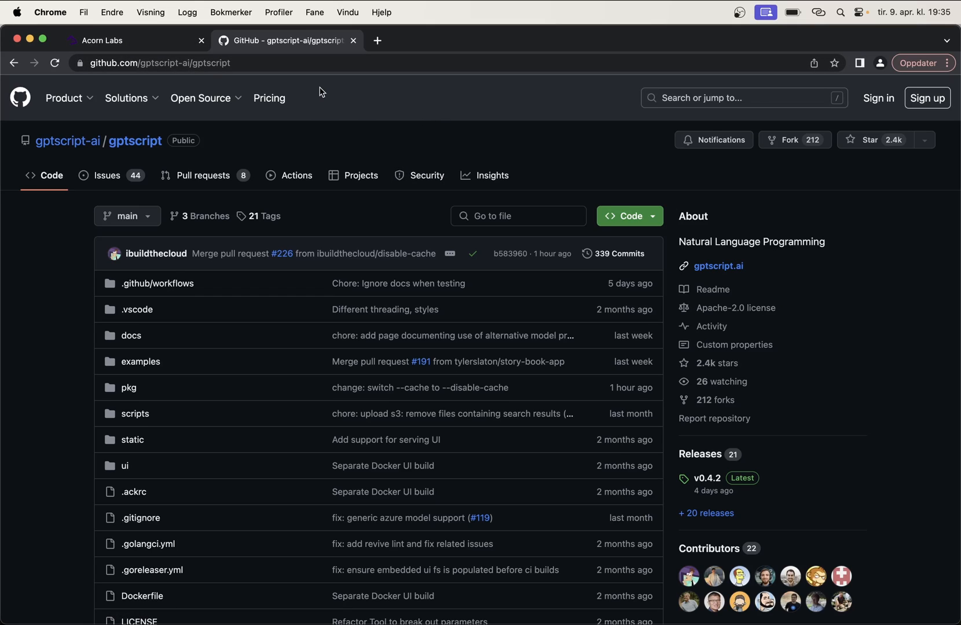
scroll("down", 3)
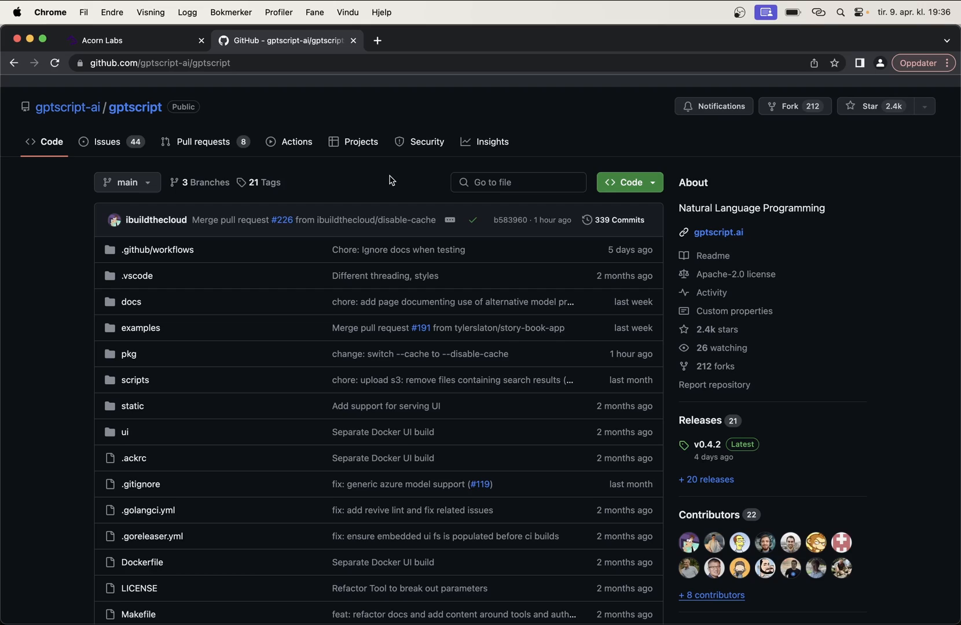
- Scroll the README down to the Quick Start install commands for macOS and Linux
scroll("down", 3)
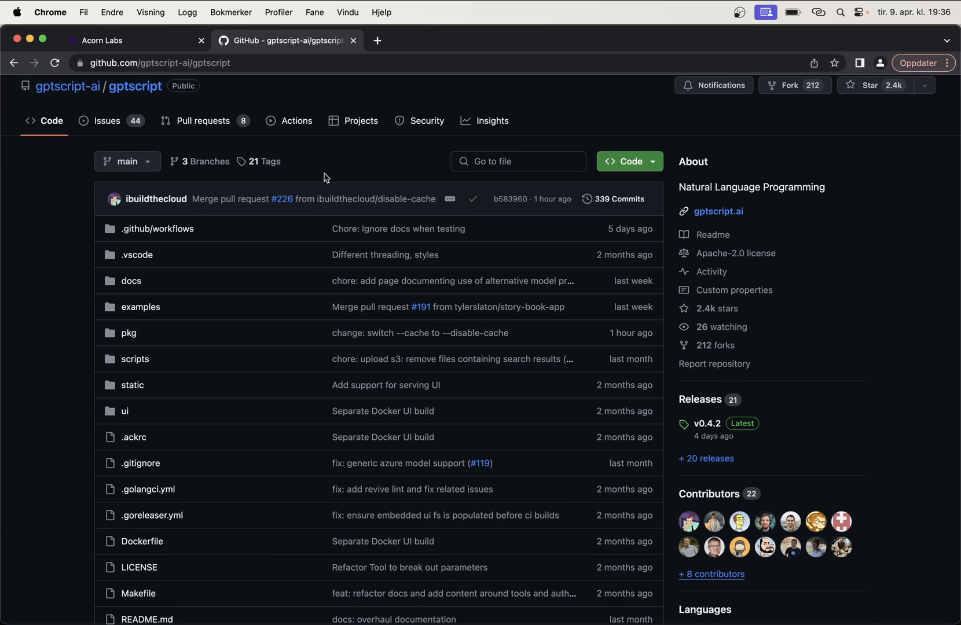
scroll("down", 3)
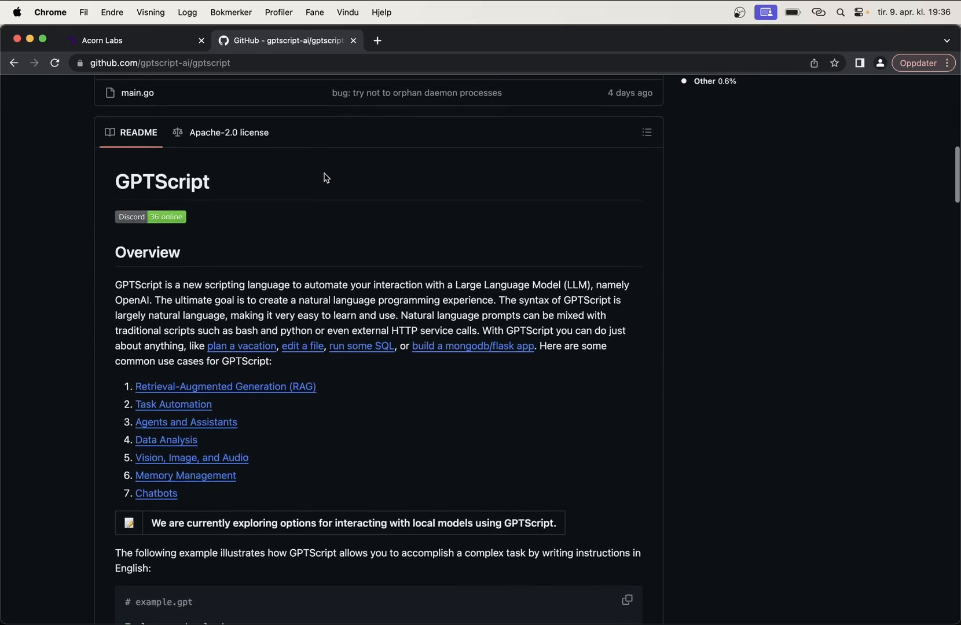
scroll("down", 3)
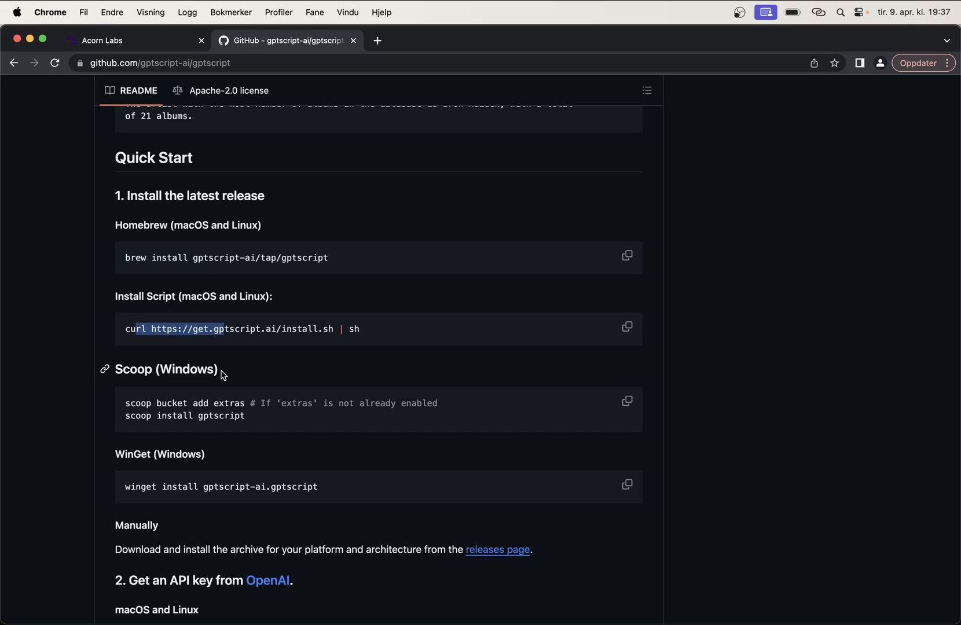
mouse_move(175, 401)
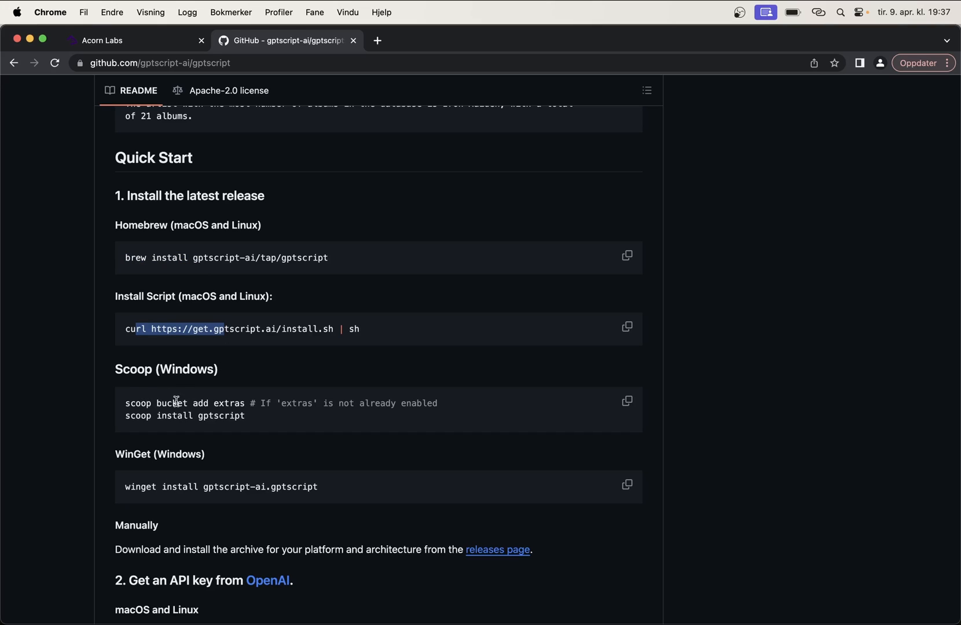
mouse_move(127, 457)
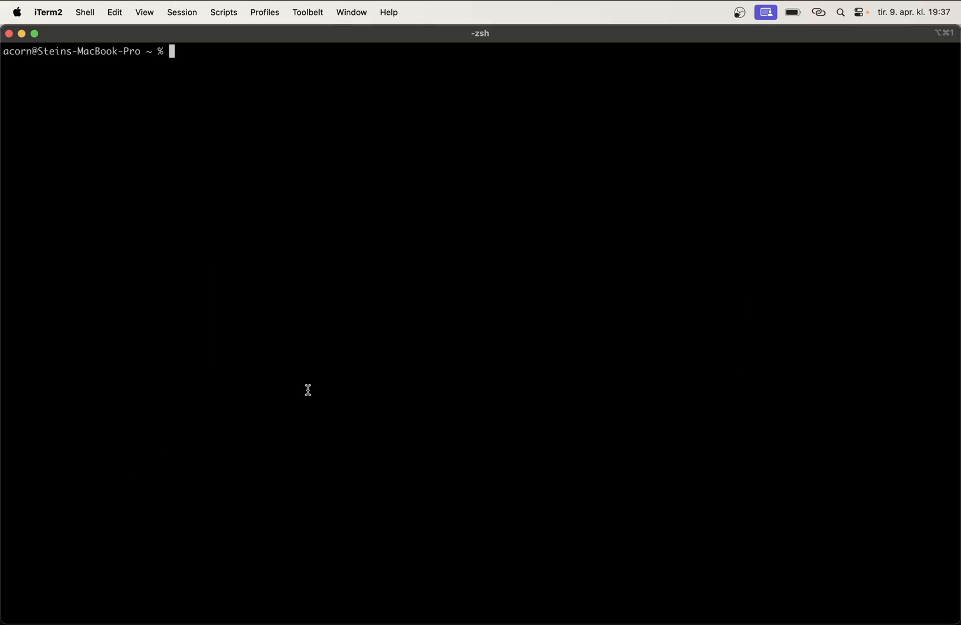
type("curl https://get.gptscript.ai/install.sh | sh")
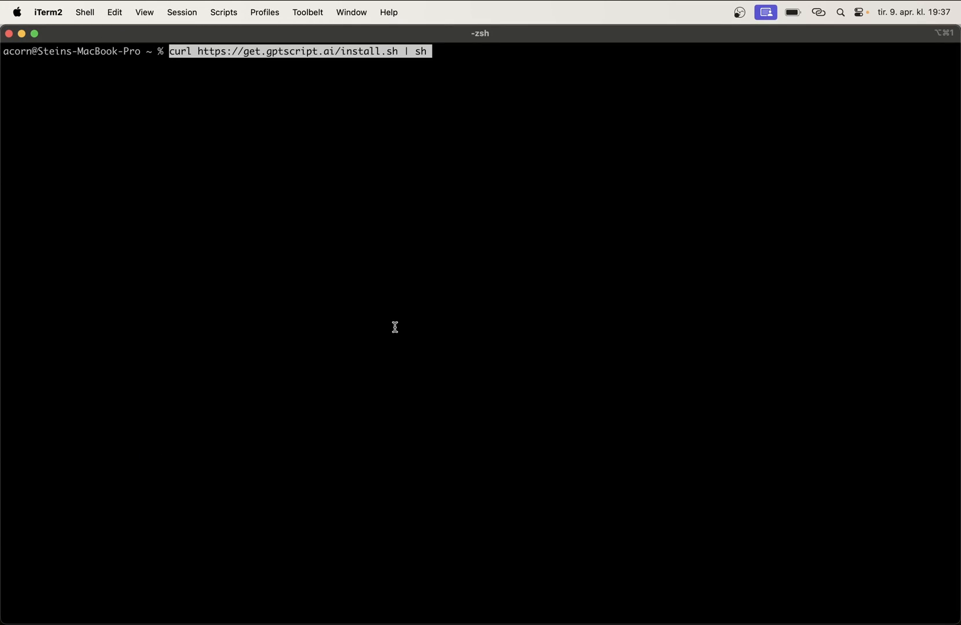
key("Return")
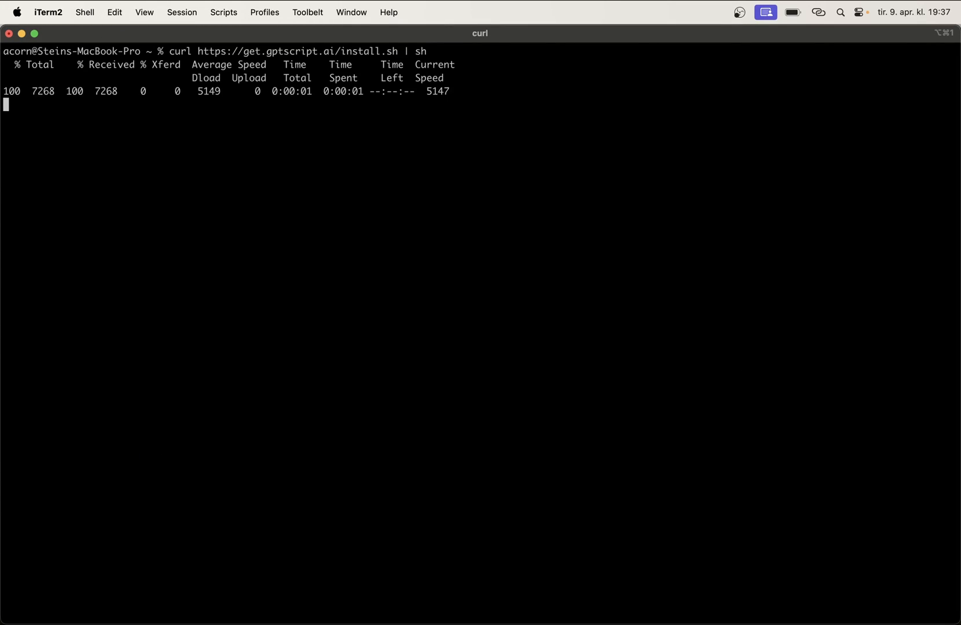
key("Return")
type("a")
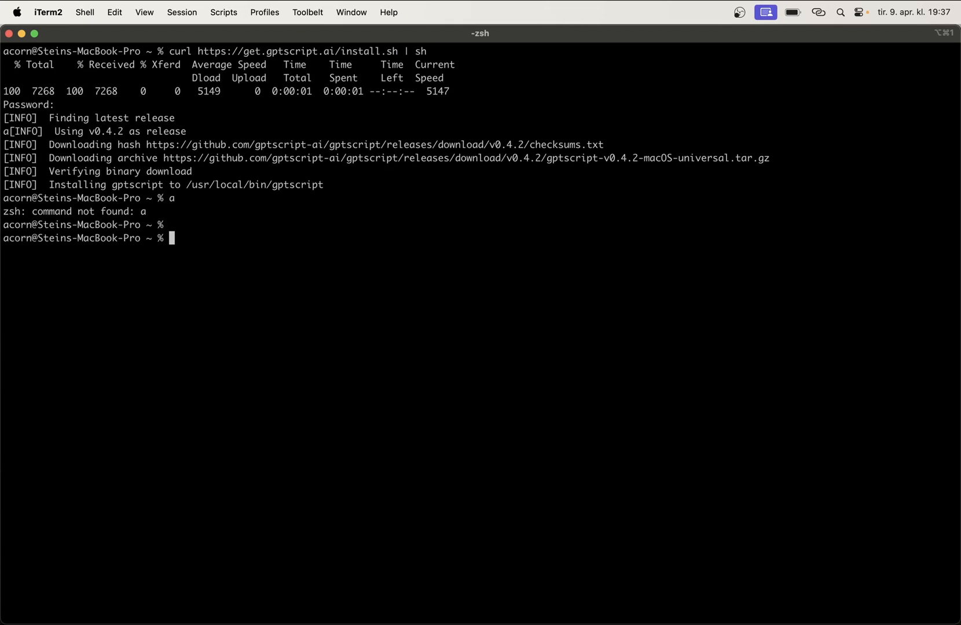
type("gptscript")
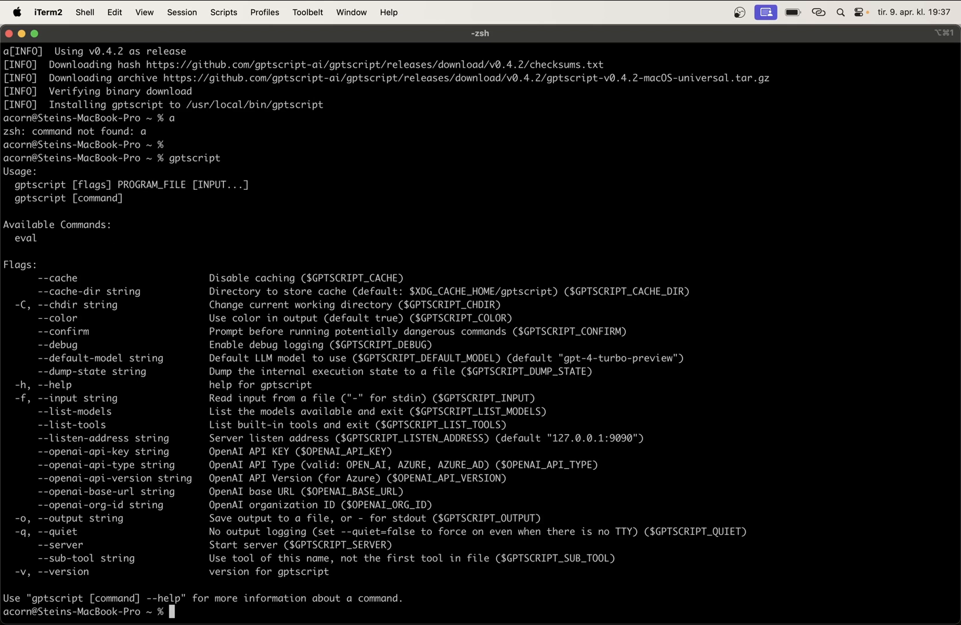
mouse_move(290, 411)
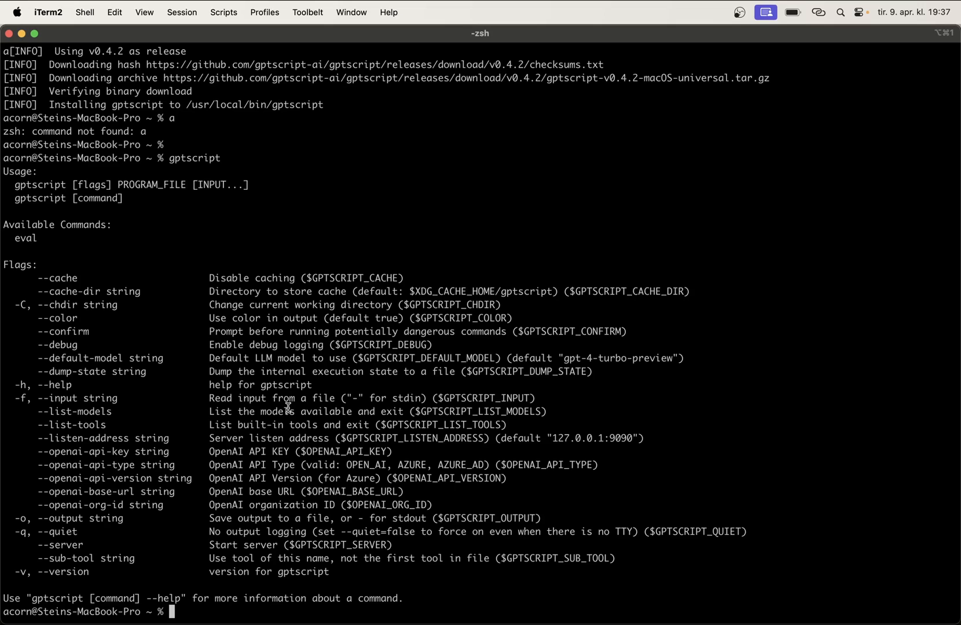
mouse_move(290, 374)
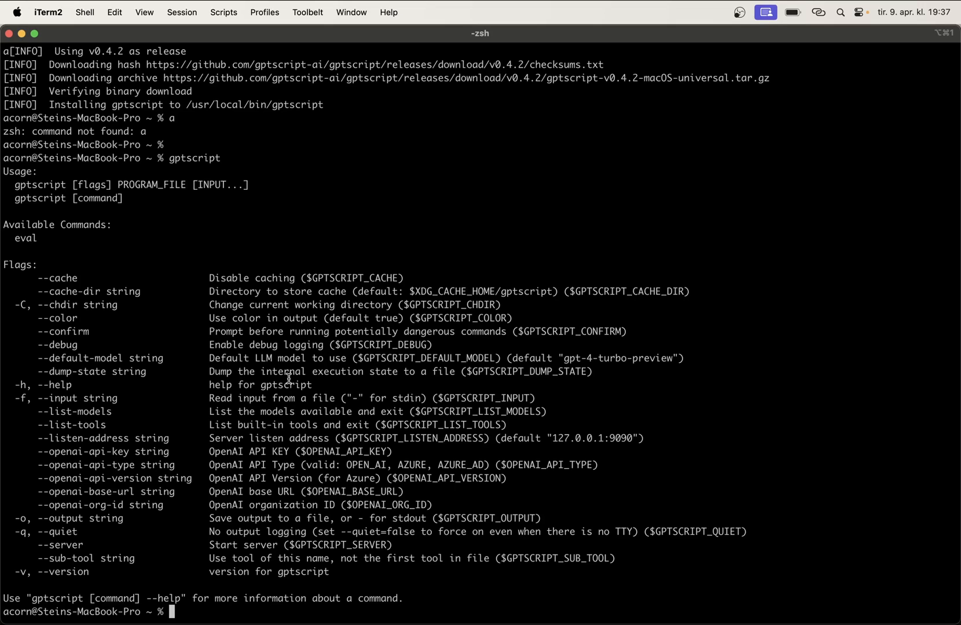
mouse_move(297, 304)
type("platform.openai.com")
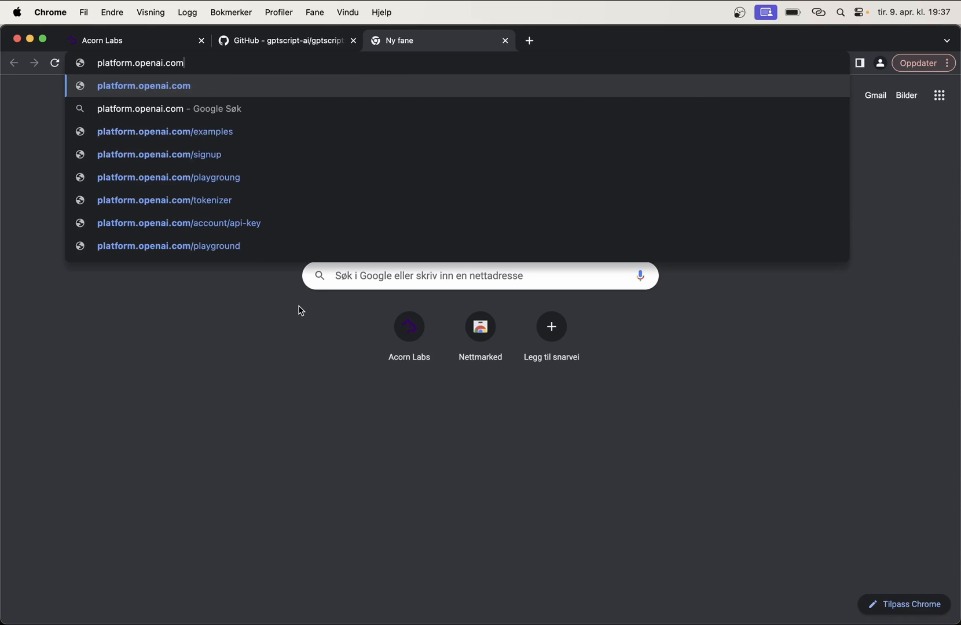
- Sign in to platform.openai.com and start a new secret key named Testing
key("Enter")
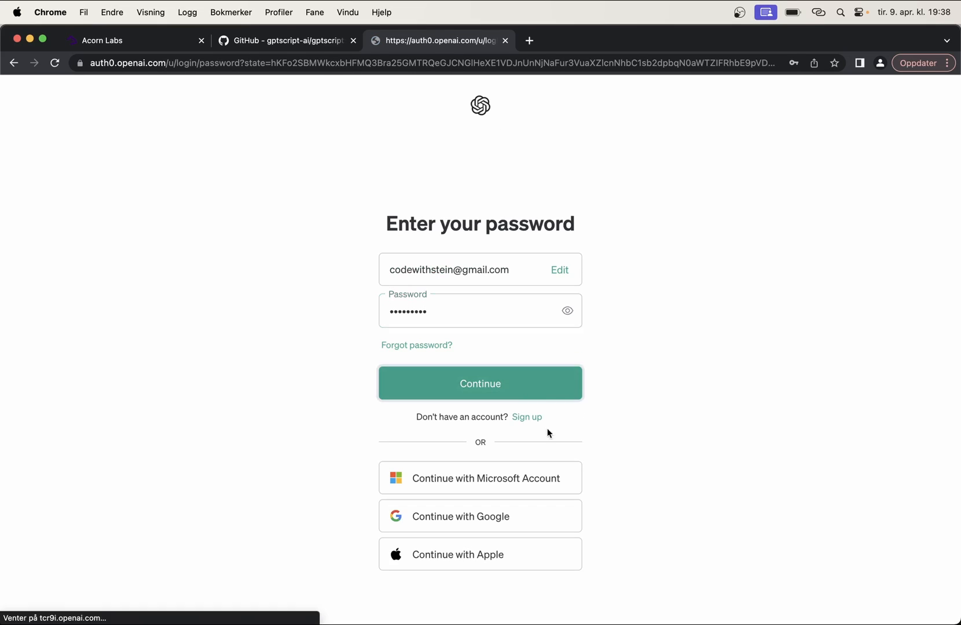
left_click(479, 383)
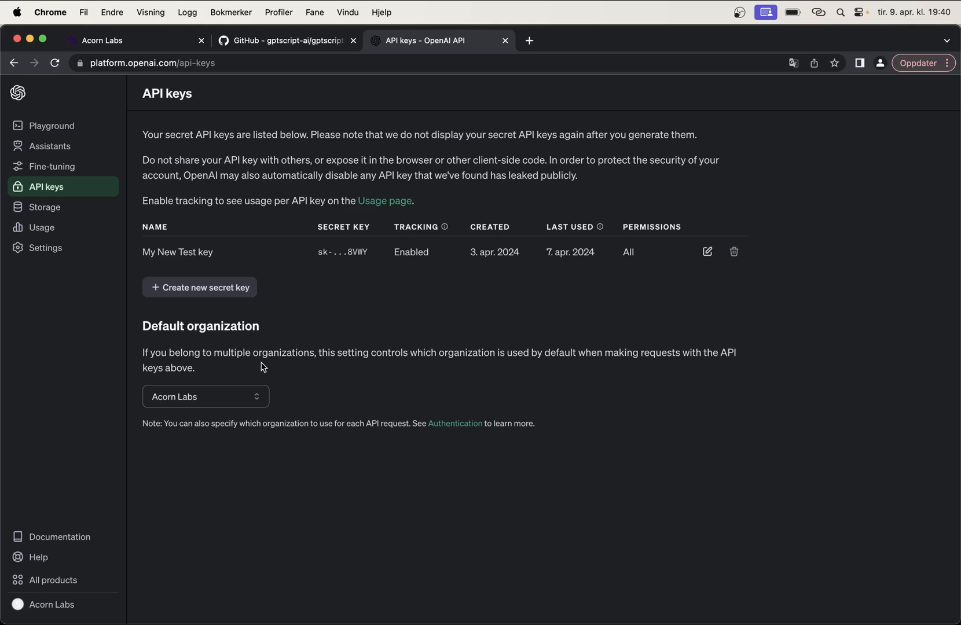
left_click(199, 287)
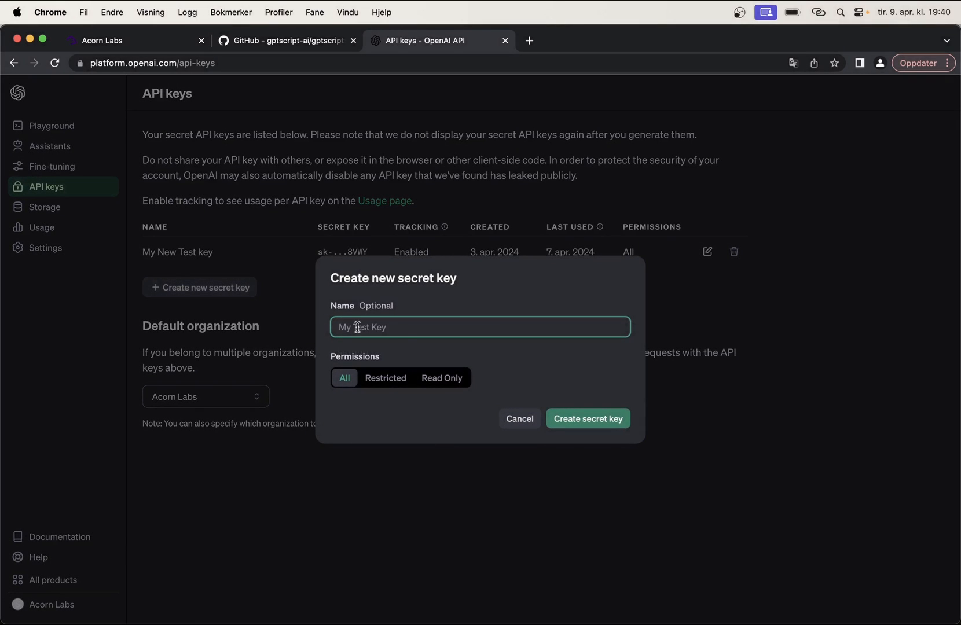
type("Testing")
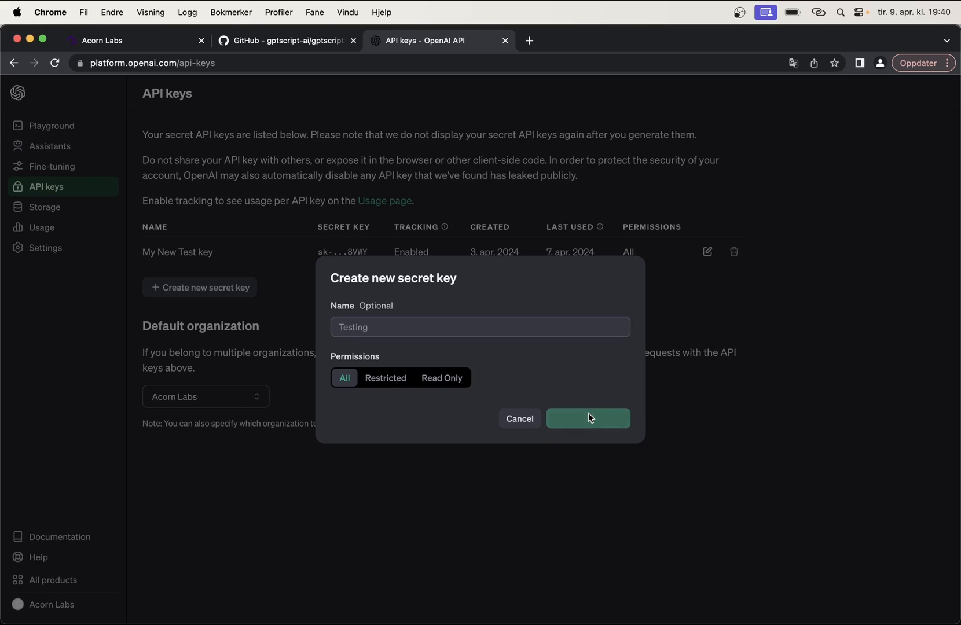
- Create the Testing secret key, copy it, and dismiss the saved-key dialog
left_click(588, 418)
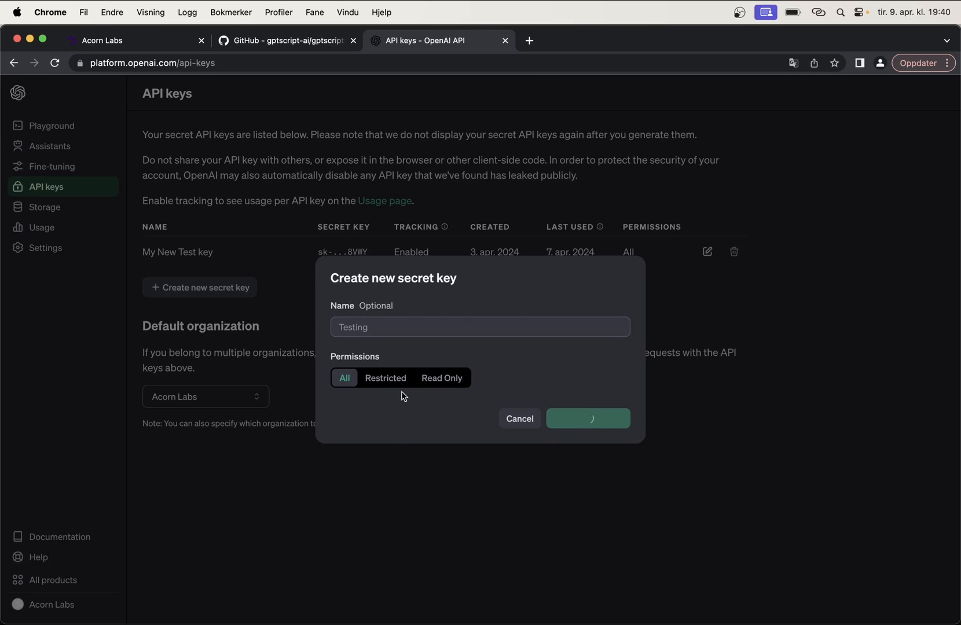
left_click(588, 419)
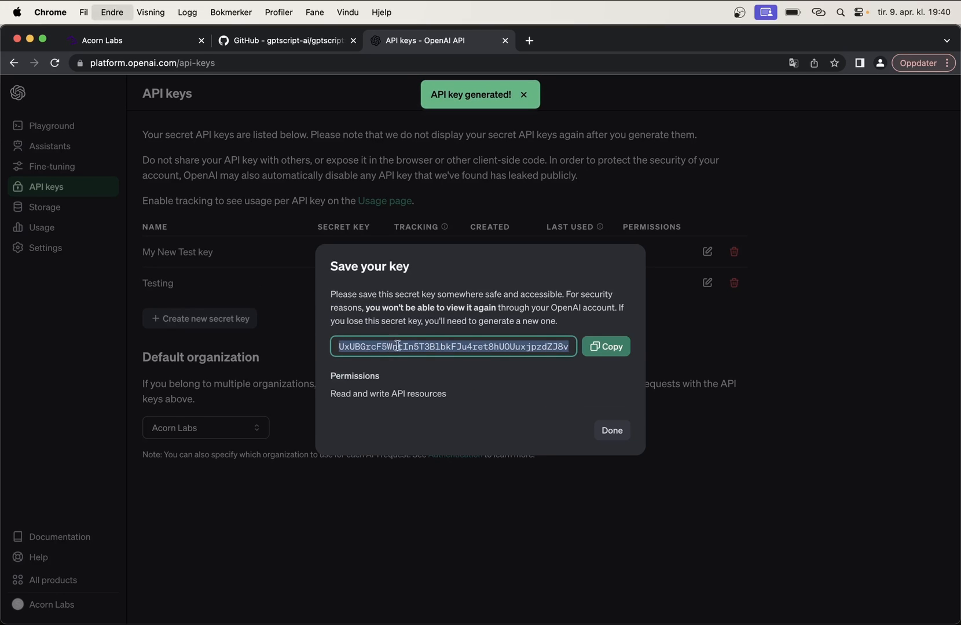
left_click(606, 346)
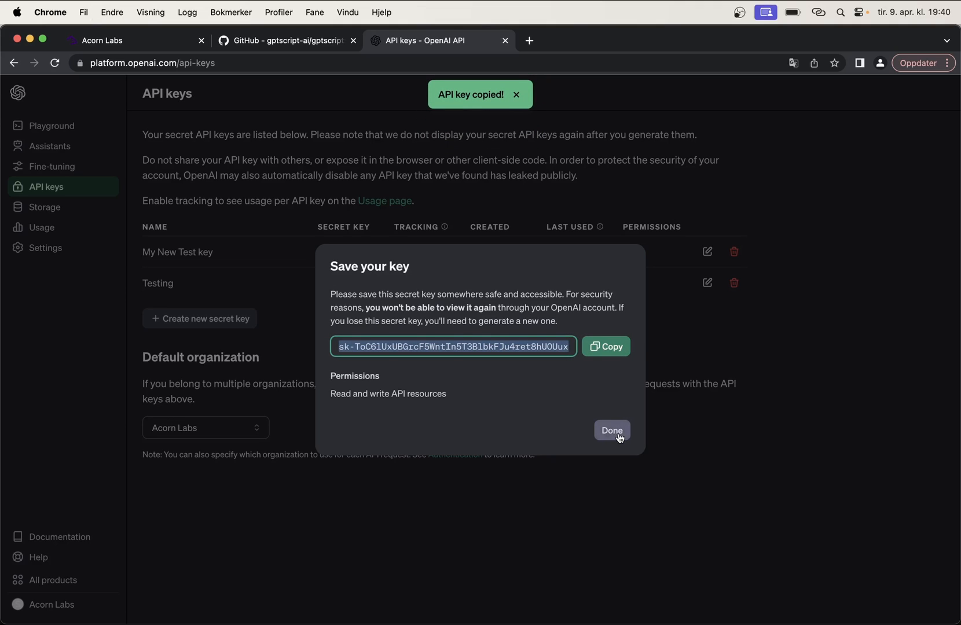
left_click(611, 430)
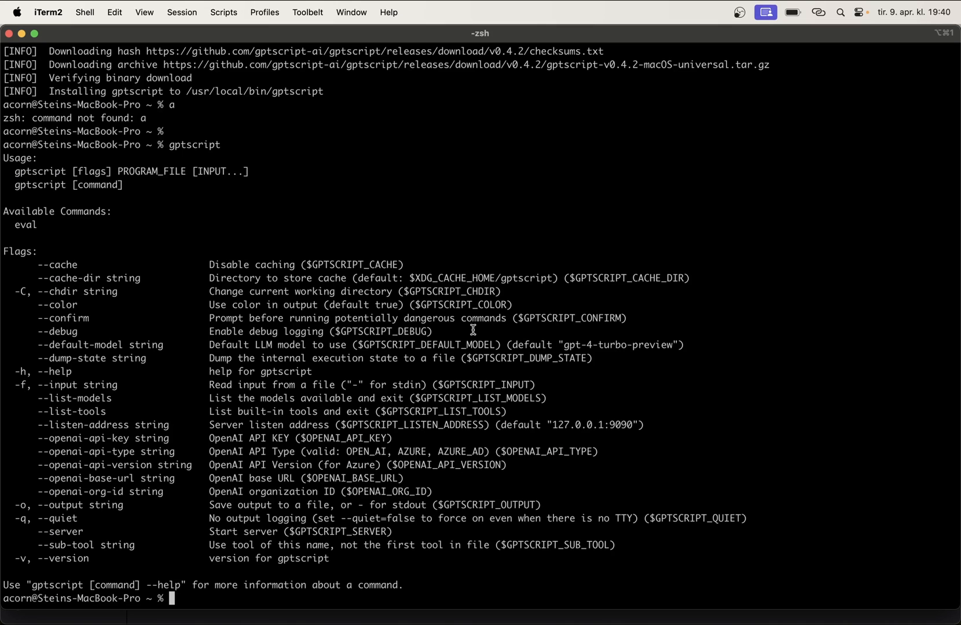
- Export OPENAI_API_KEY with the new secret key in the terminal
type("export O")
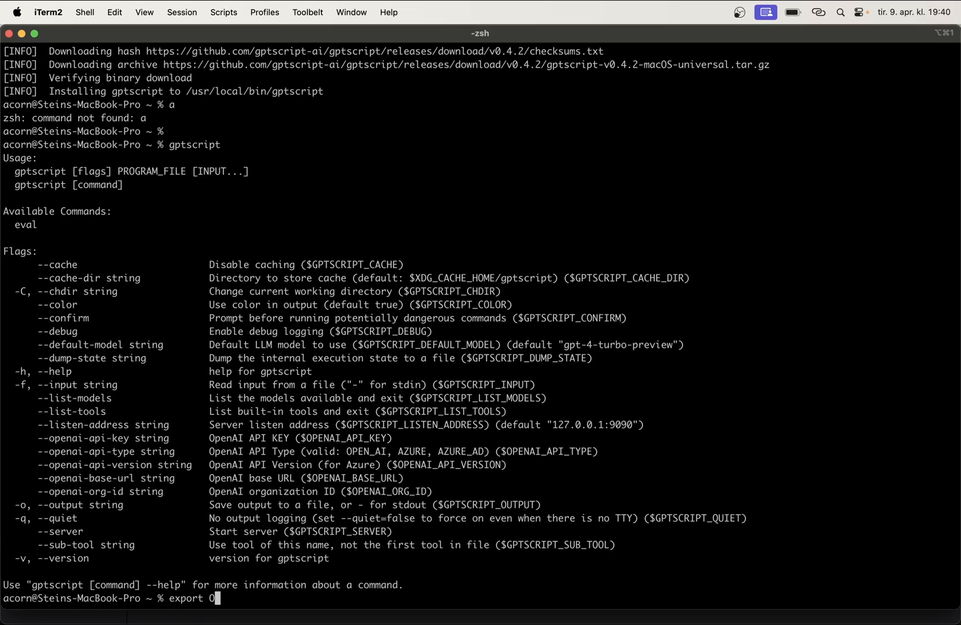
type("PENAI_P")
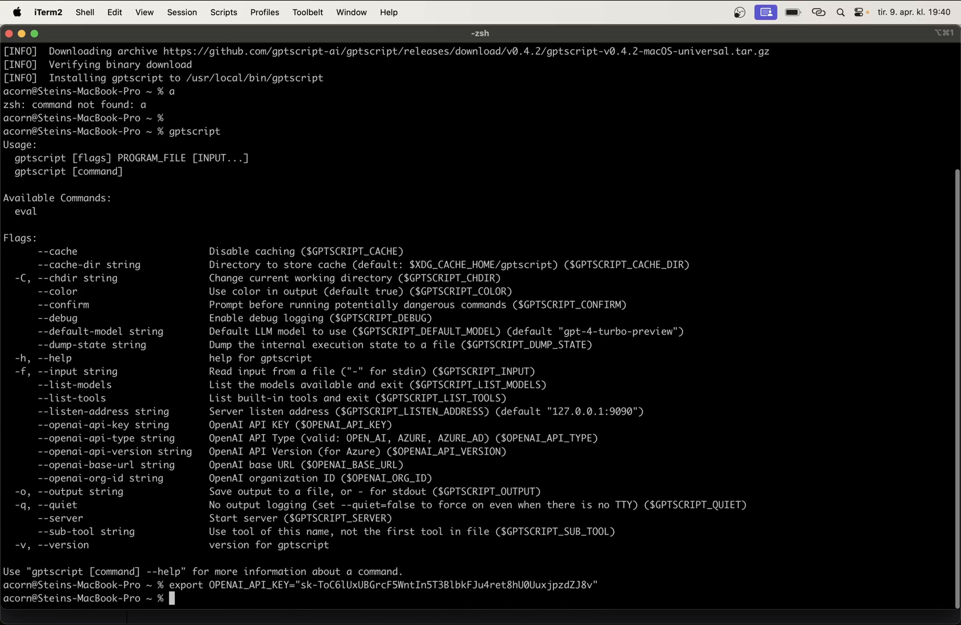
key("Return")
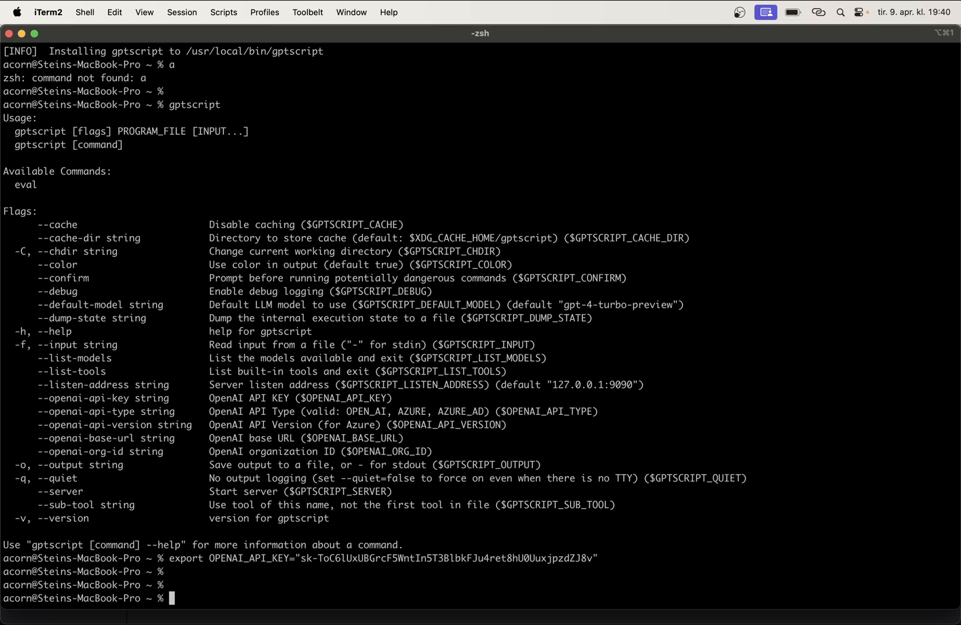
mouse_move(488, 338)
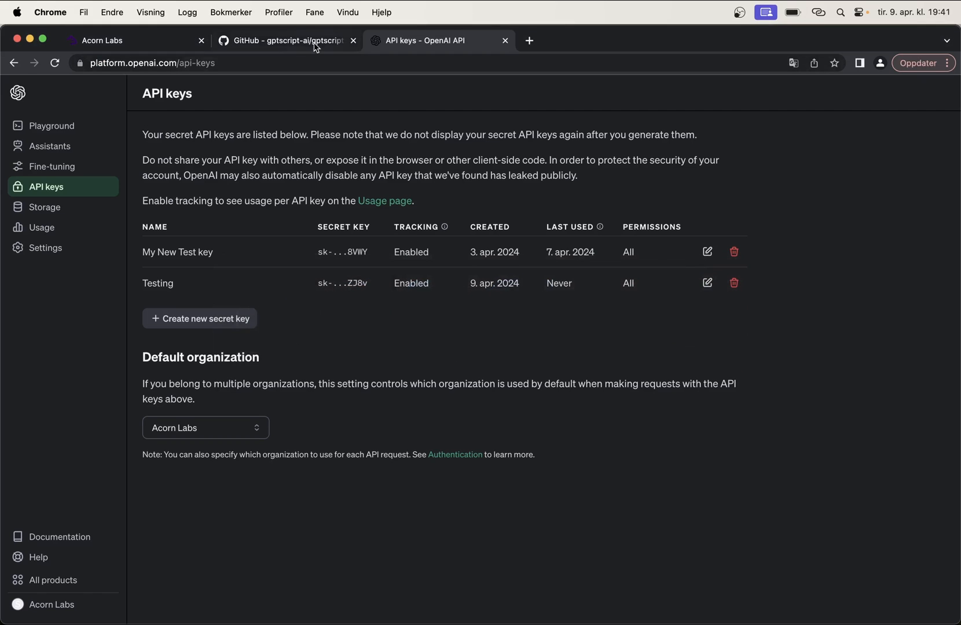
- Return to the gptscript README and scroll to the Run Hello World step
left_click(289, 40)
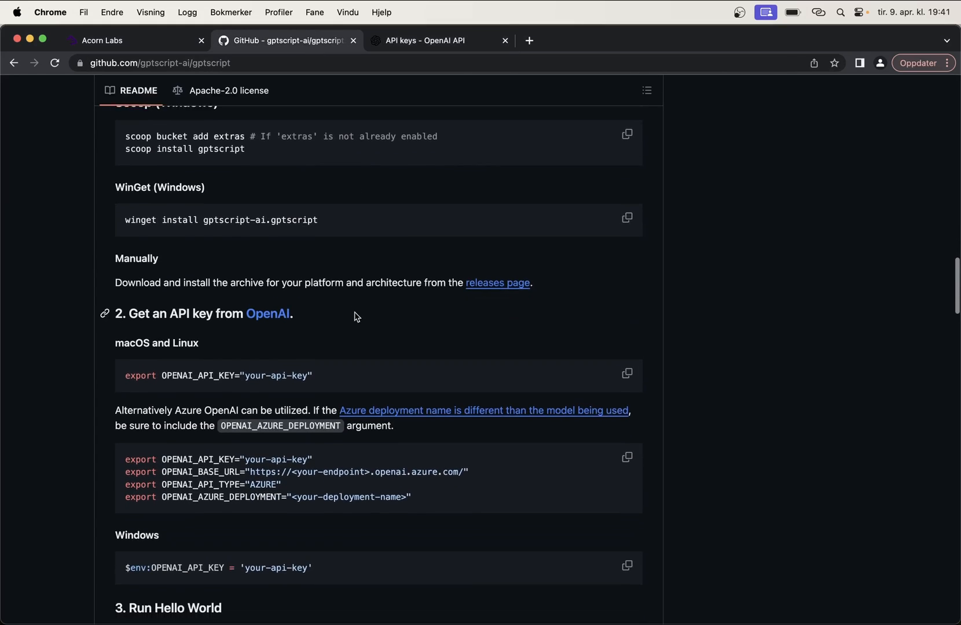
scroll("down", 3)
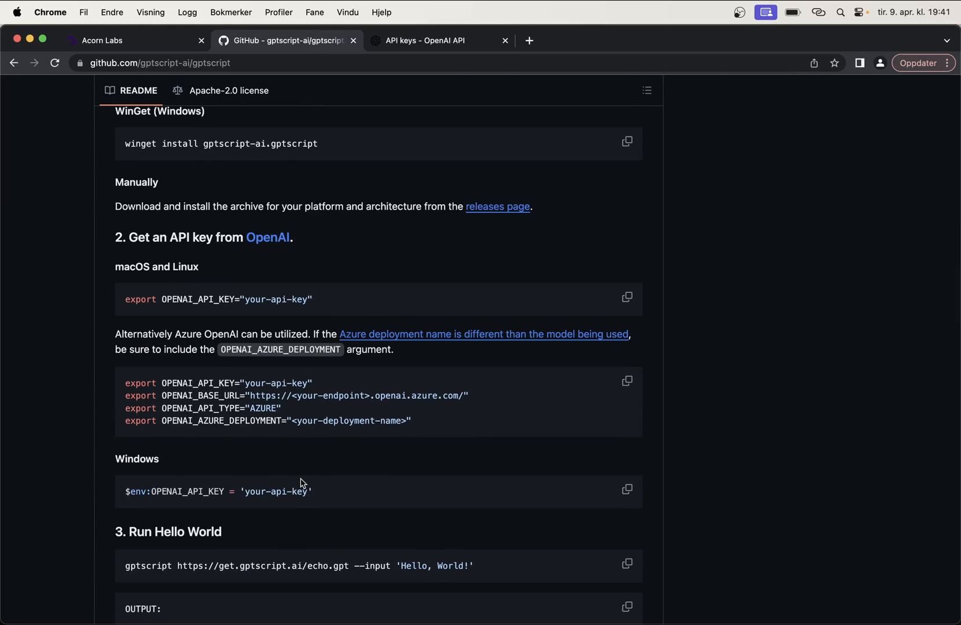
scroll("down", 3)
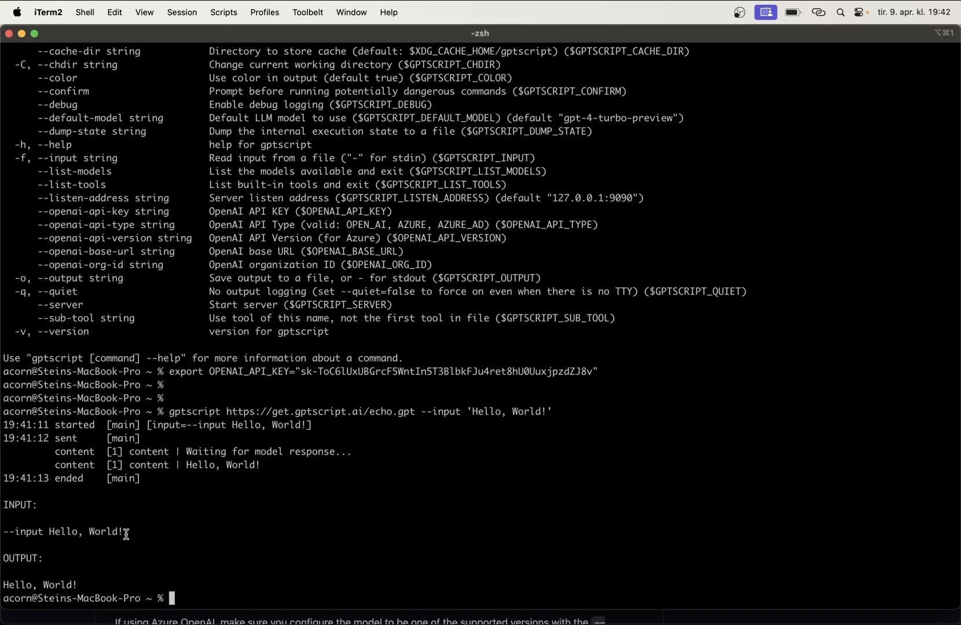
- Make a gpt-youtube-generator directory with mkdir and cd into it
type("mkdir")
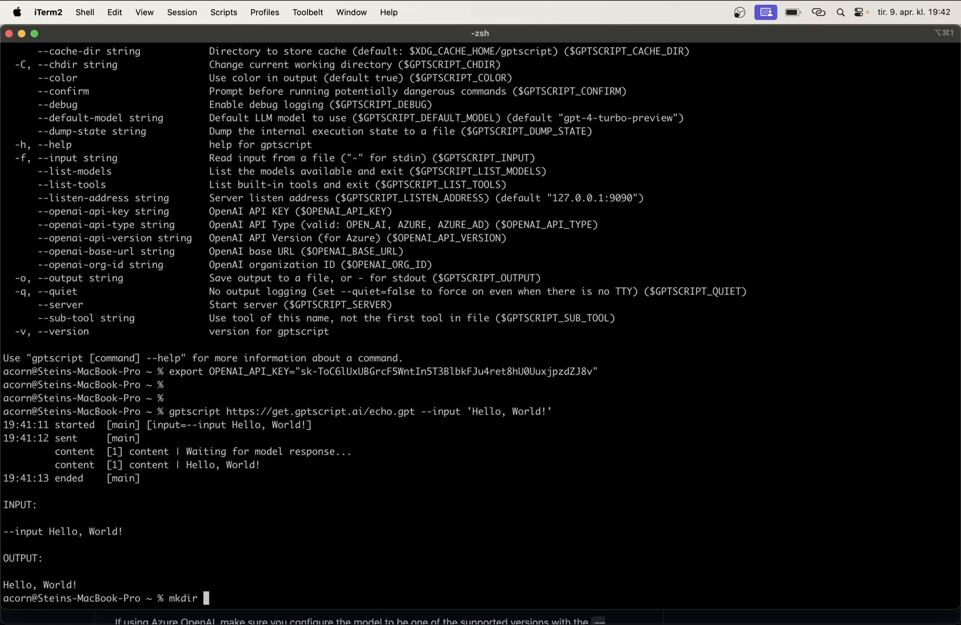
type("gpt-youtube-generator")
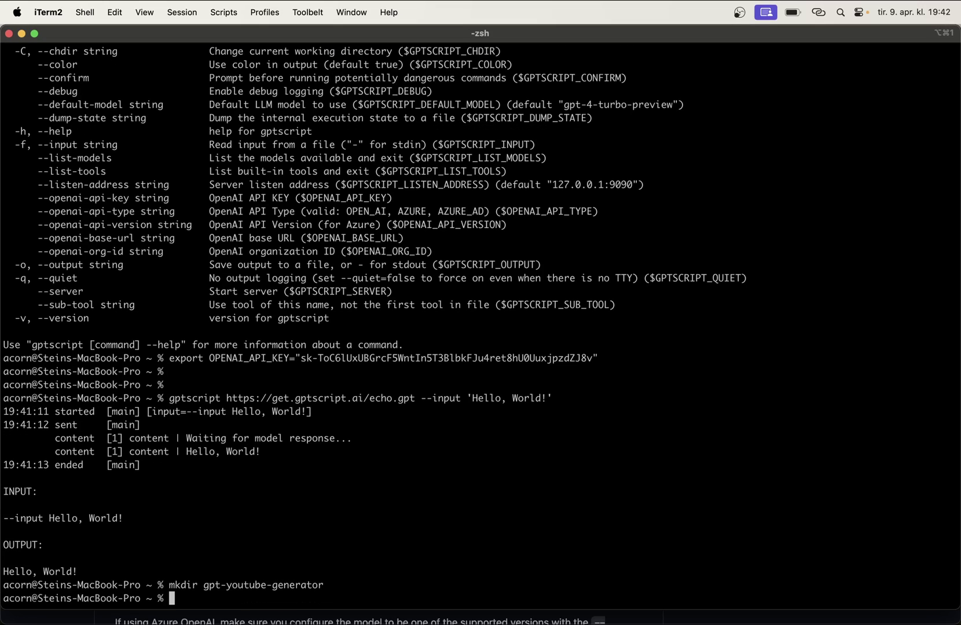
type("cd gpt-youtube-generator")
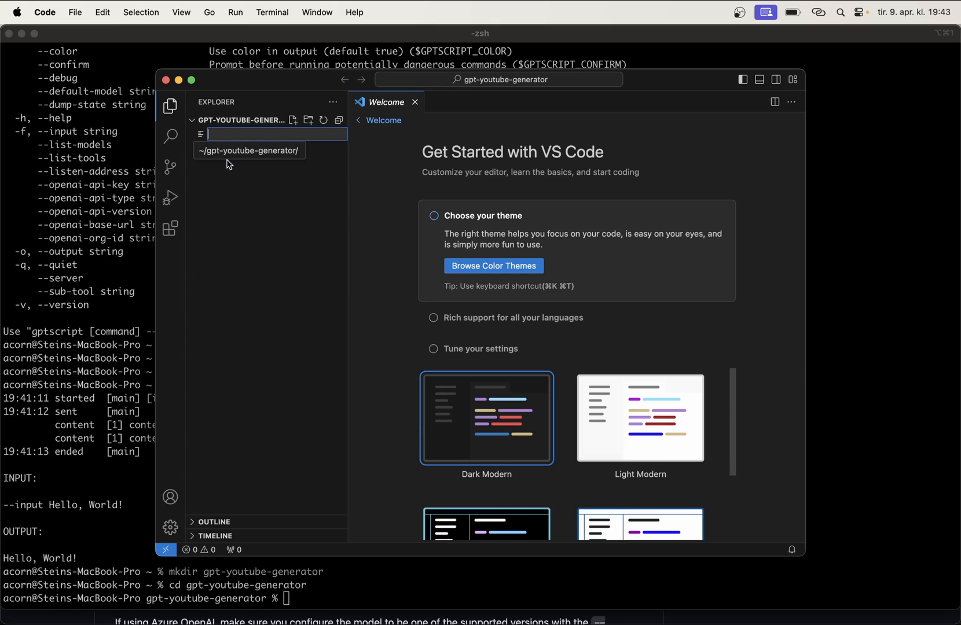
- Create a new file named youtube-generator.gpt in the project
type("youtbe")
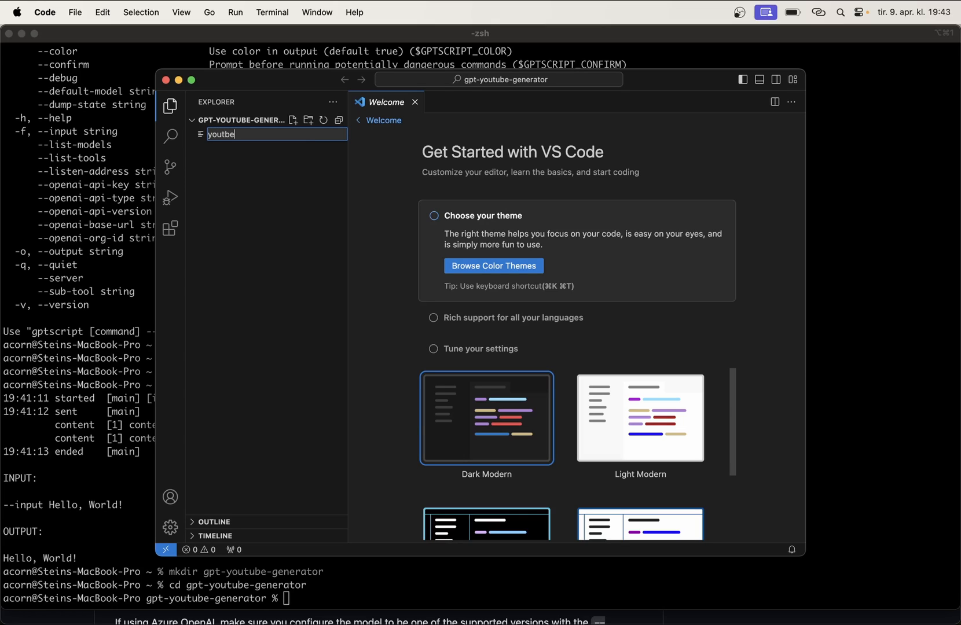
type("youtube-generator.gp")
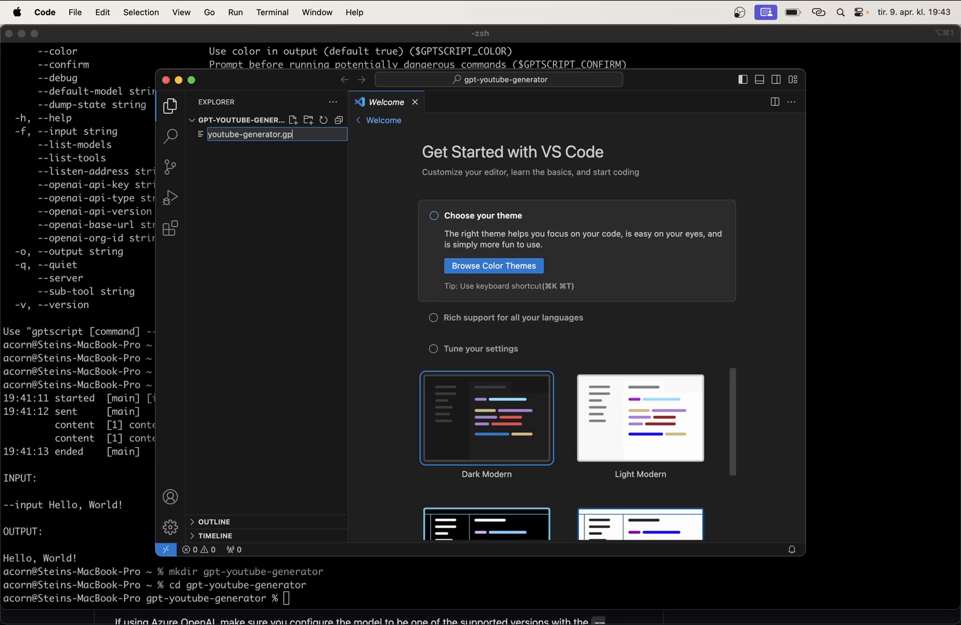
key("Enter")
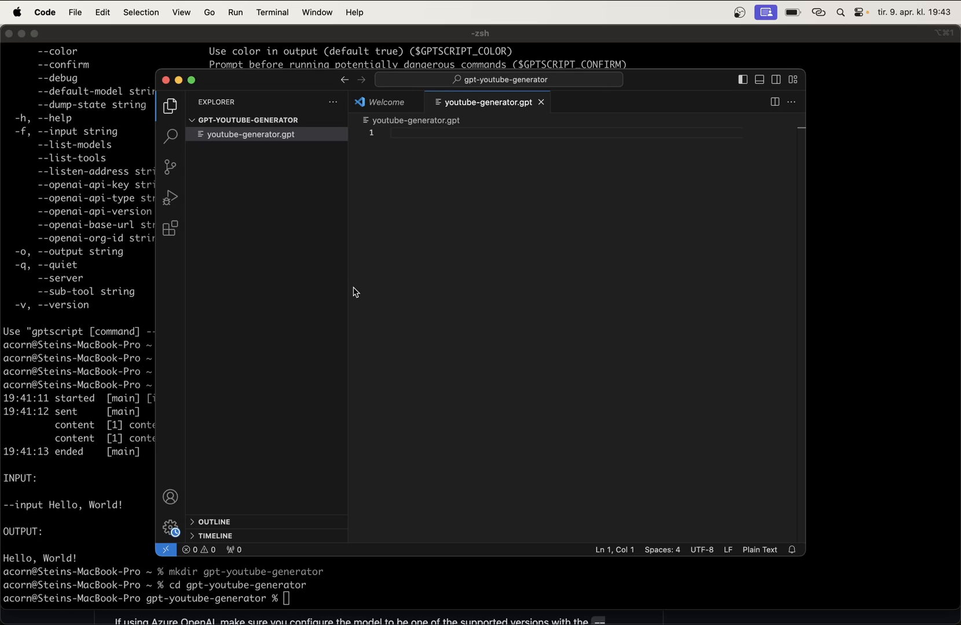
mouse_move(382, 356)
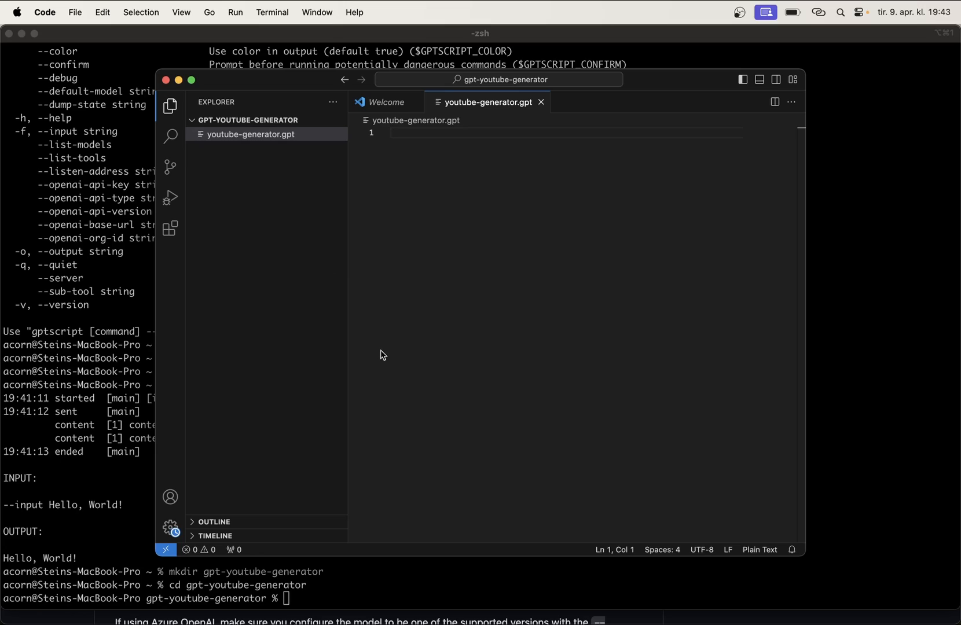
- Write the instruction Say Hello, GPTSCRIPT! on line 1
type("Say")
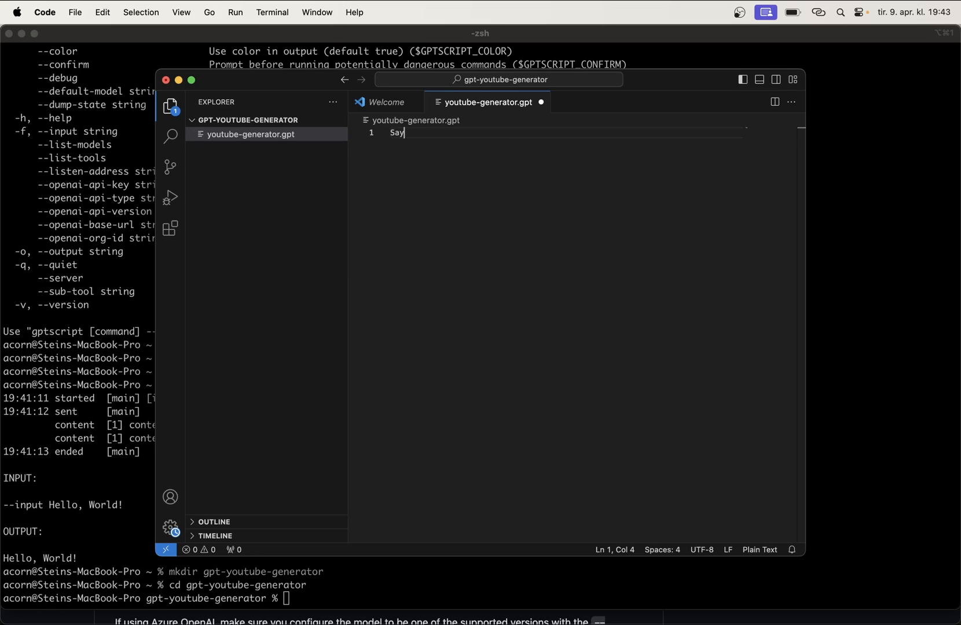
type("Hello, G")
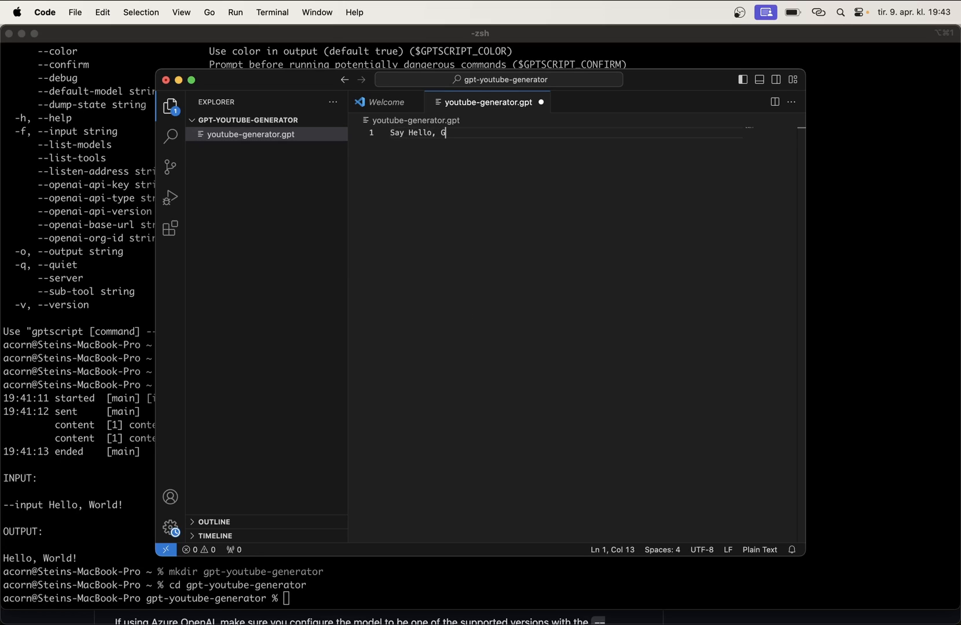
type("PTSCRIPT!")
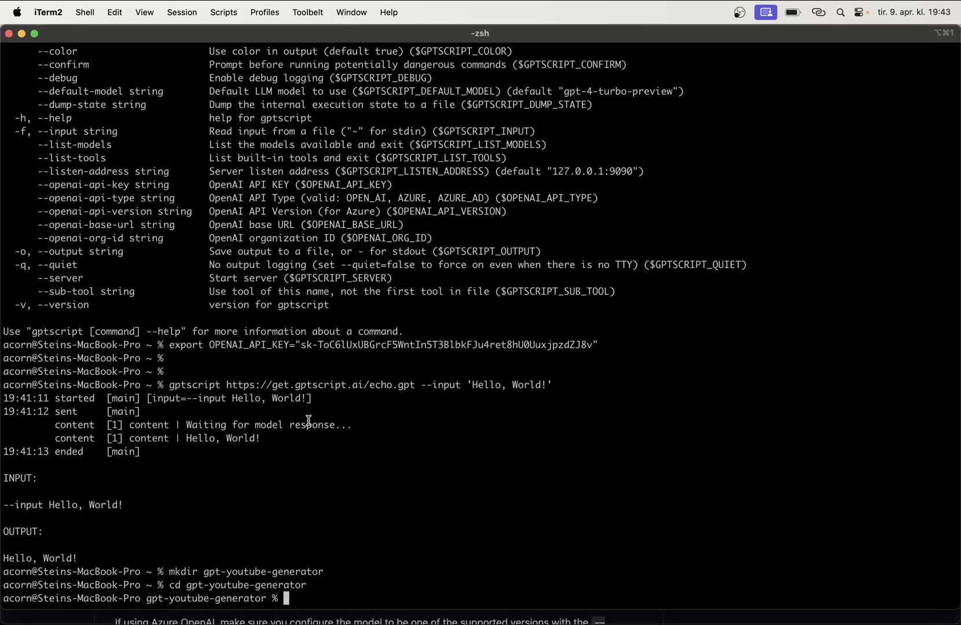
- Run gptscript youtube-generator.gpt, printing Hello, GPTSCRIPT!, then switch back toward the editor
type("gptsc")
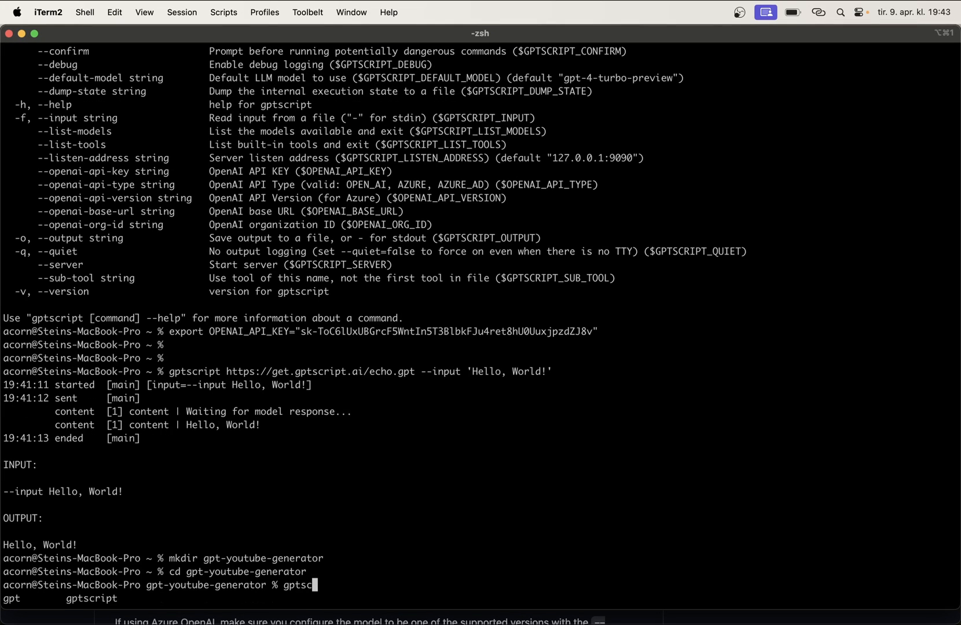
type("ript")
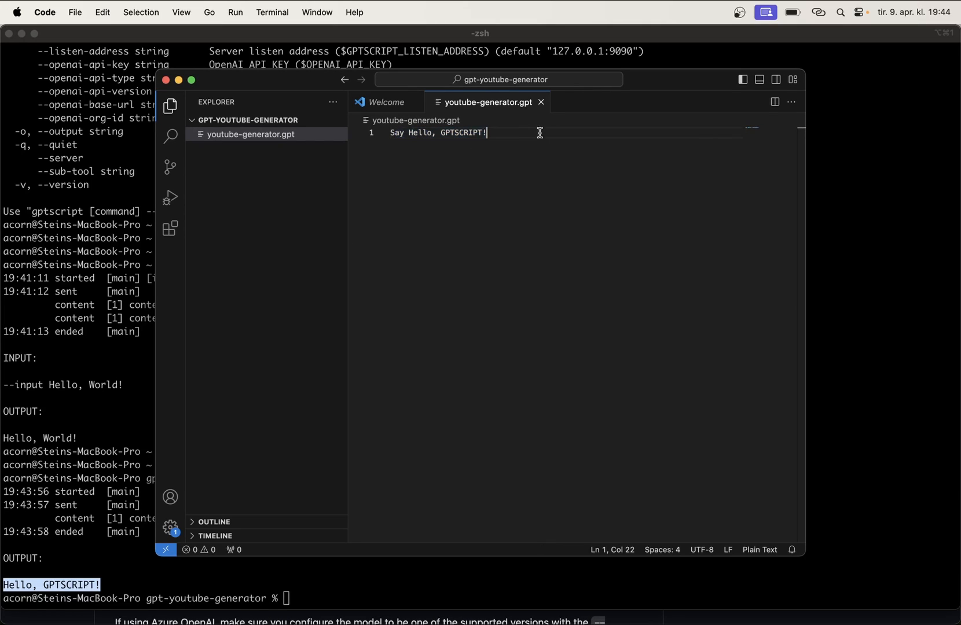
mouse_move(532, 204)
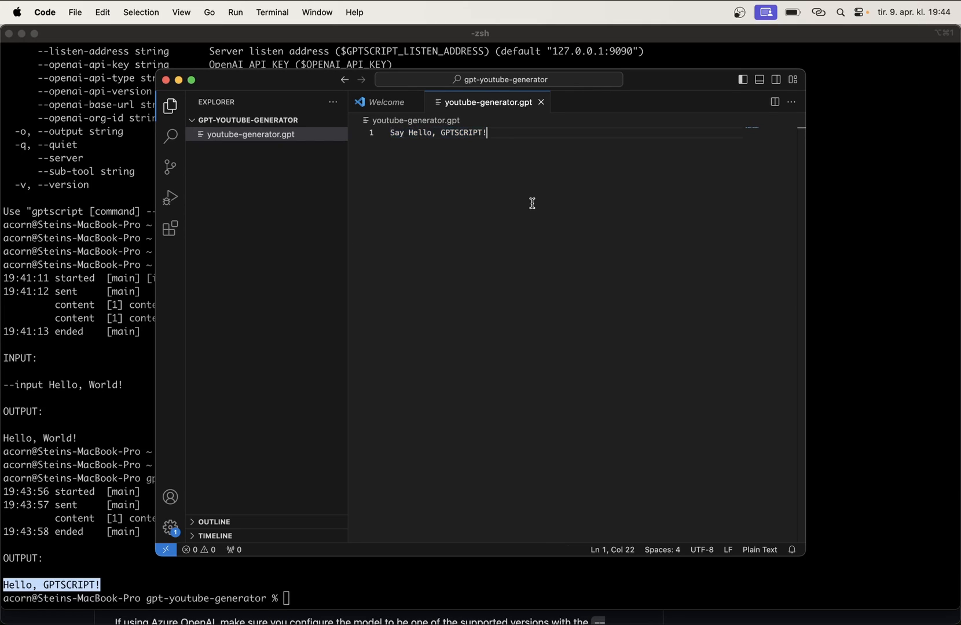
left_click_drag(409, 132, 487, 132)
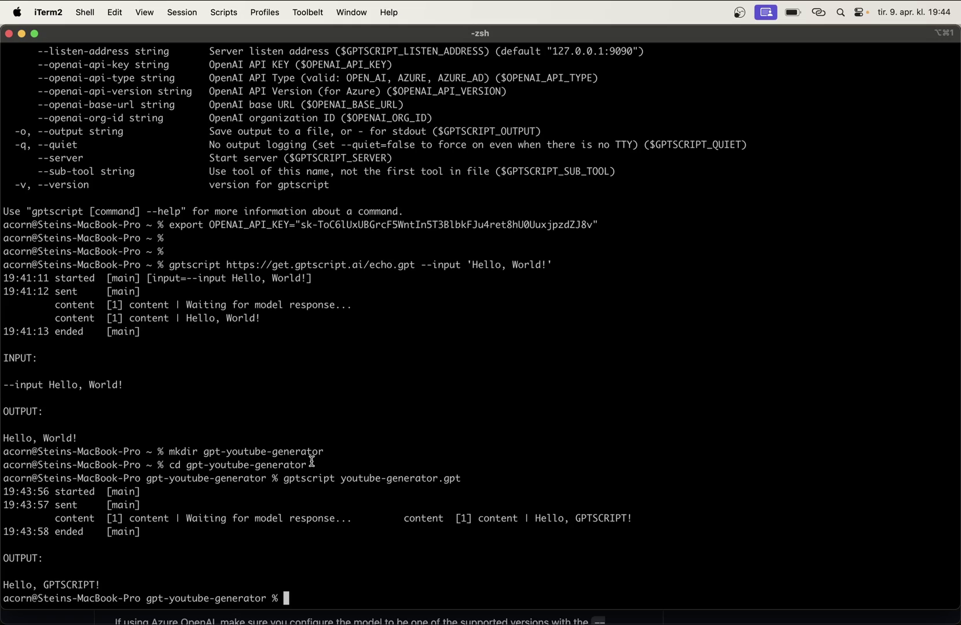
key("cmd+tab")
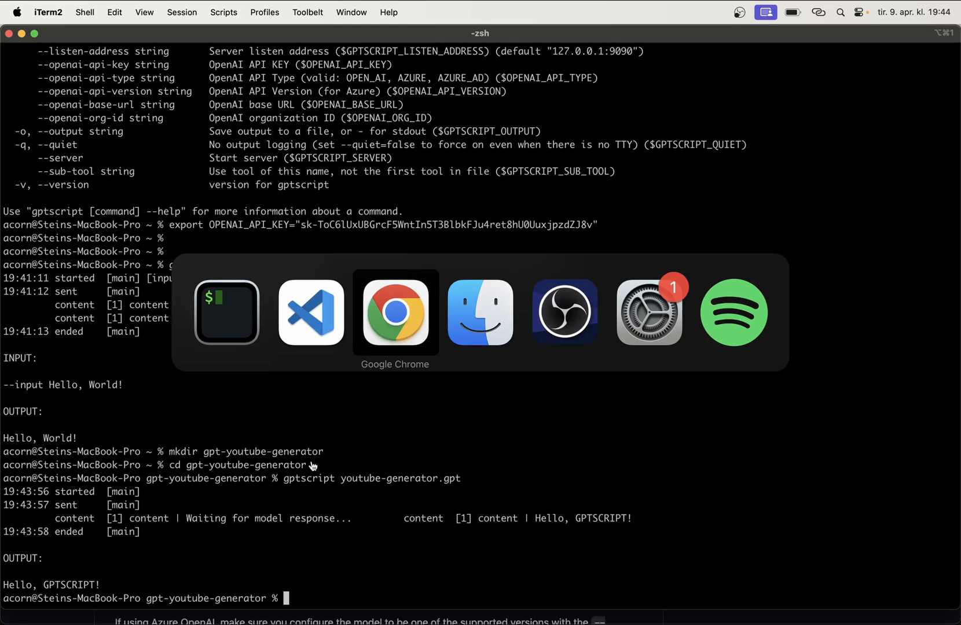
- Add a description line: Generates a YouTube thumbnail for the given script
left_click(310, 313)
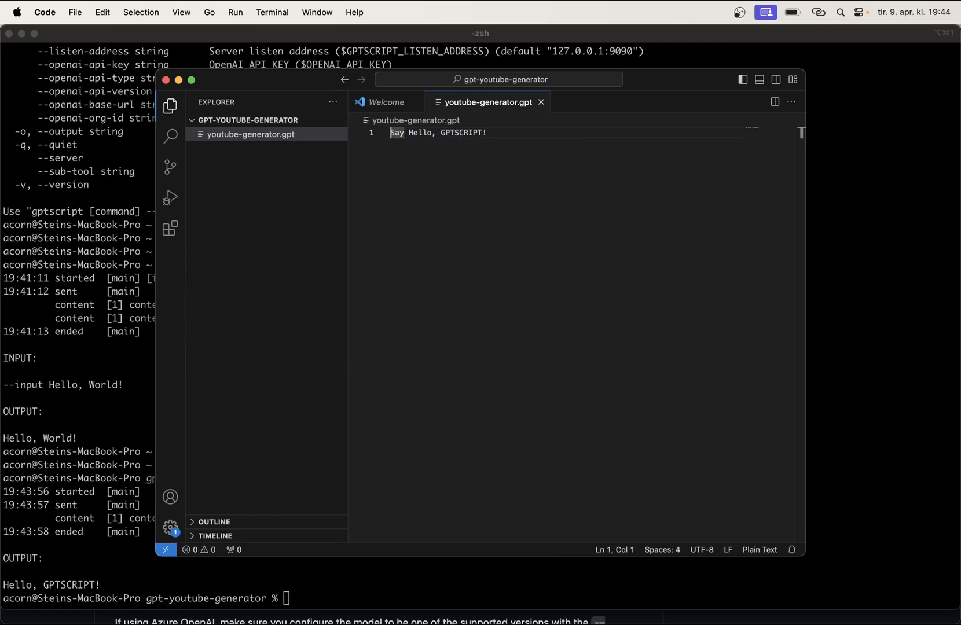
key("Enter")
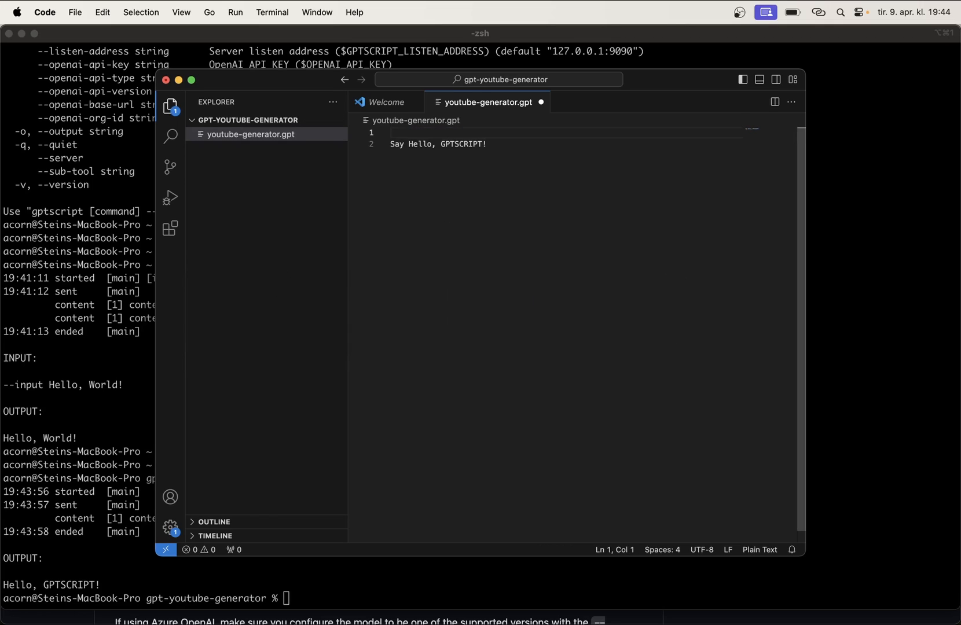
type("desc")
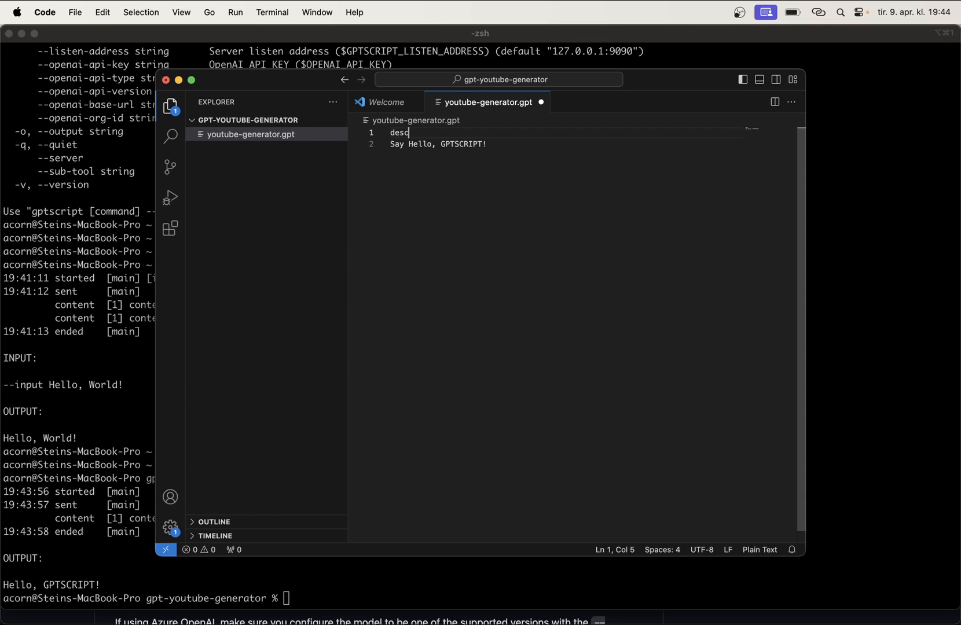
type("ription:")
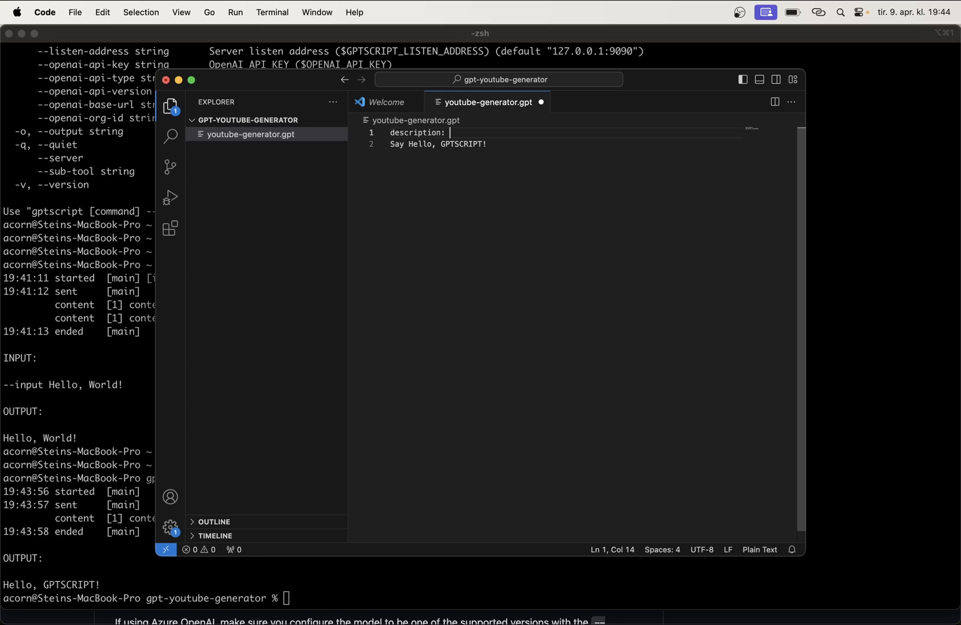
type("Generates a")
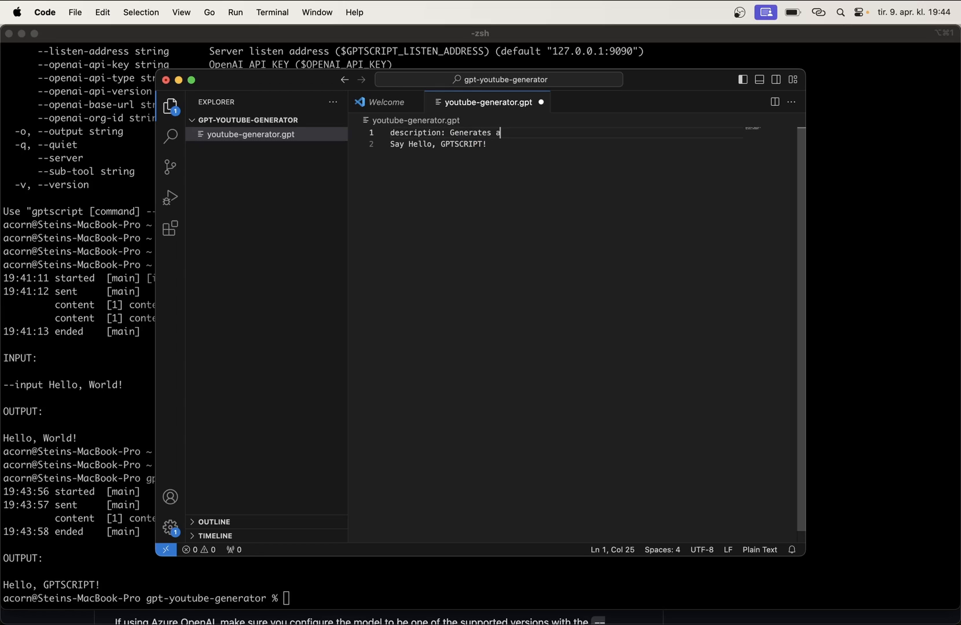
type("YouTube t")
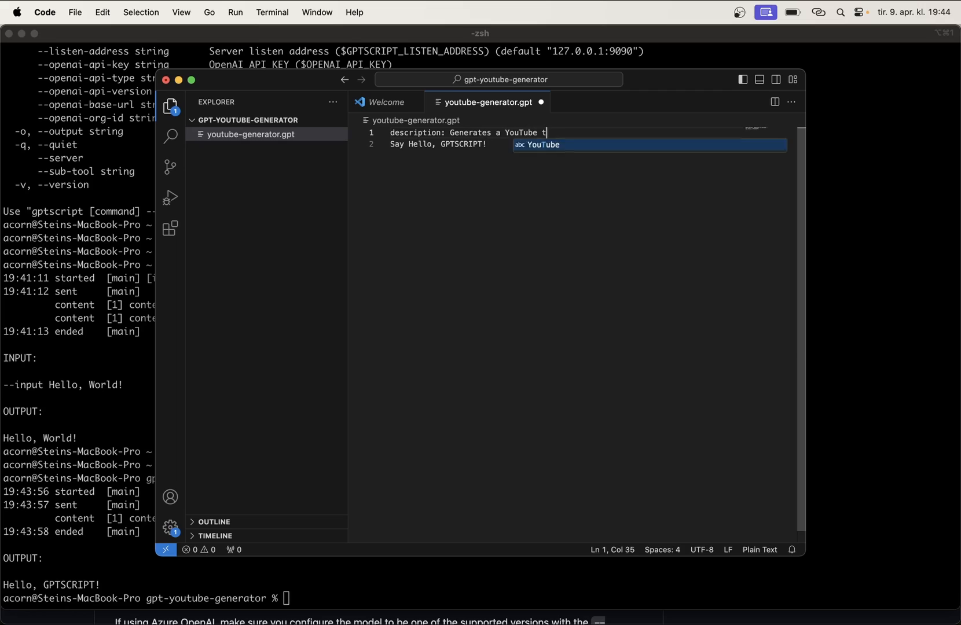
type("humbnail and it")
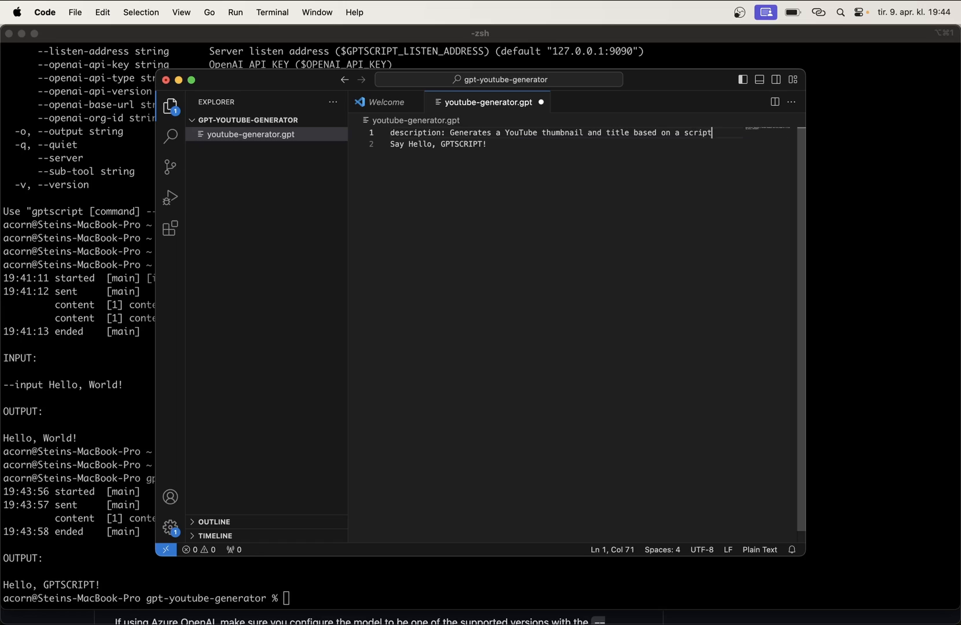
type(".")
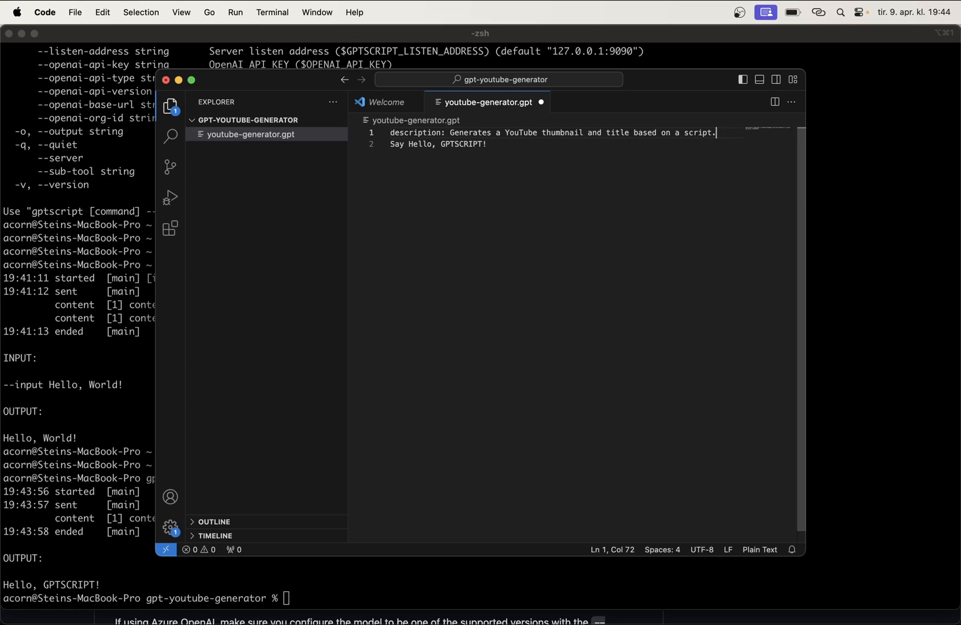
- Declare args: script: described as the script to generate title and thumbnail for
key("Enter")
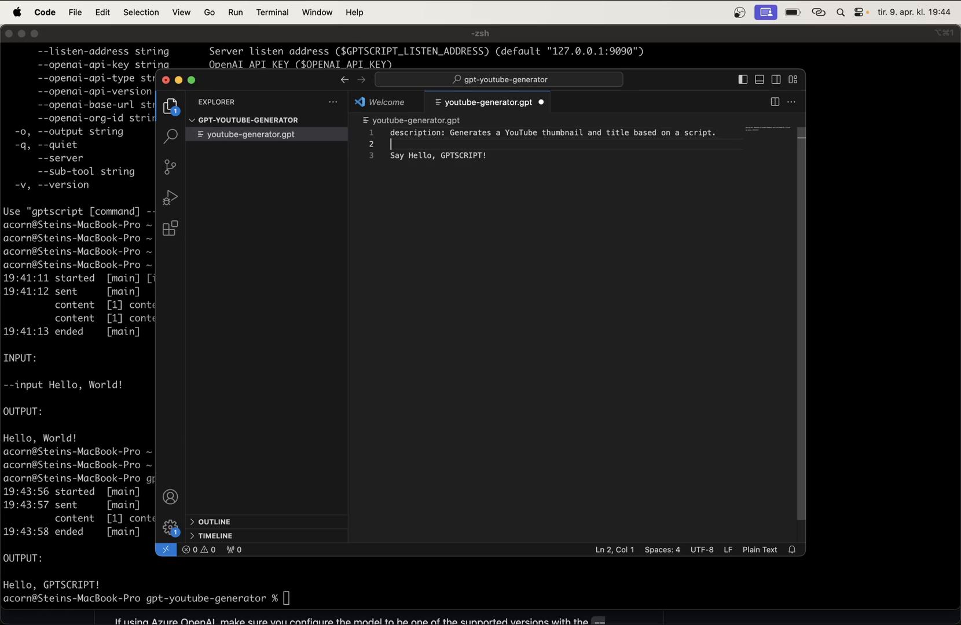
type("arg")
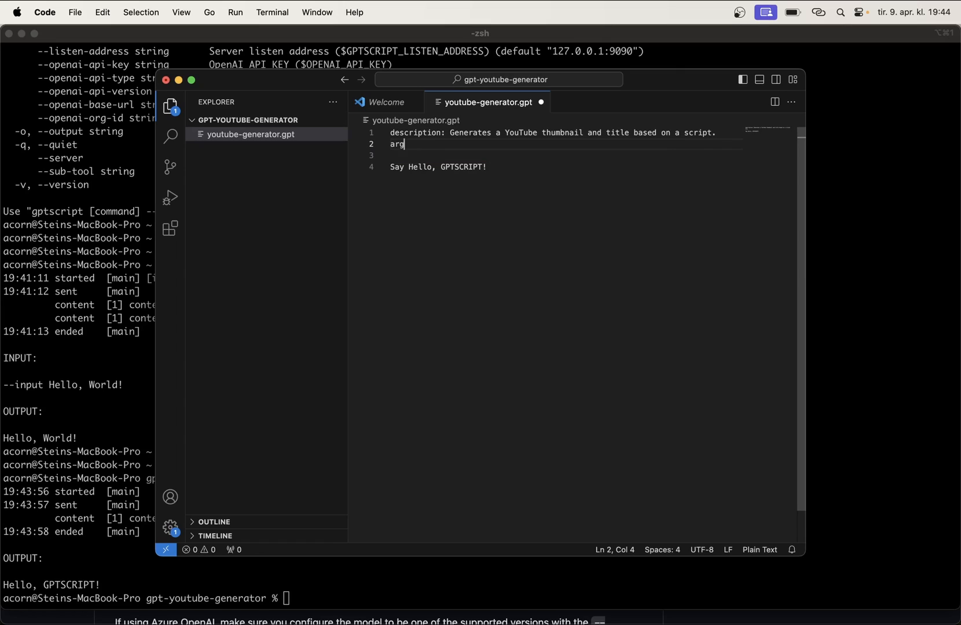
type("s:")
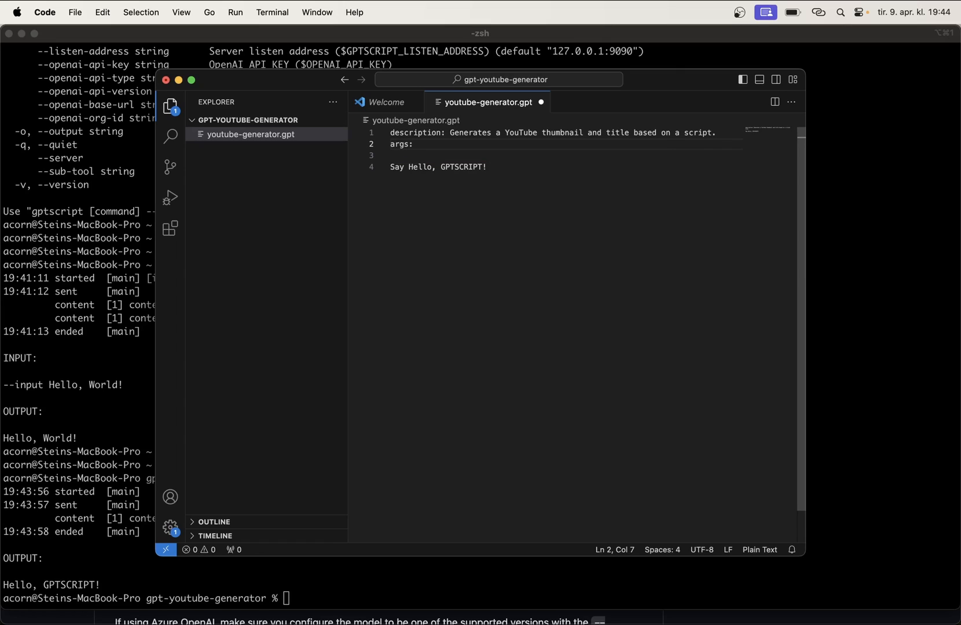
type("script:")
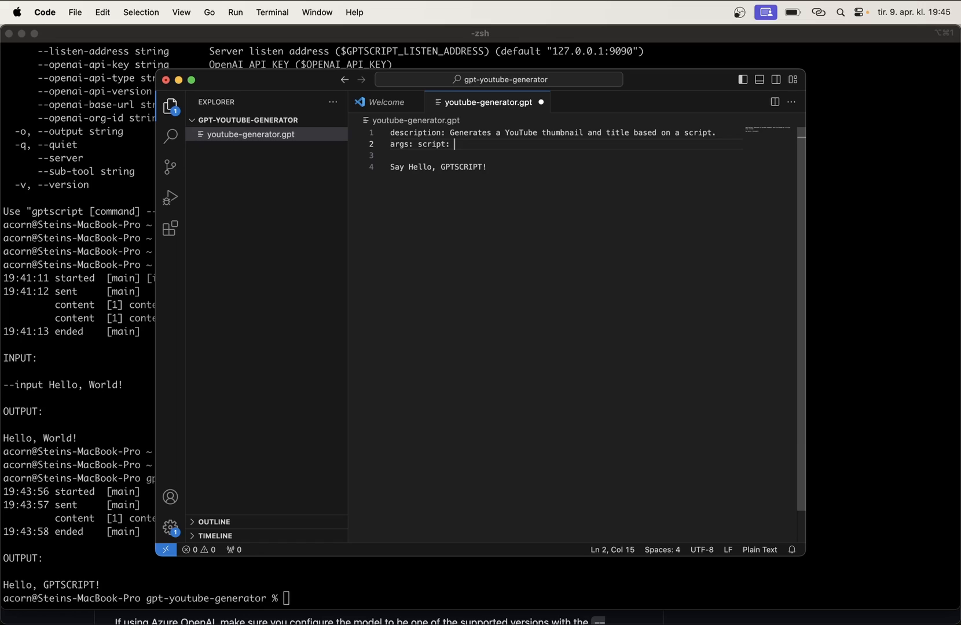
type("The script")
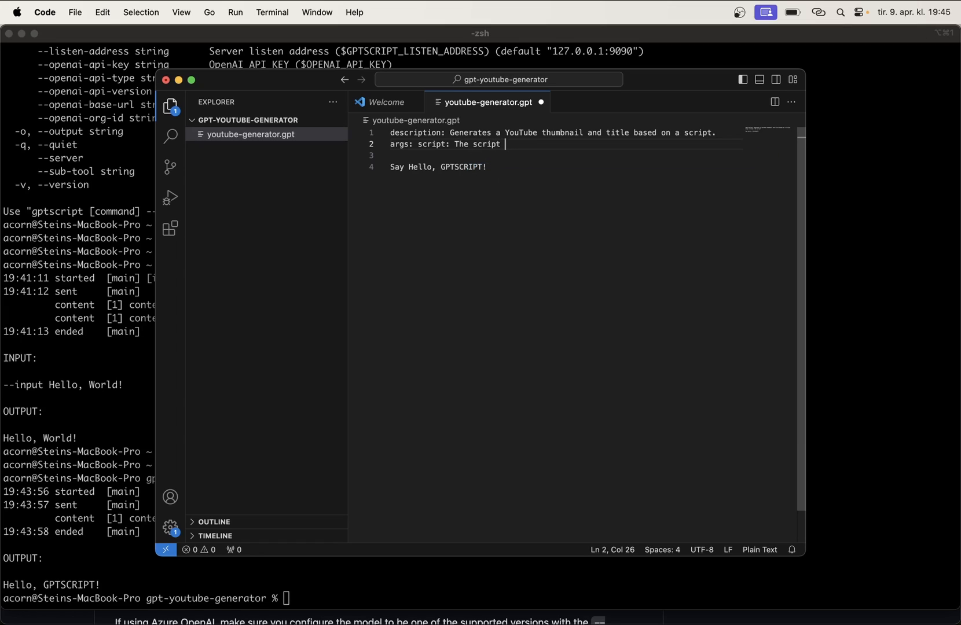
type("to generate")
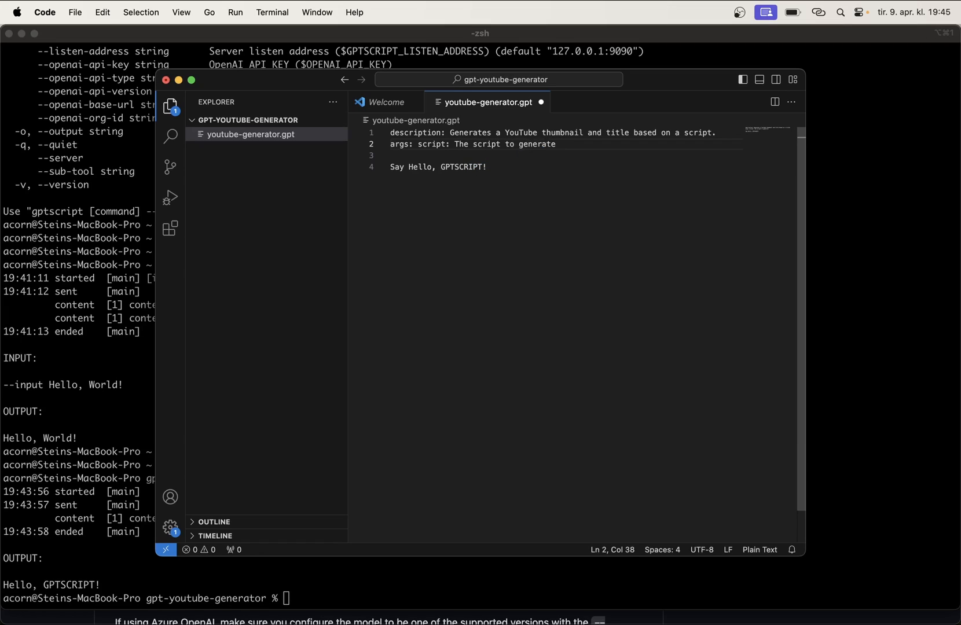
type("title and thubm")
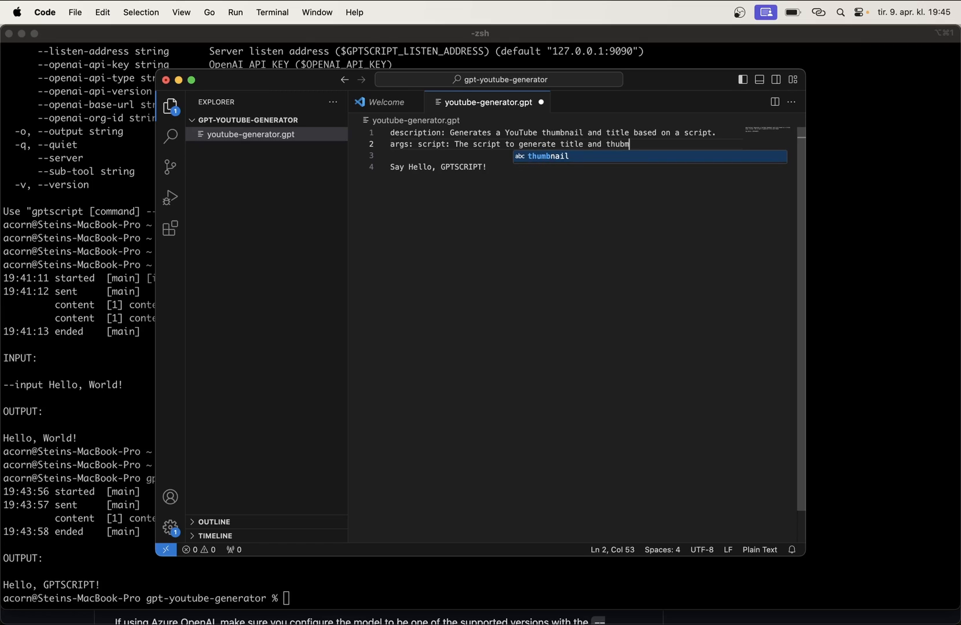
type("ail from")
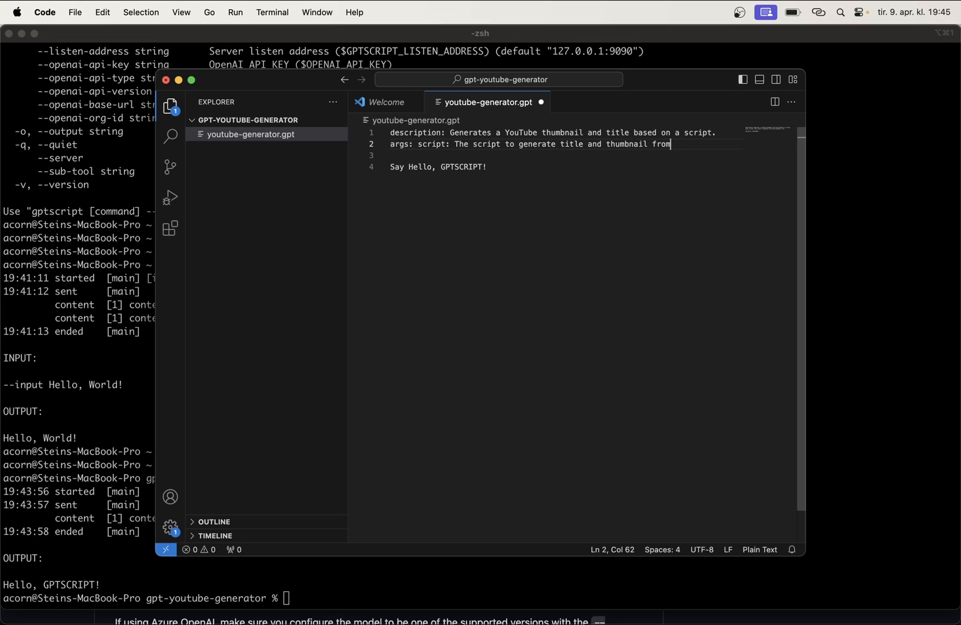
type("for.")
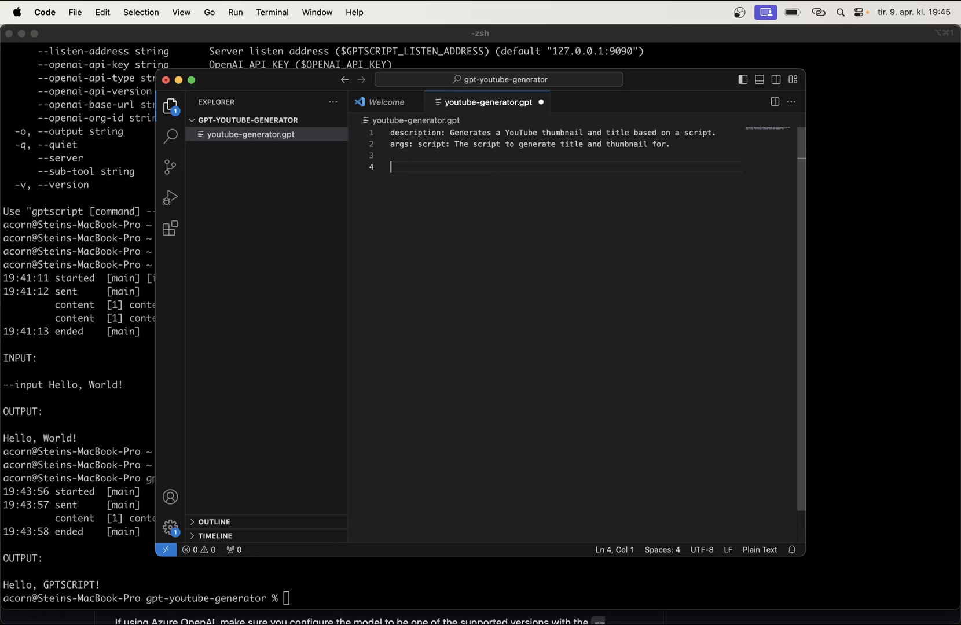
- Replace the body with the instruction Print the script on the screen
type("Print the script on the screen")
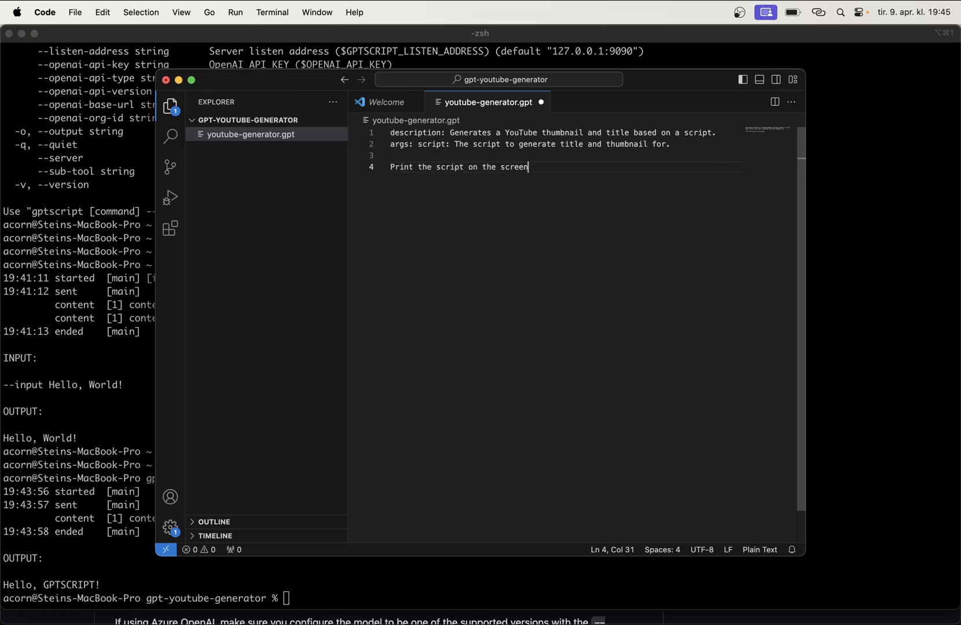
type(".")
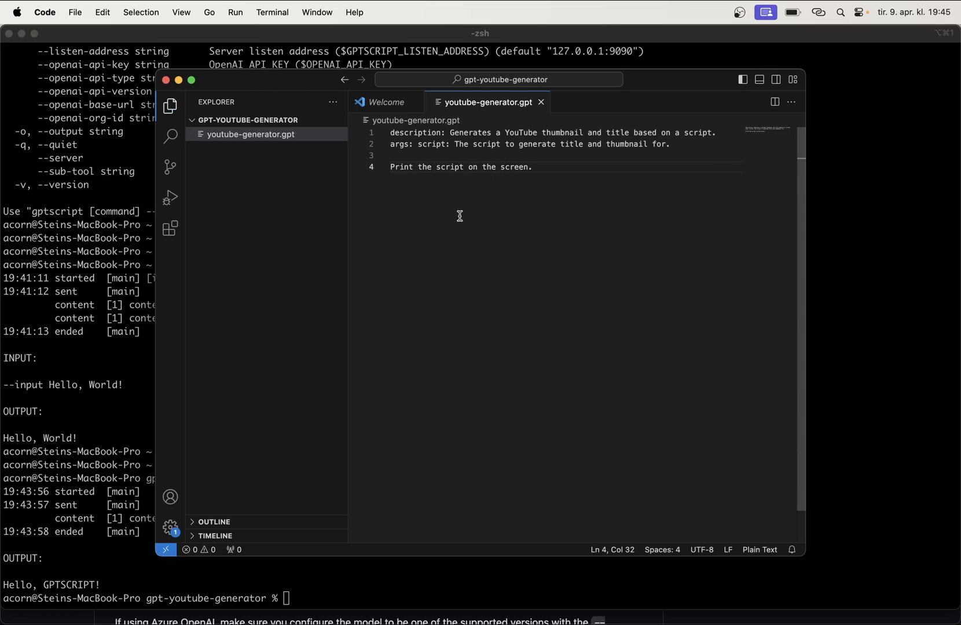
left_click_drag(403, 131, 510, 132)
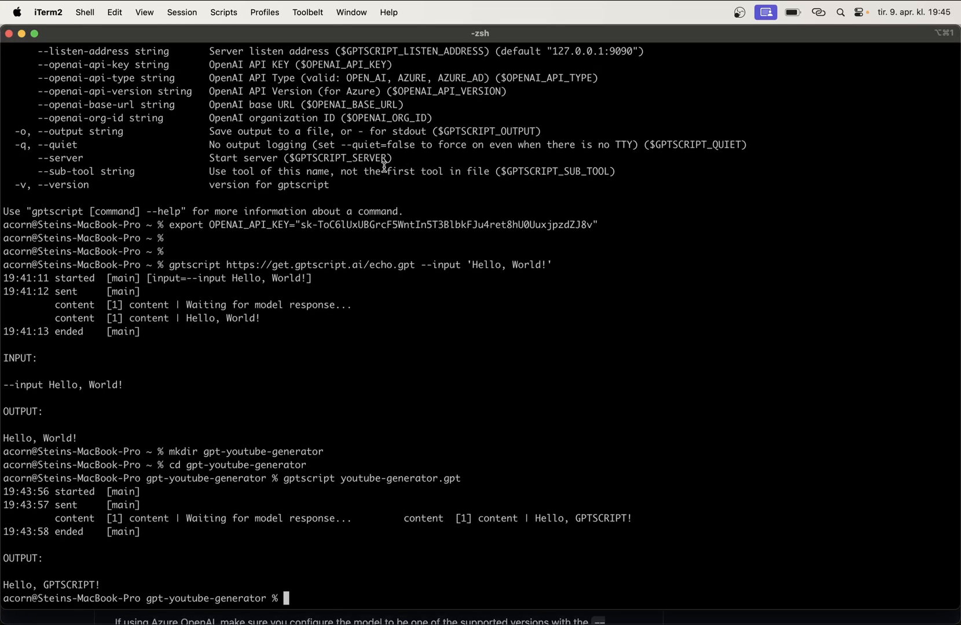
- Run the generator with --script "This is the youtube script for my video", which echoes it back
type("gptscript youtube-generator.gpt --")
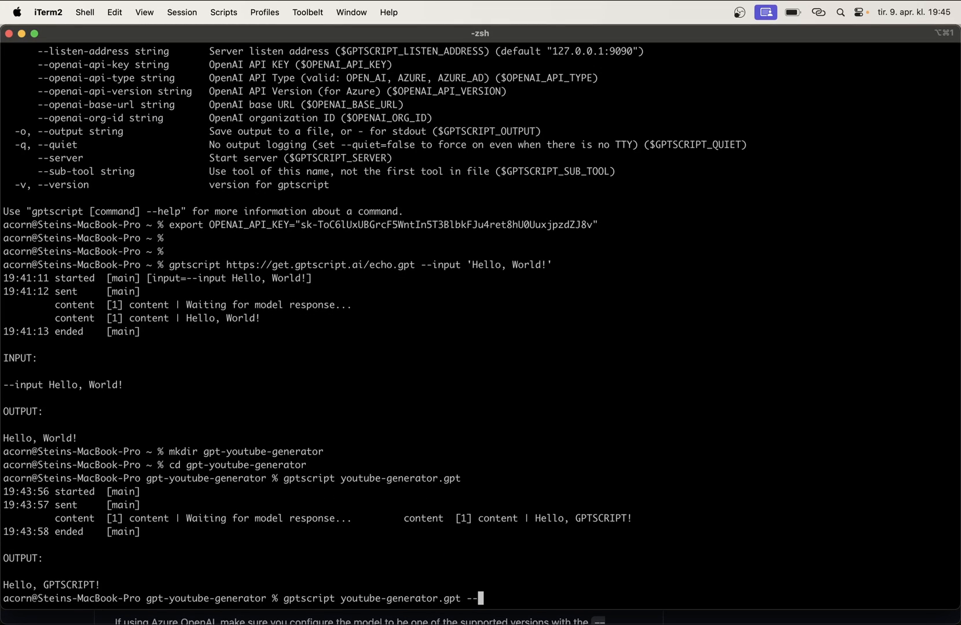
type("script \"")
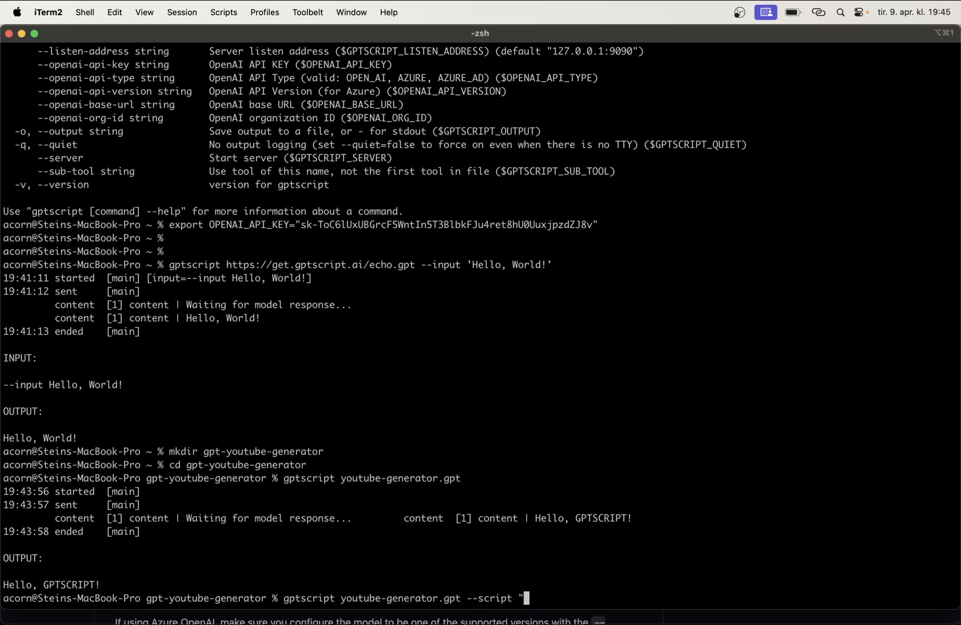
type("This is the youtube script for my video")
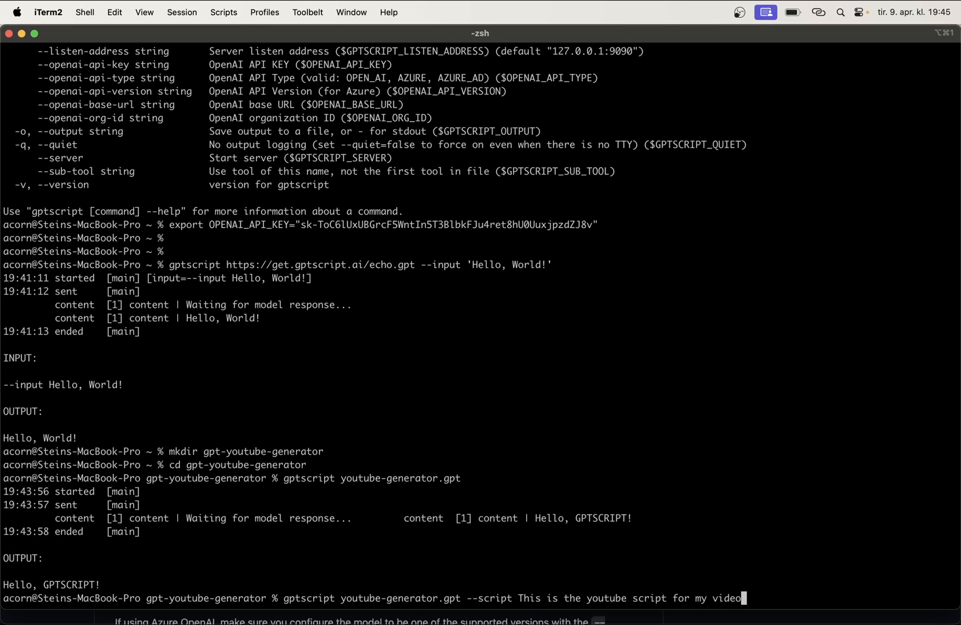
key("Return")
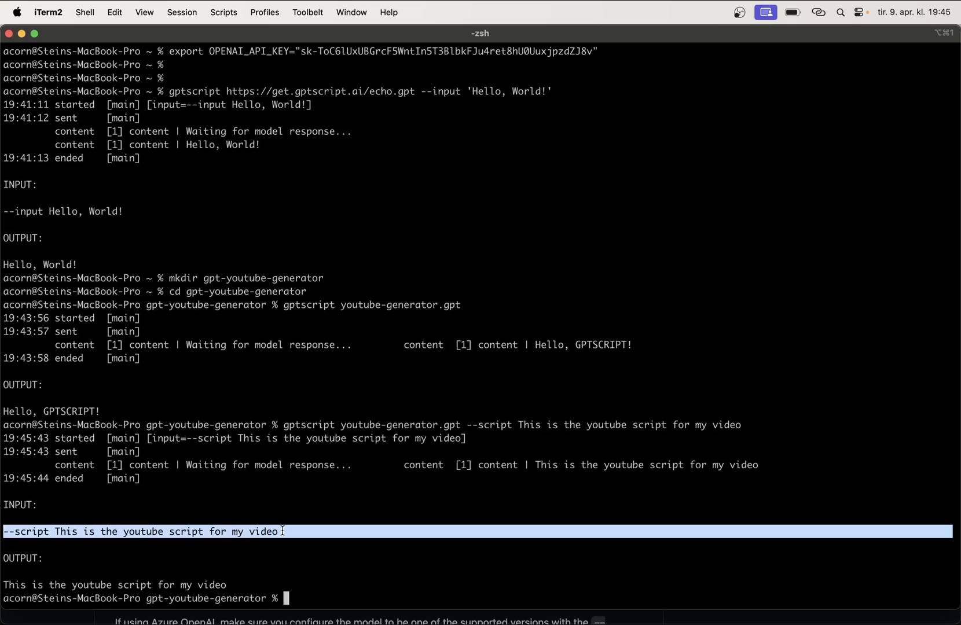
- Run gptscript youtube-generator.gpt again without --script so it asks for a script
double_click(24, 531)
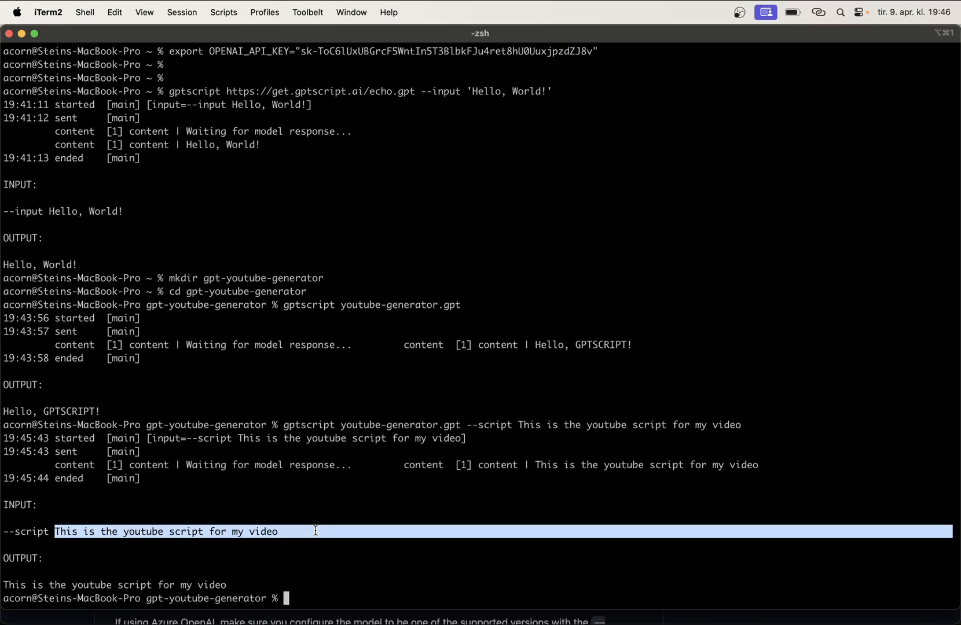
type("gptscript youtube-generator.gpt")
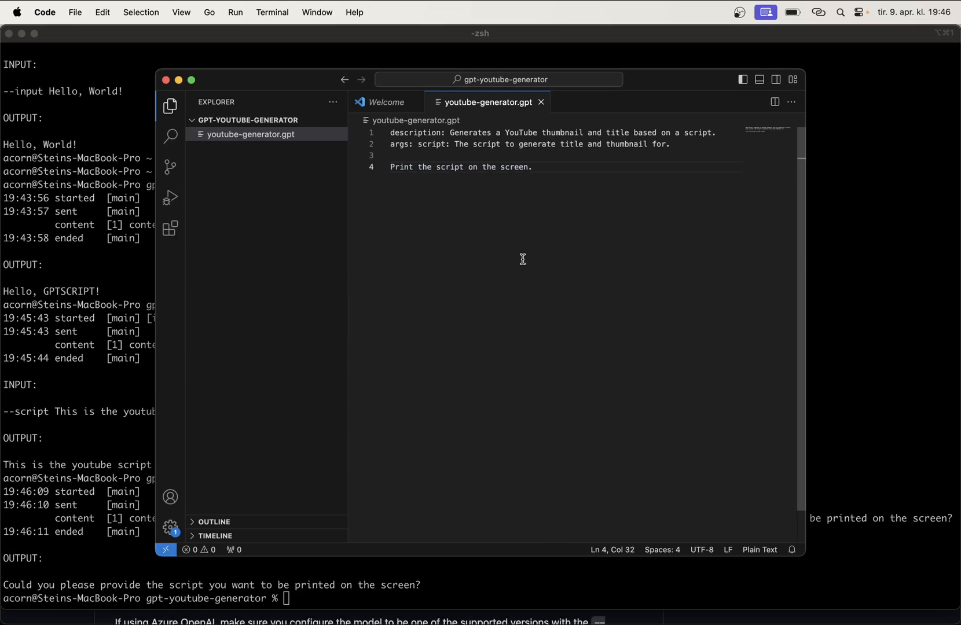
- Add the heading "Do the following steps in ascending order:" above the instructions
key("Enter")
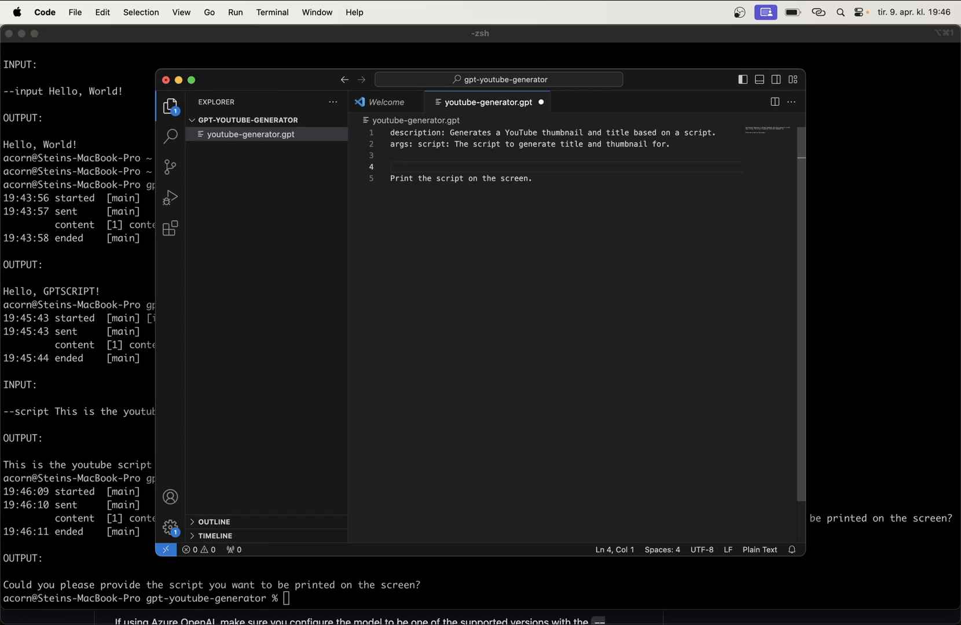
type("Do the following steps in ascen")
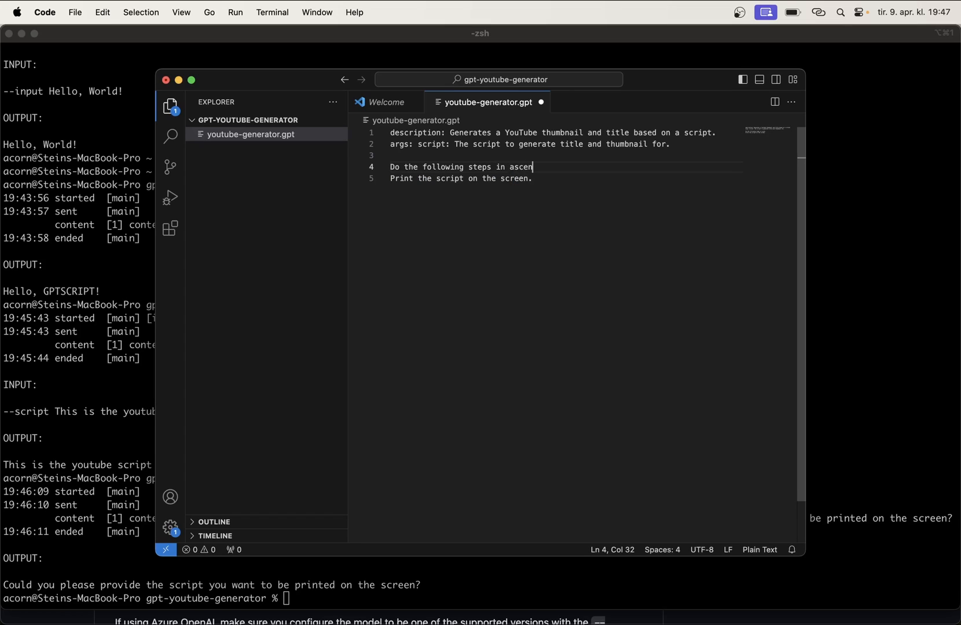
type("ding or")
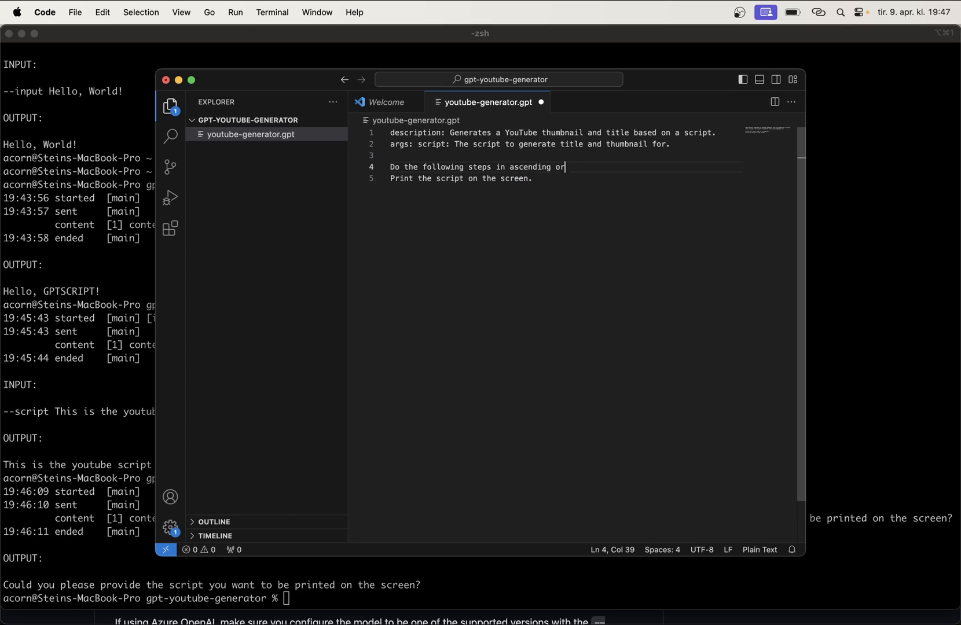
type("der:")
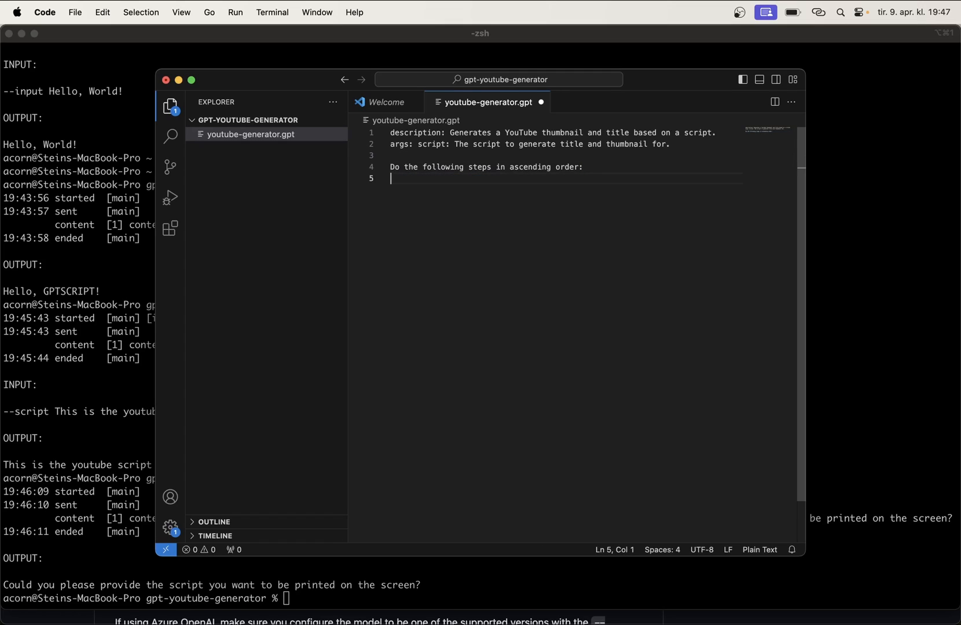
type("-")
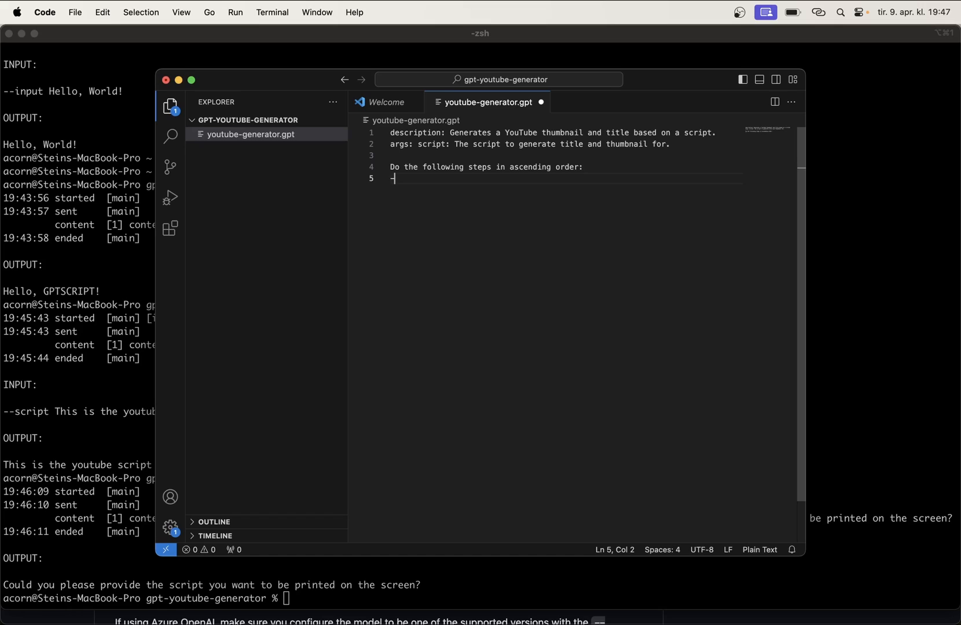
left_click_drag(391, 167, 533, 166)
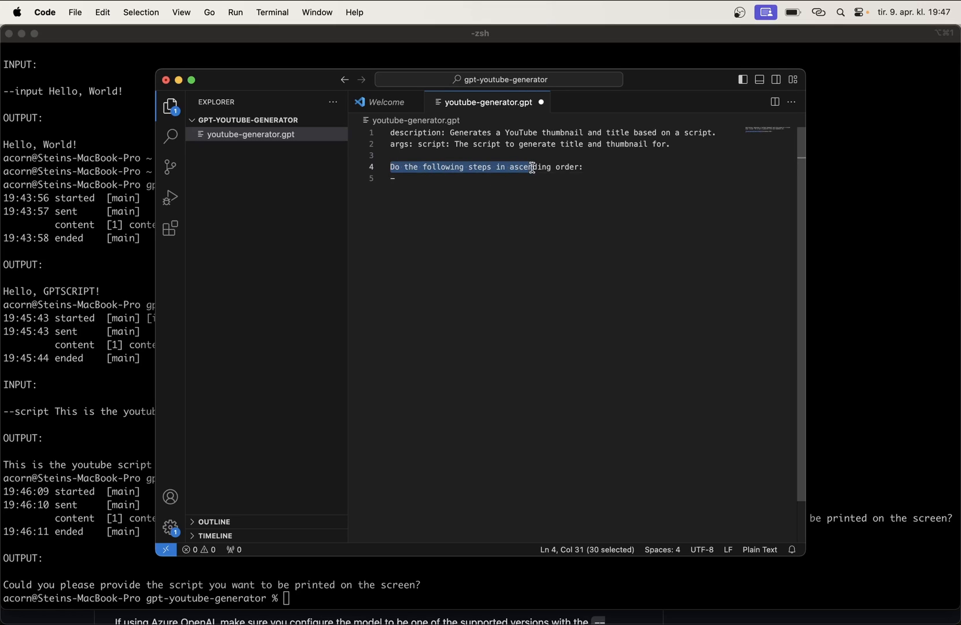
- Write step 1: come up with an appropriate title for the video based on the script, before step 2 prints it
type("1. Come up")
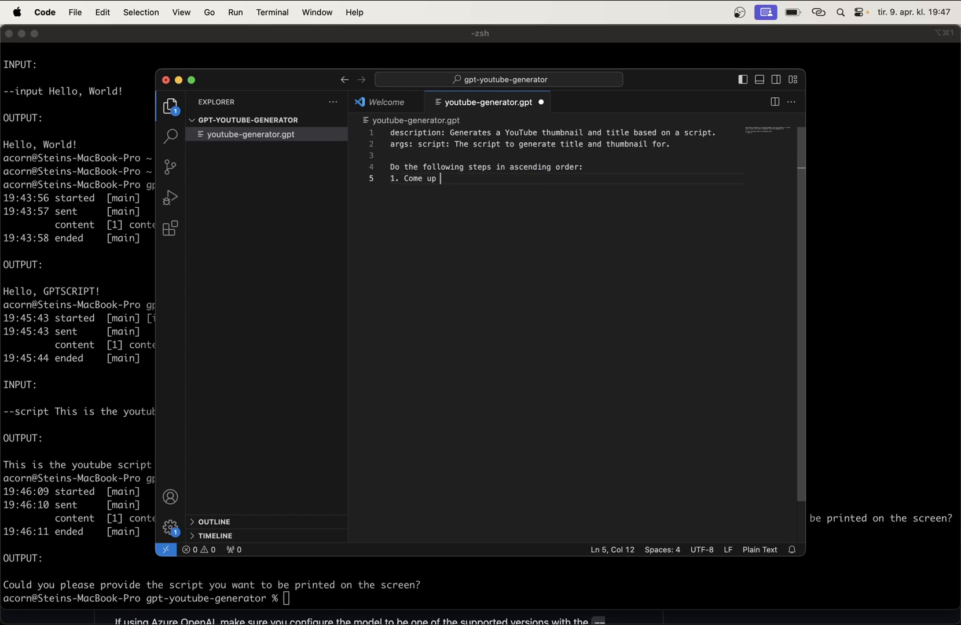
type("with an ap")
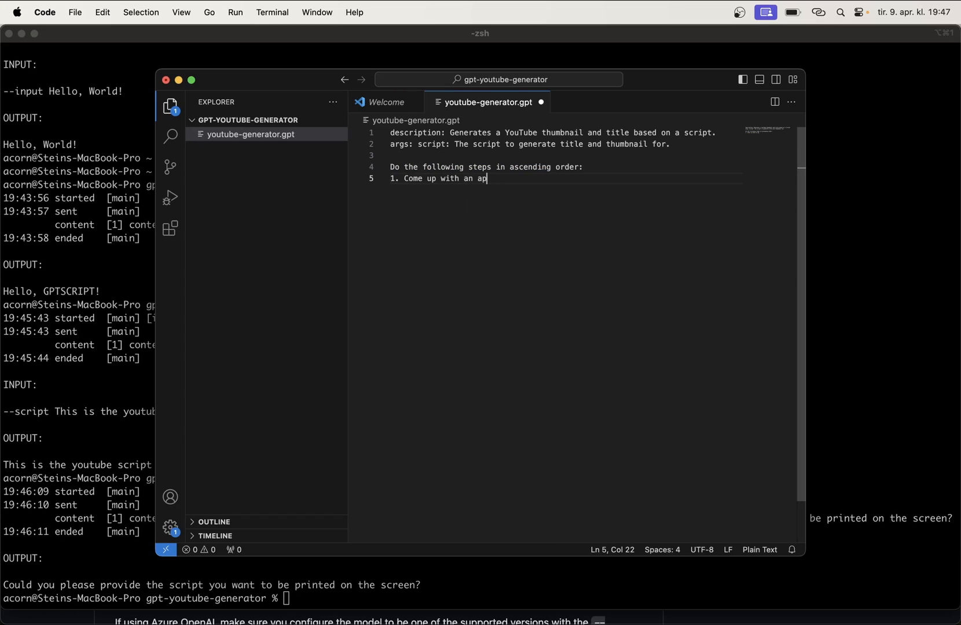
type("pr")
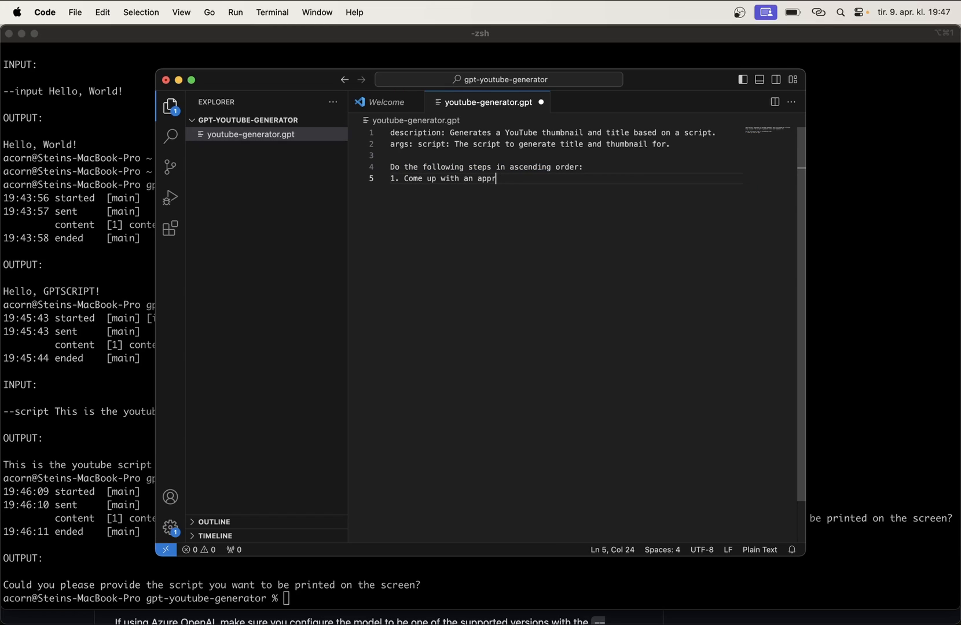
type("opriate title f")
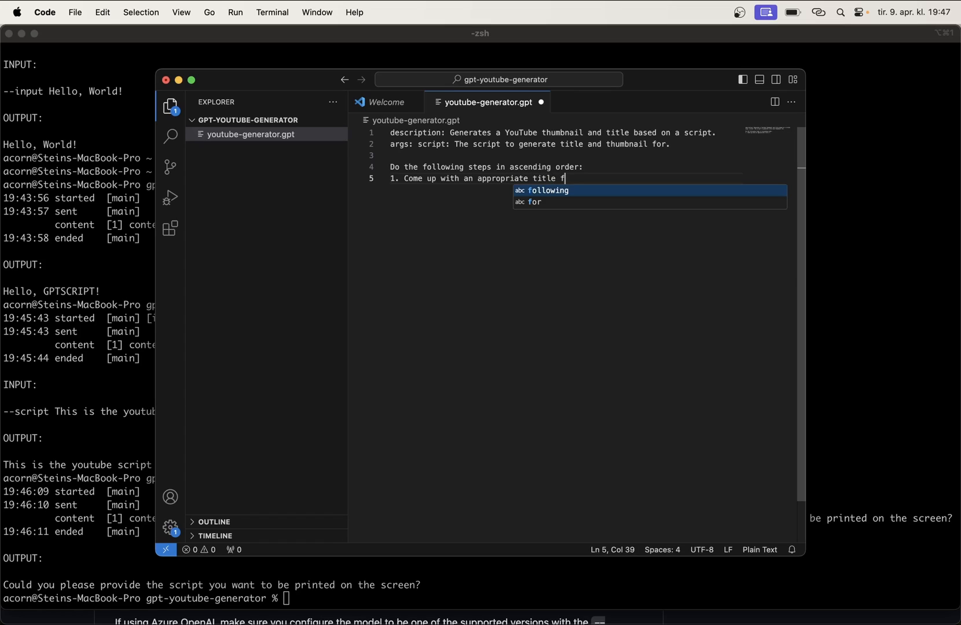
type("or the video based on the script.")
type("2. Print the title on the screen.")
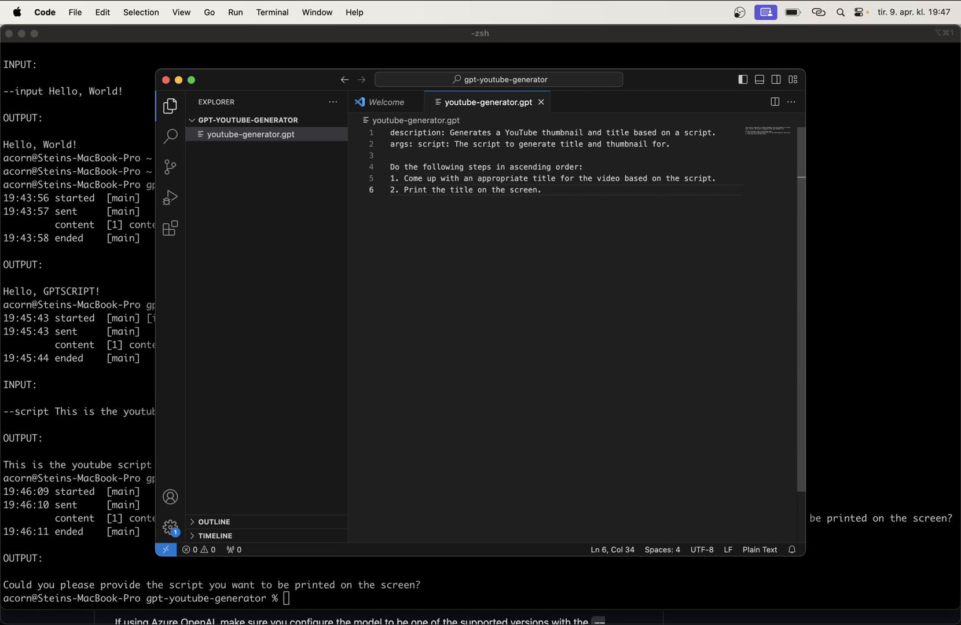
key("Cmd+Tab")
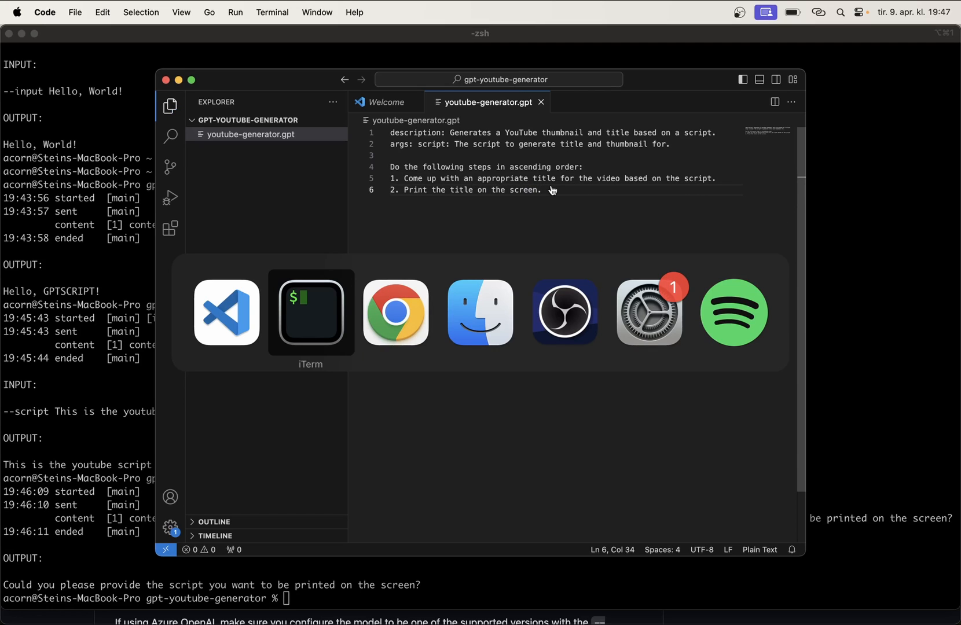
- Re-run gptscript youtube-generator.gpt with the sample script, printing "Exploring the Essence of My YouTube Video"
left_click(310, 313)
type("gptscript youtube-generator.gpt --script This is the youtube script for my video")
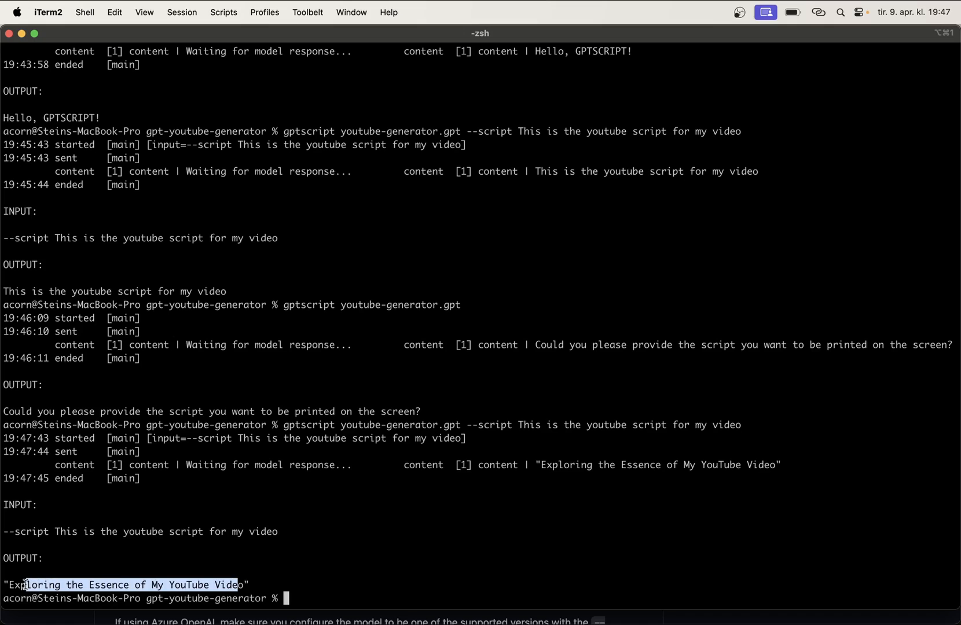
left_click(55, 576)
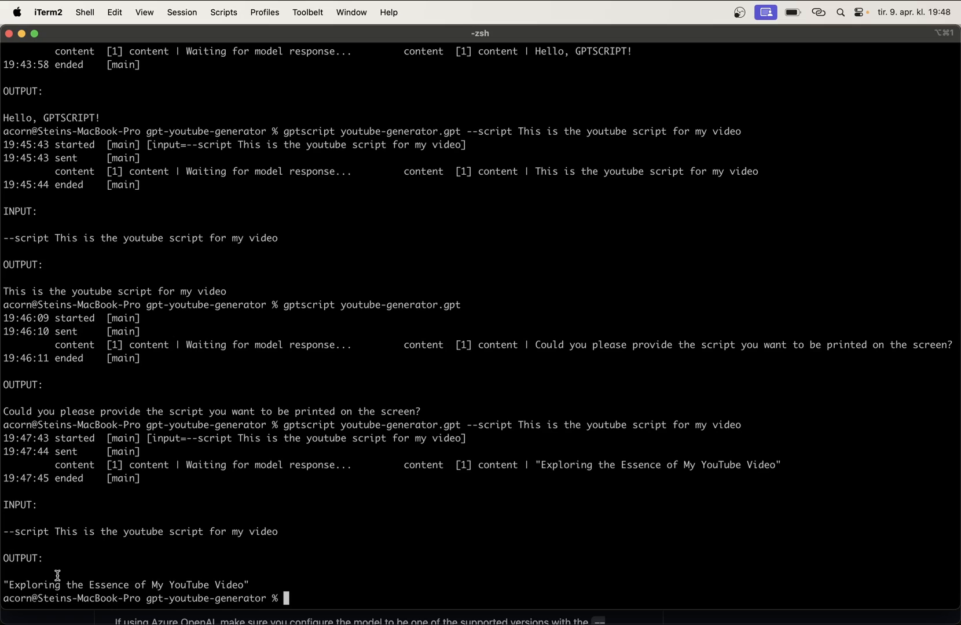
key("Enter")
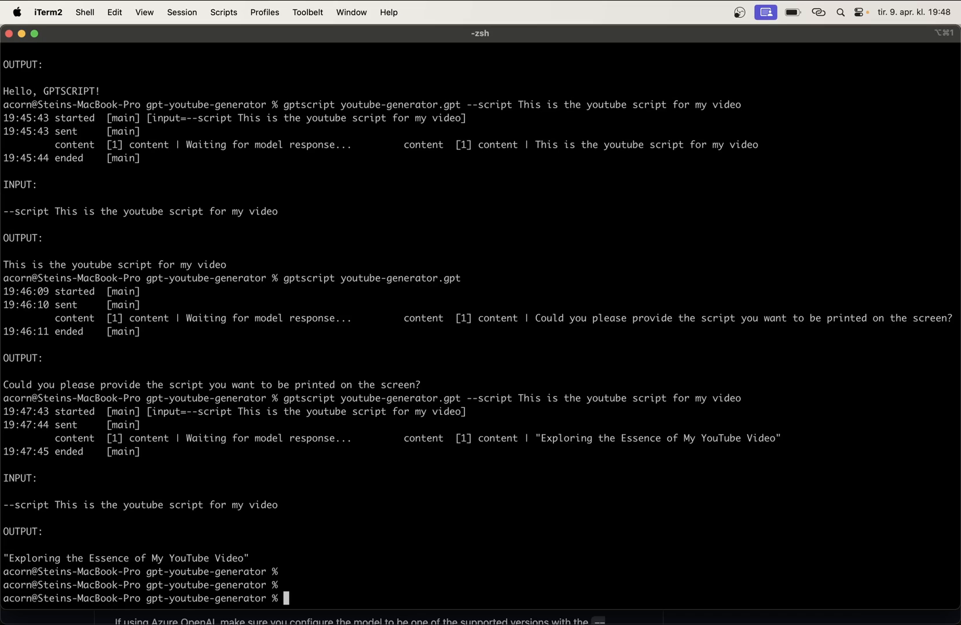
key("Cmd+Tab")
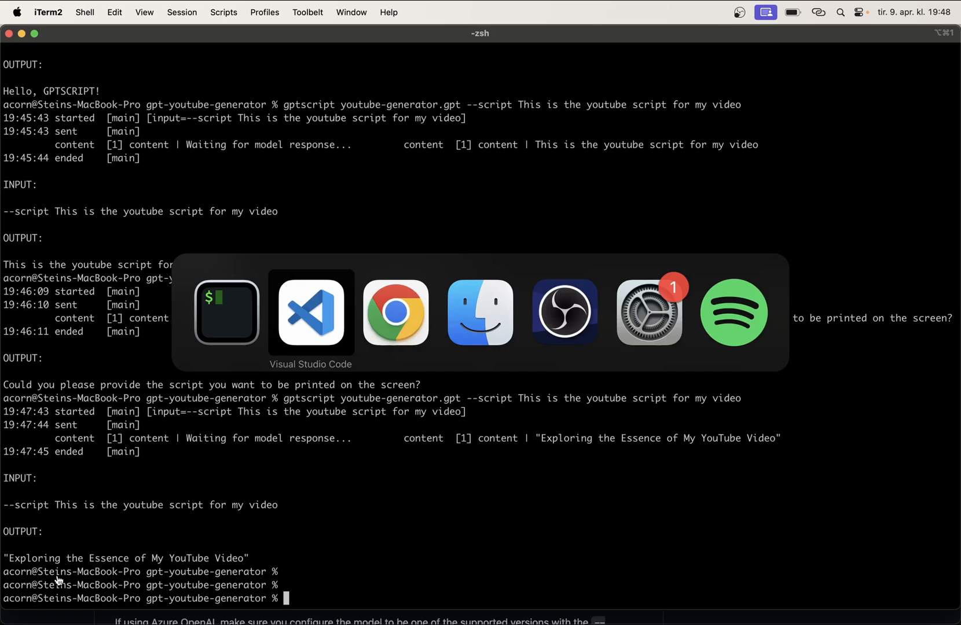
- Start a new --- tool block named mkdir with tools: sys.write
left_click(311, 313)
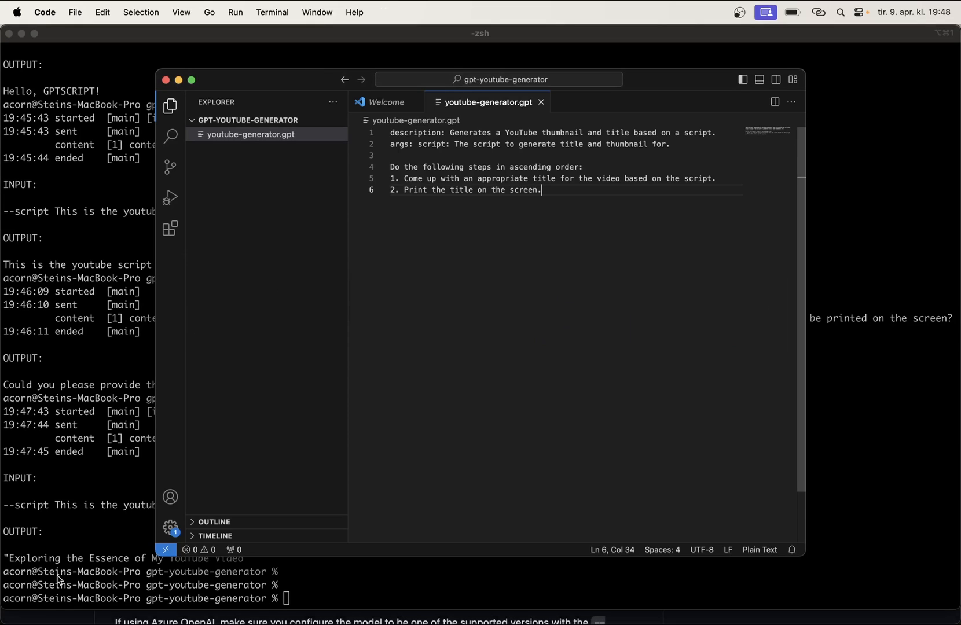
mouse_move(632, 376)
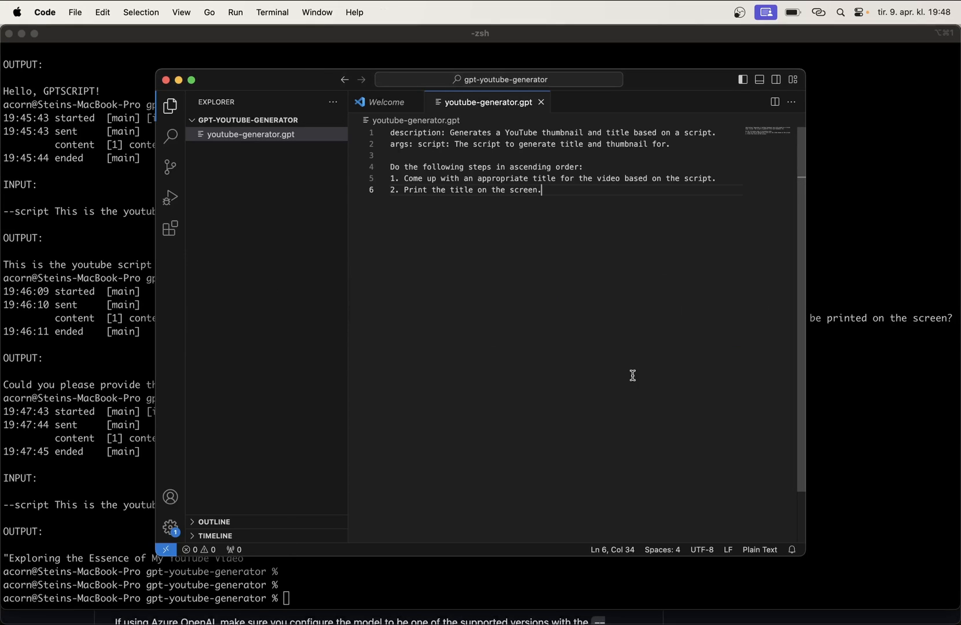
key("Enter")
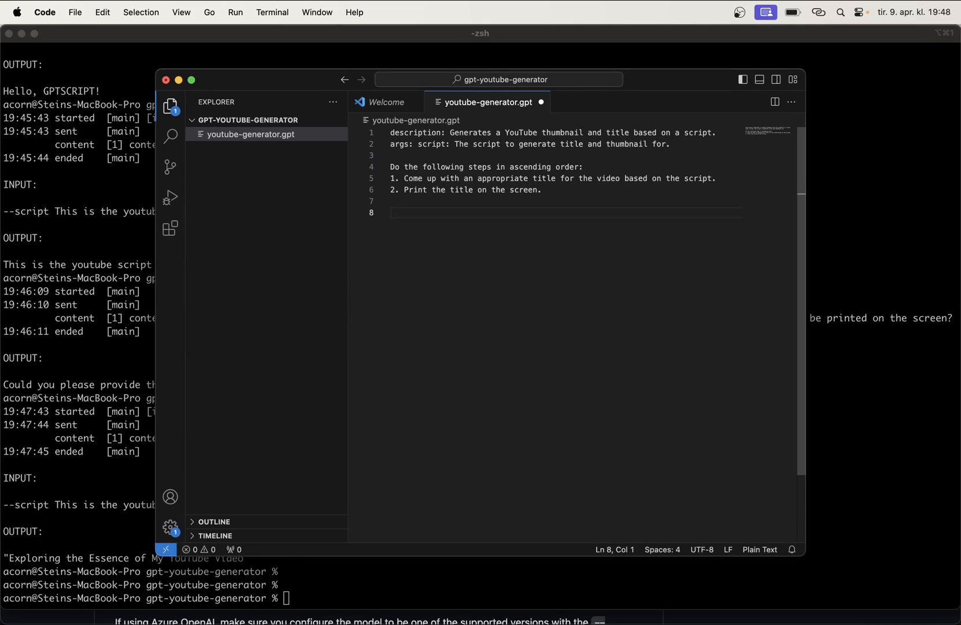
type("--")
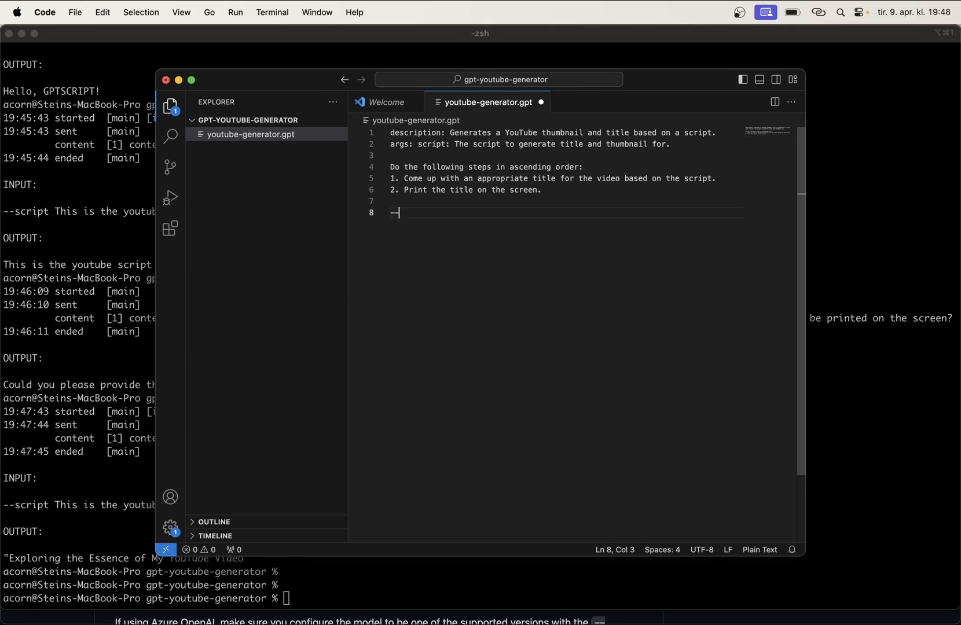
type("--")
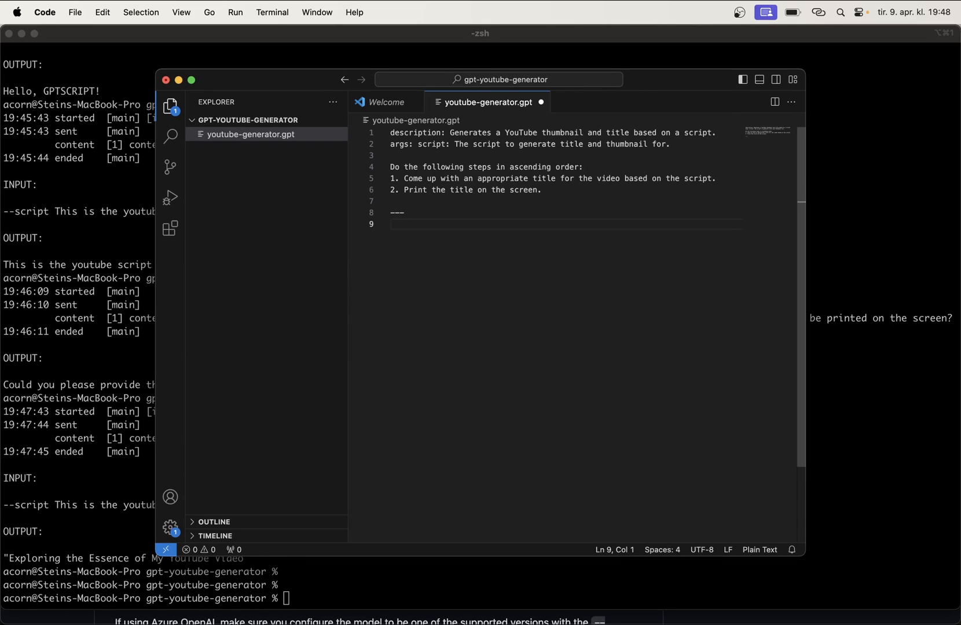
type("nam")
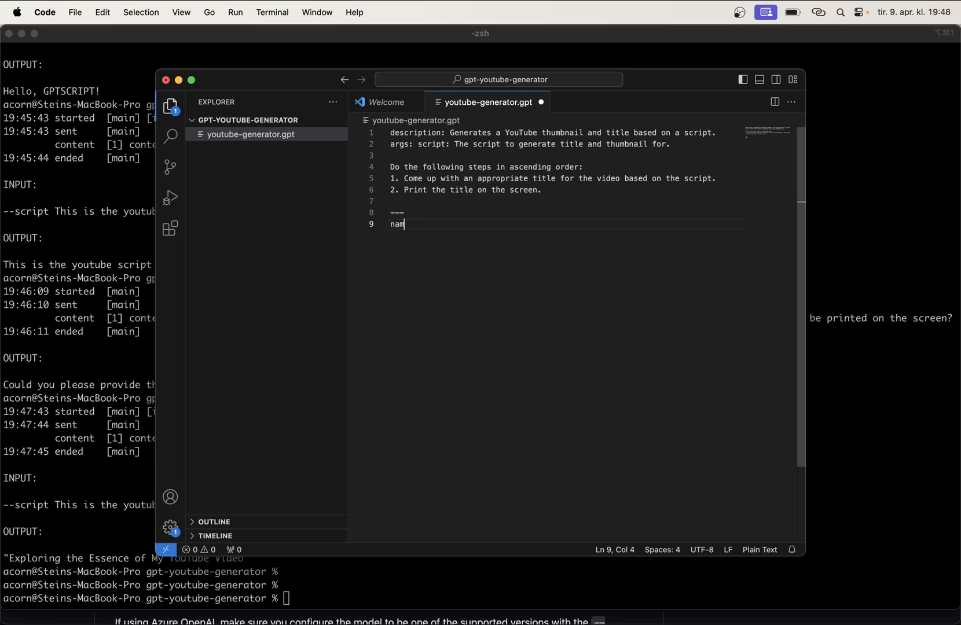
type("e: mkdir")
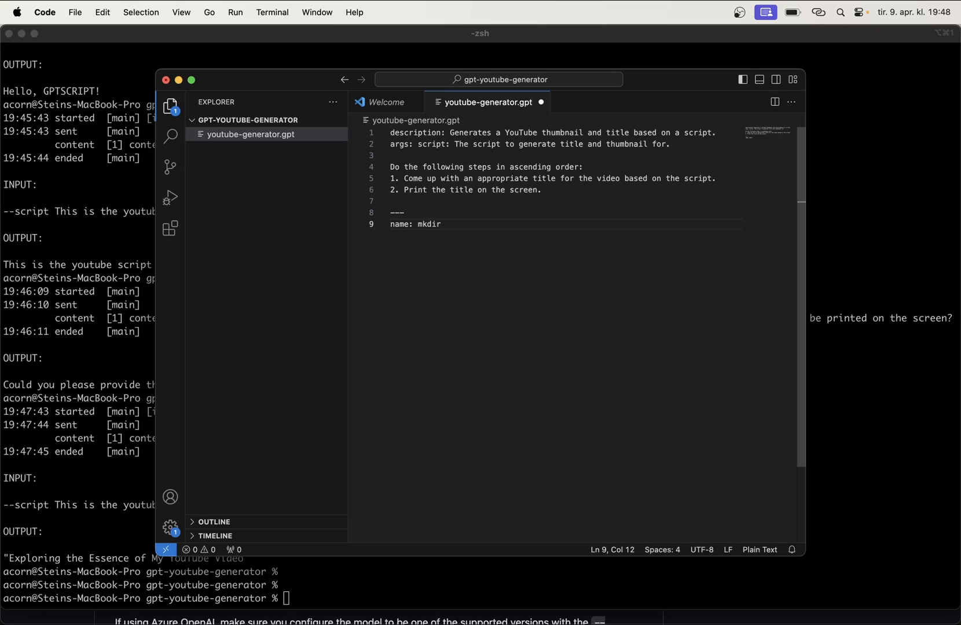
type("tools")
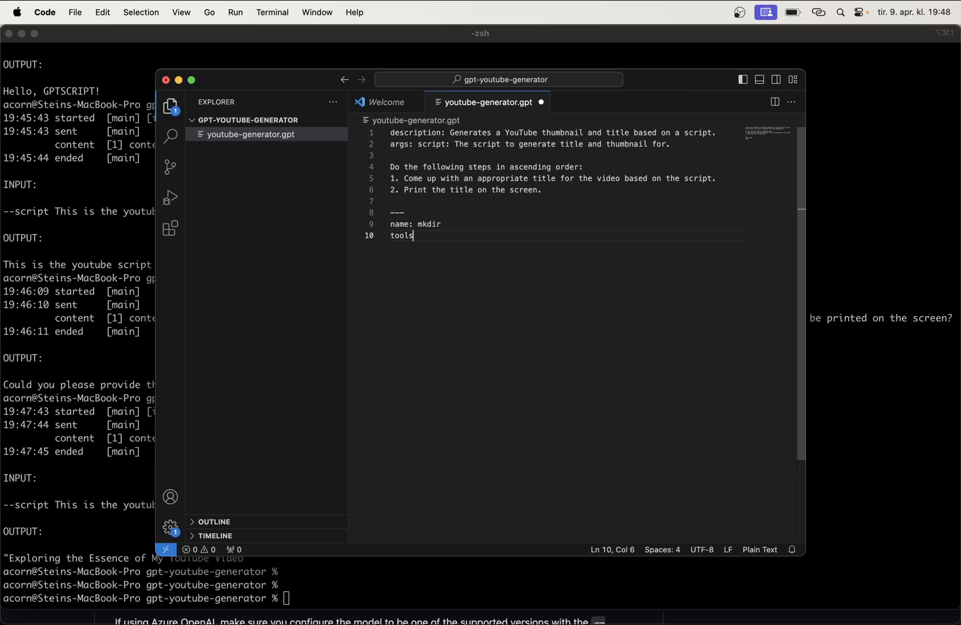
type(":")
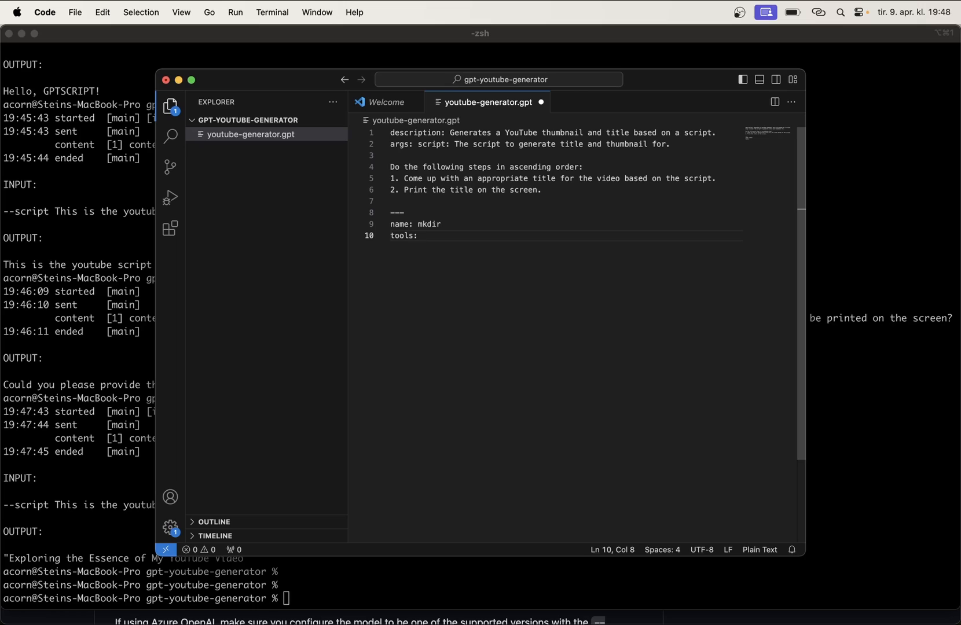
type("sys.write")
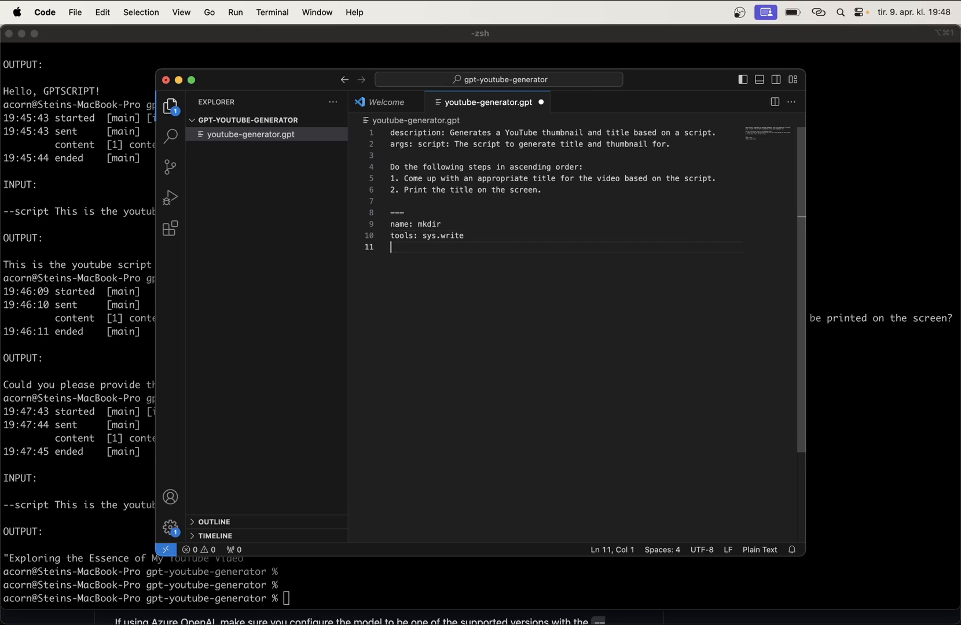
- Describe it as "Creates a folder in our system." with arg dir: Path to the folder to be created
type("description:")
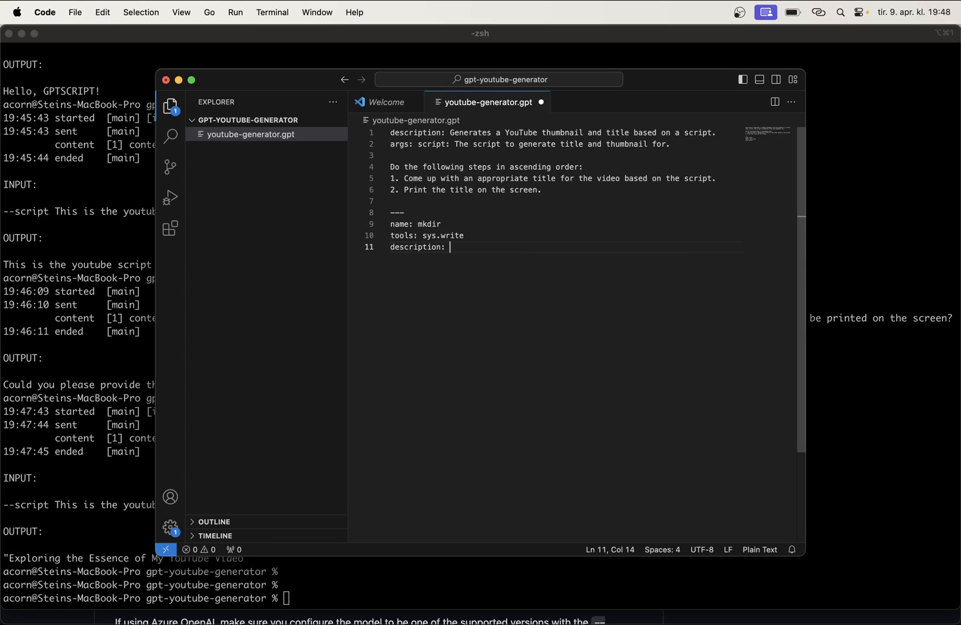
type("Created")
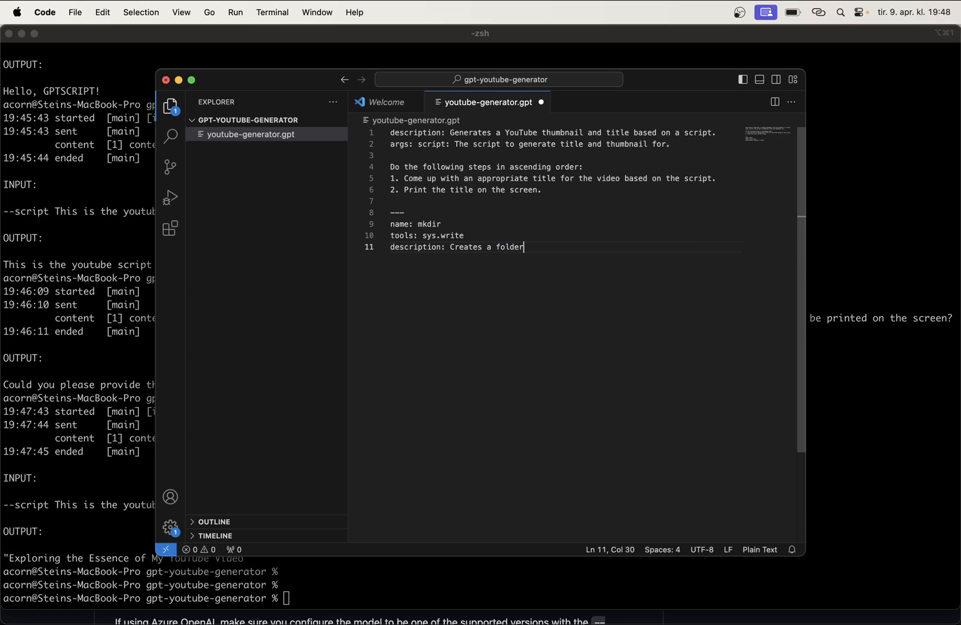
type("in our system")
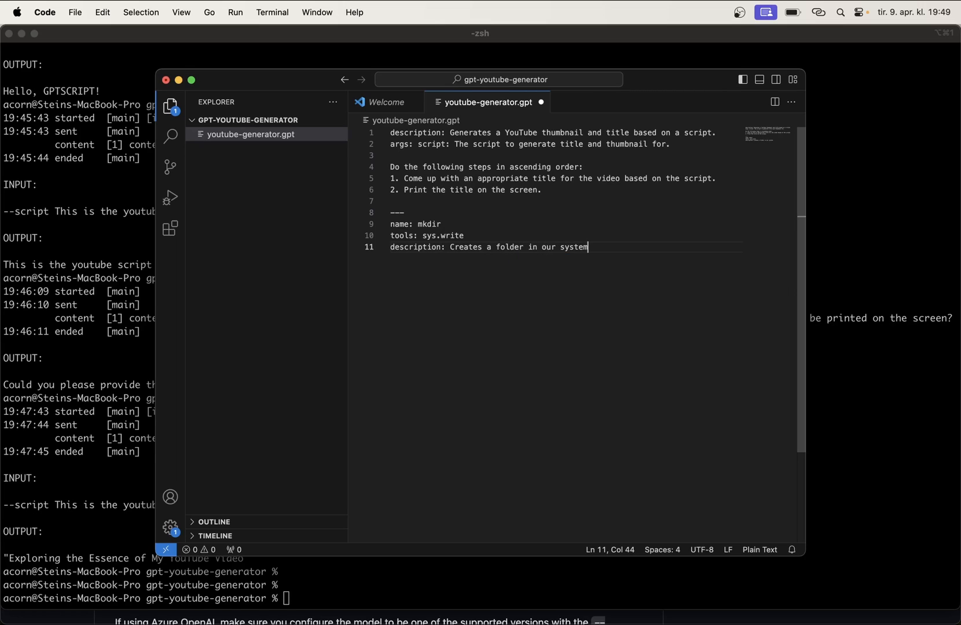
key("Enter")
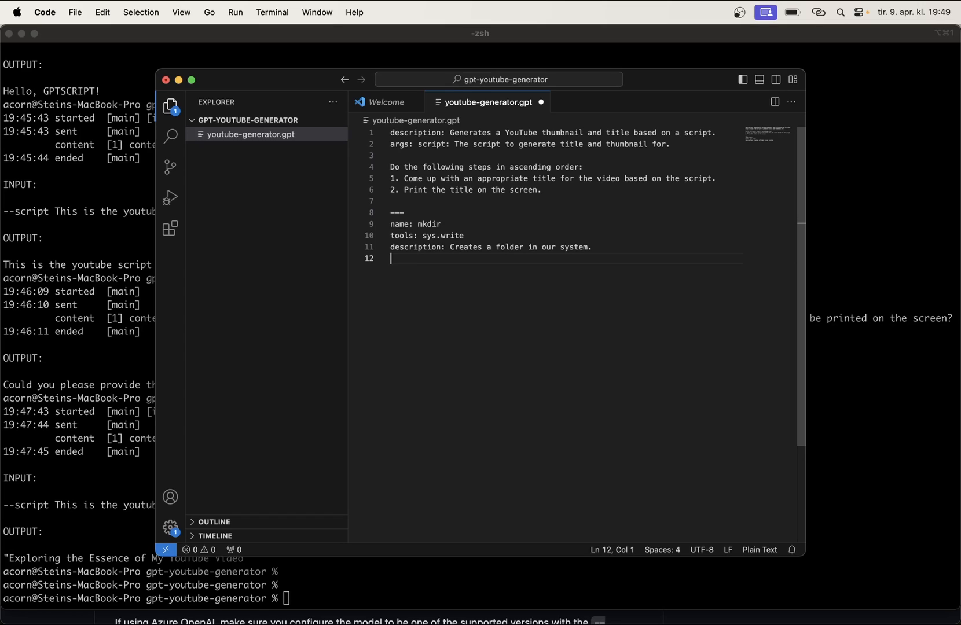
type("args: dir")
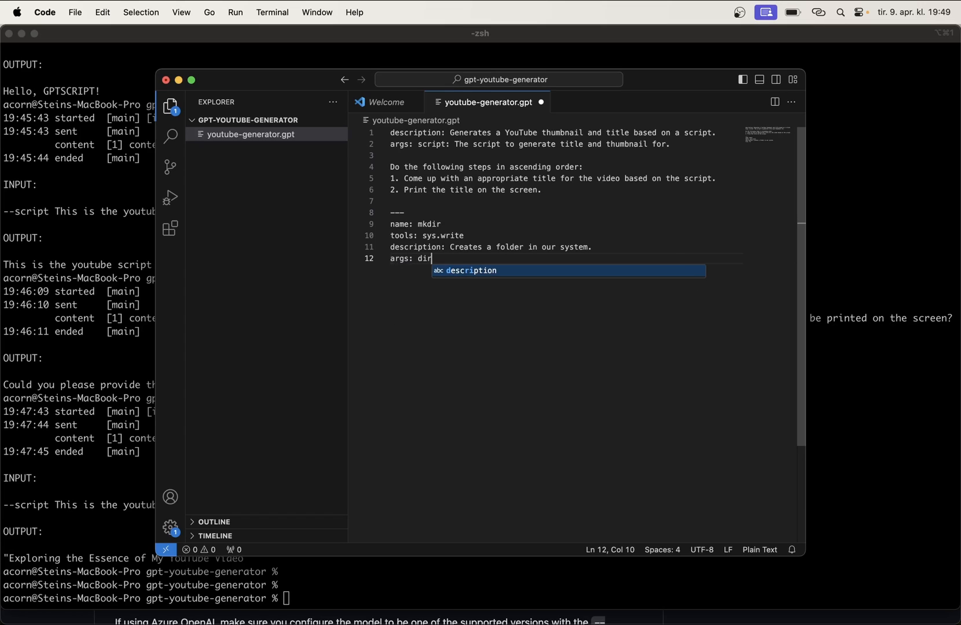
type(": Path to the folder to be create")
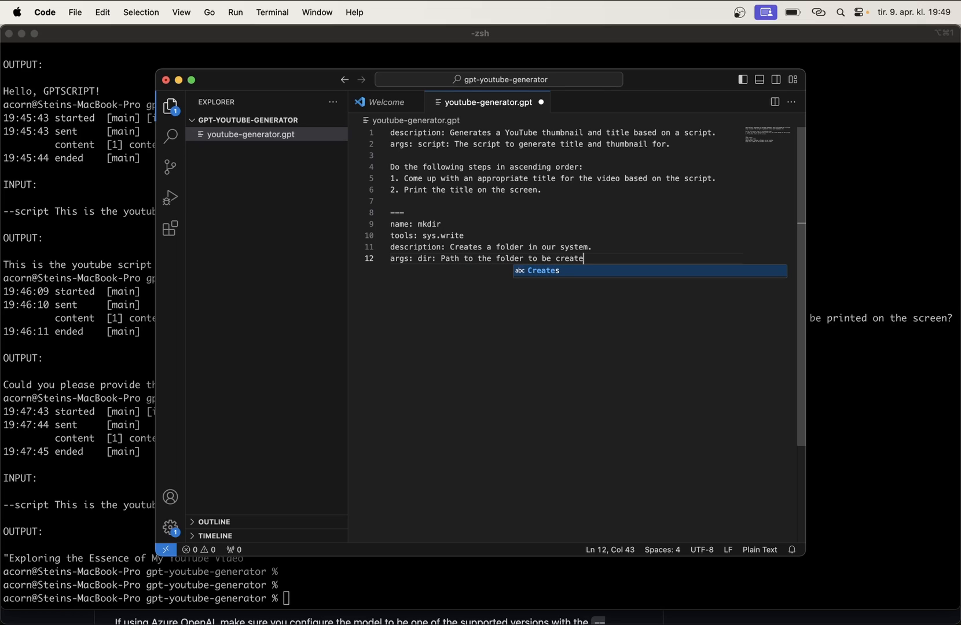
type("d.")
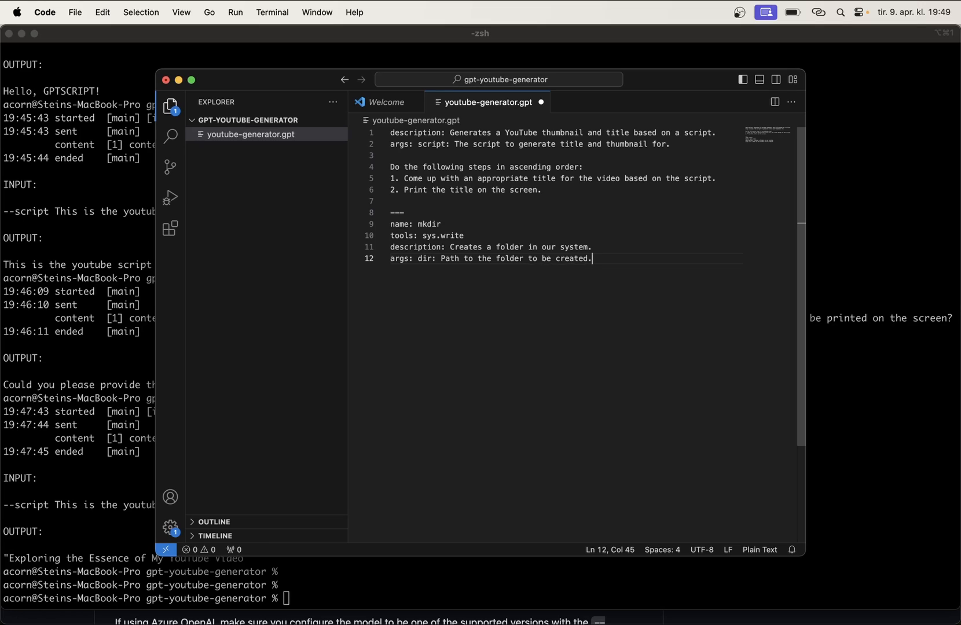
mouse_move(428, 237)
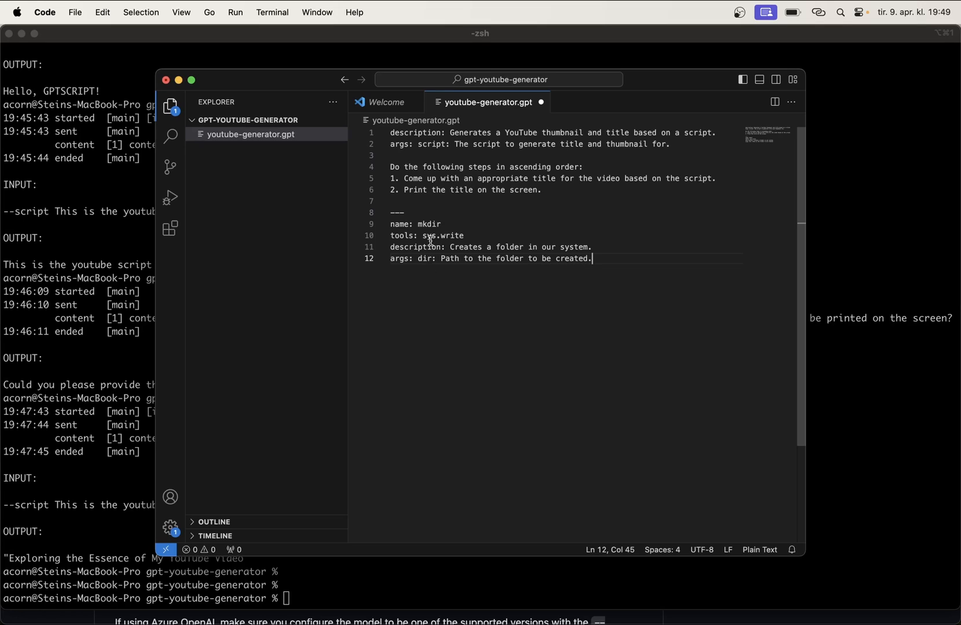
left_click_drag(412, 223, 466, 258)
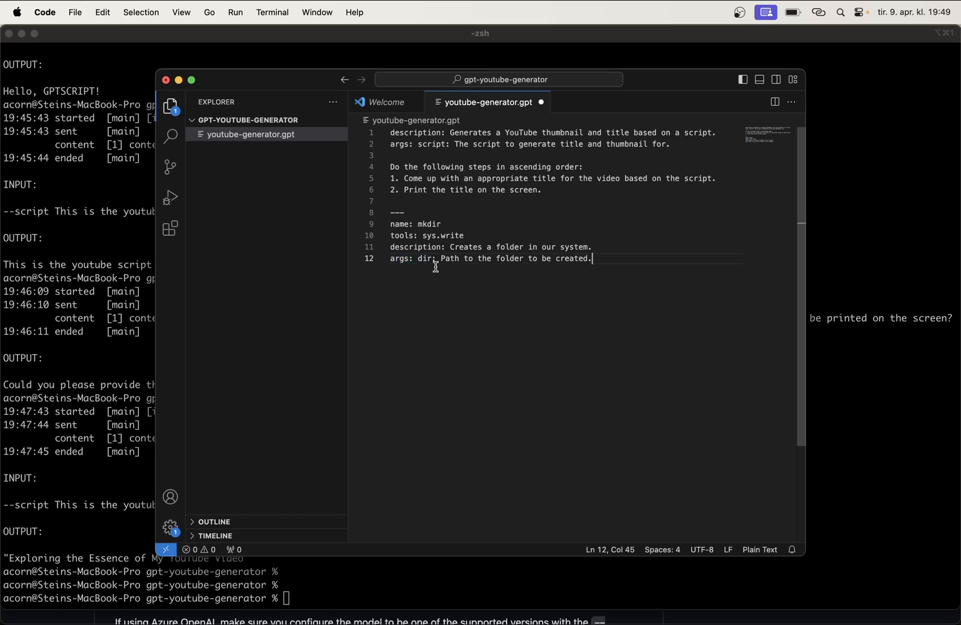
double_click(449, 258)
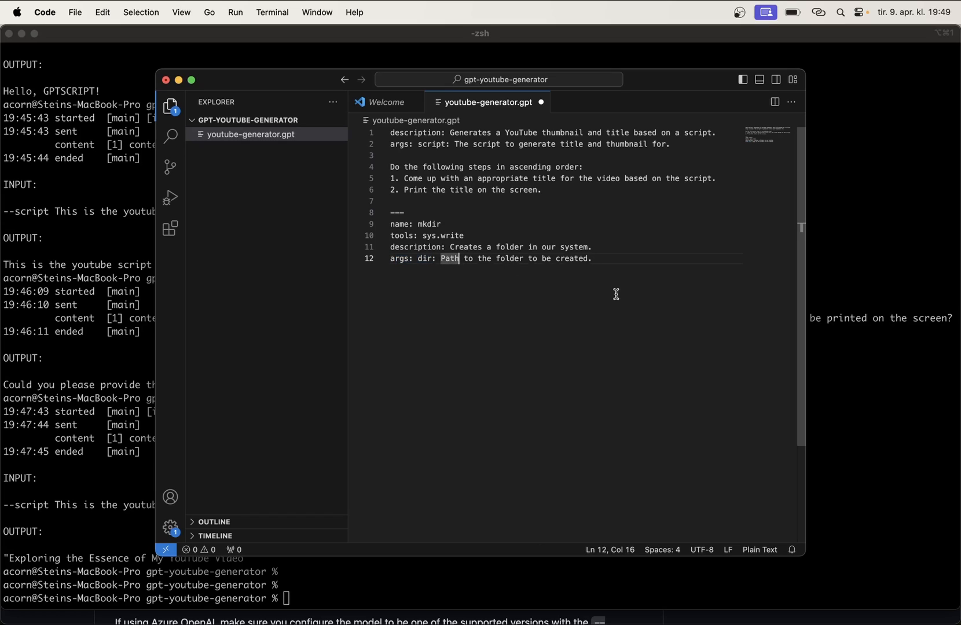
key("Enter")
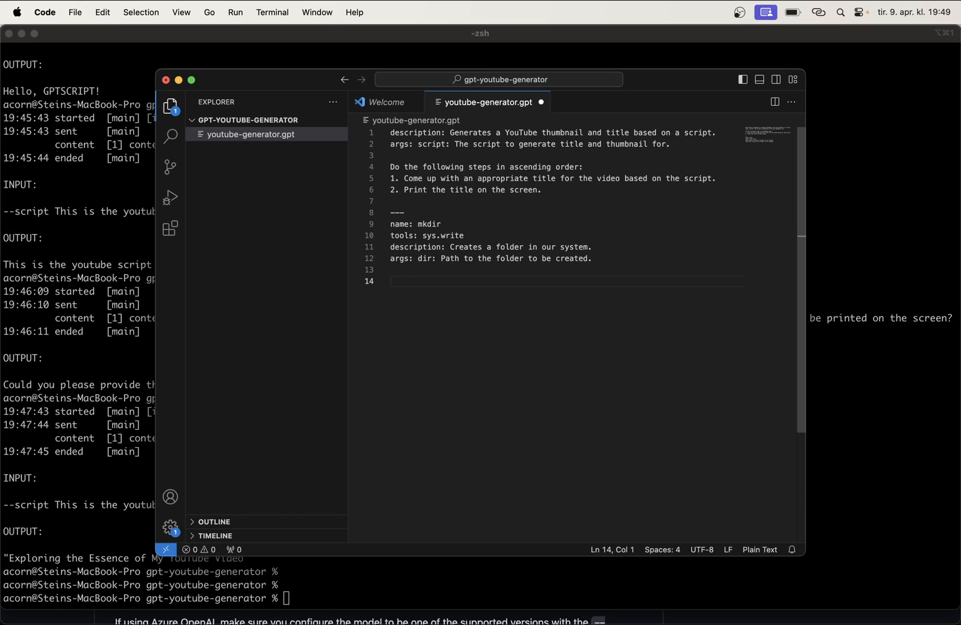
- Give mkdir a #!bash body running mkdir -p "${dir}"
type("#")
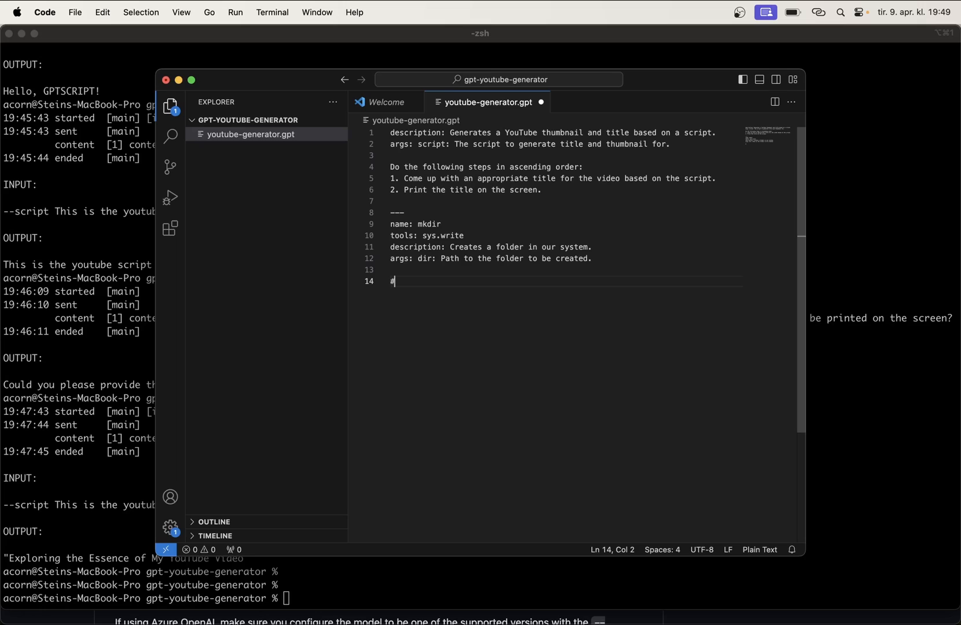
type("!bash")
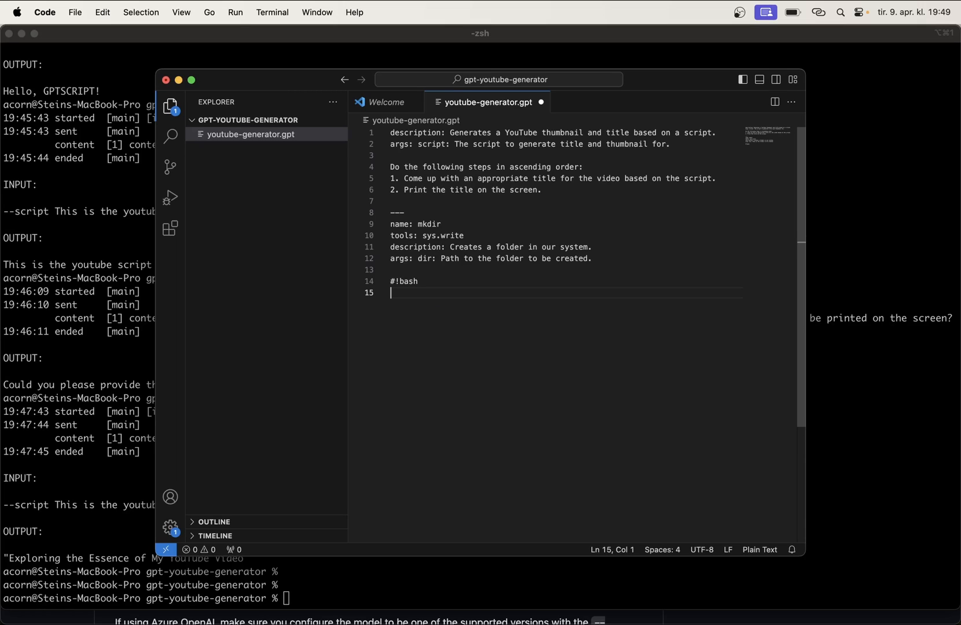
type("mkdir -p")
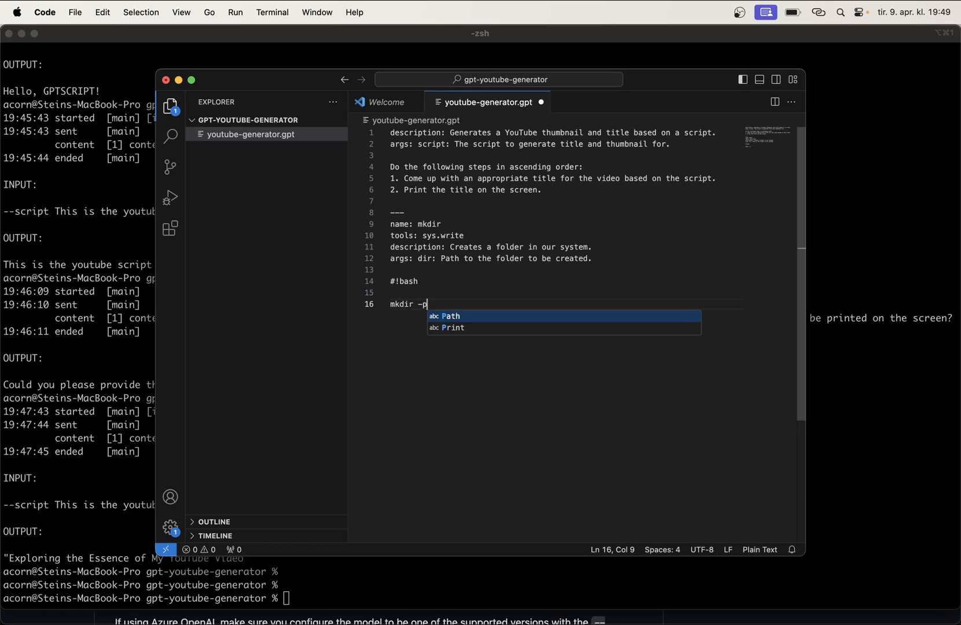
key("Escape")
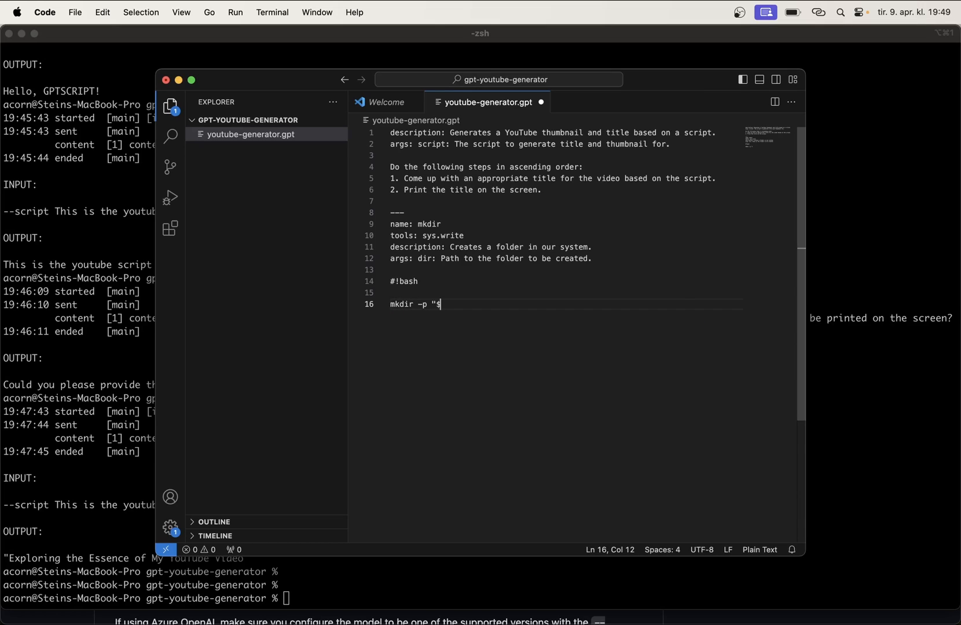
type("{dir}\"")
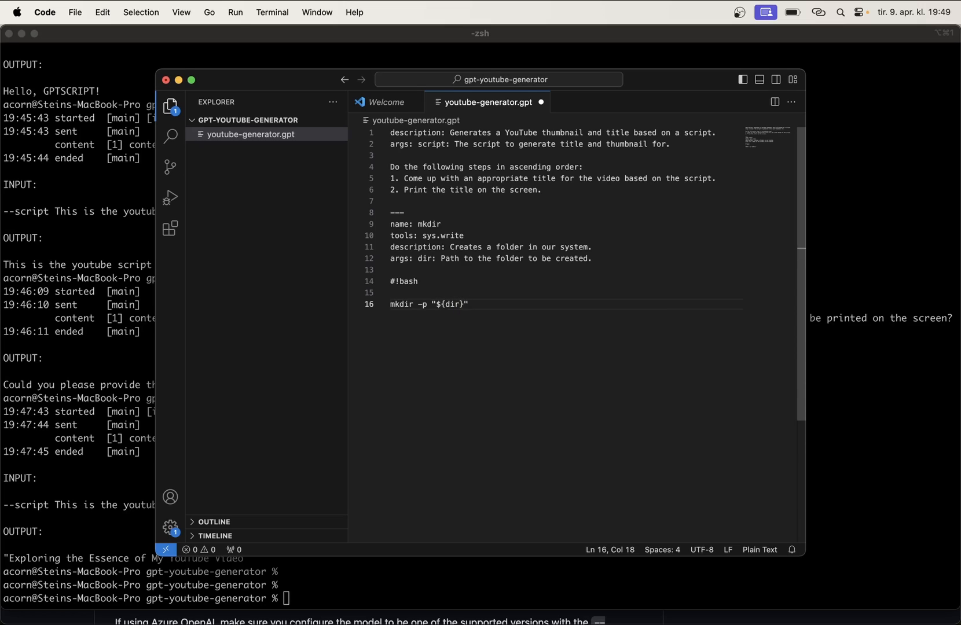
mouse_move(589, 265)
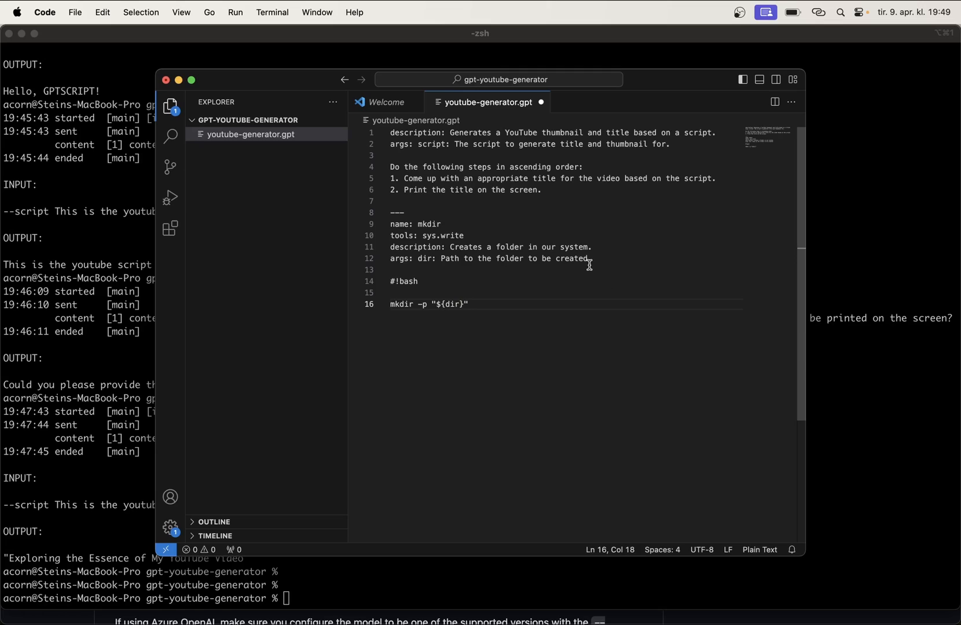
mouse_move(525, 310)
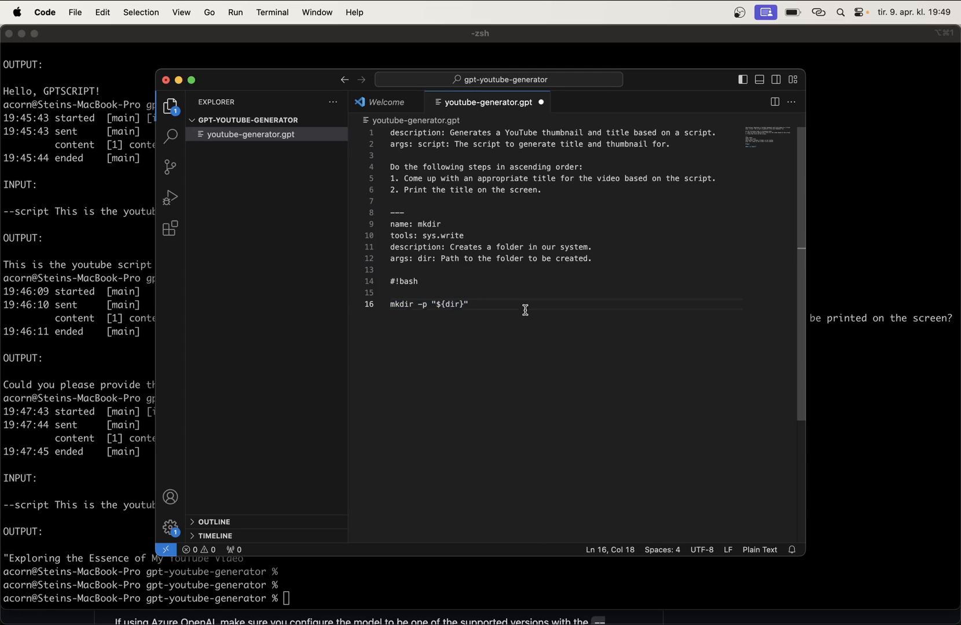
mouse_move(488, 269)
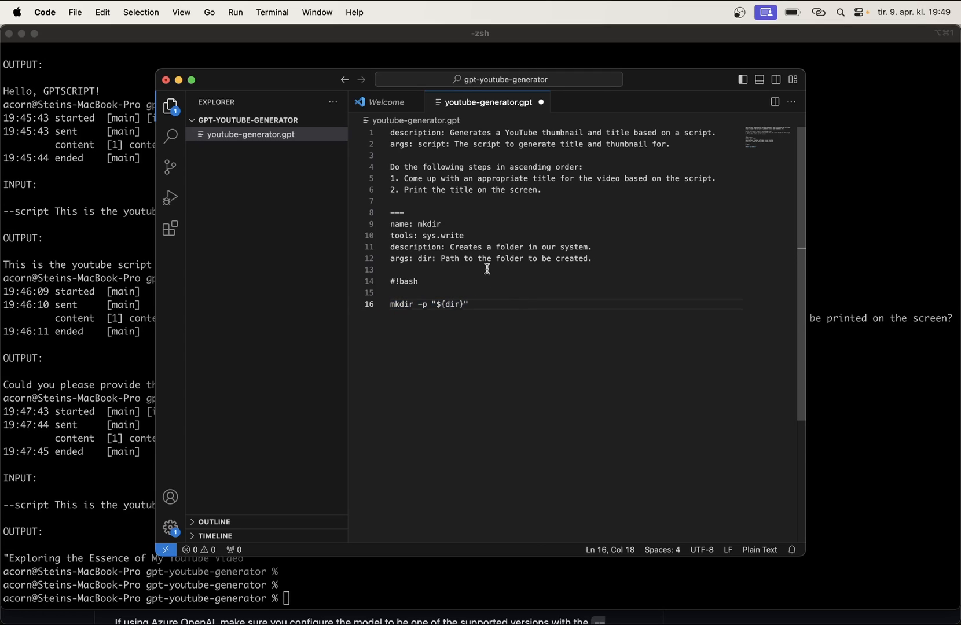
- Add sys.write to the main tool's tools line at the top of the script
left_click(450, 145)
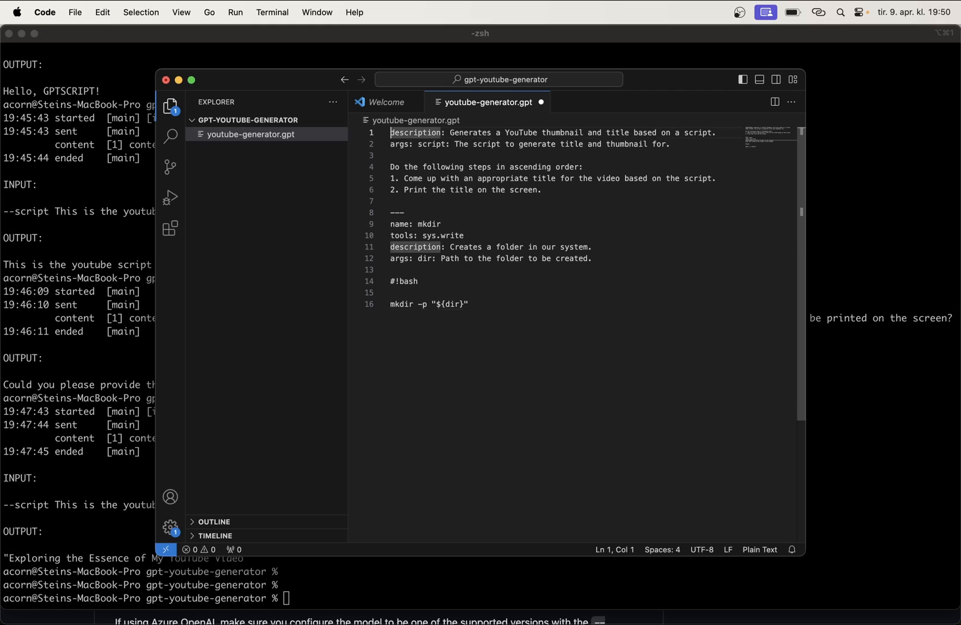
type("tools: mkdir")
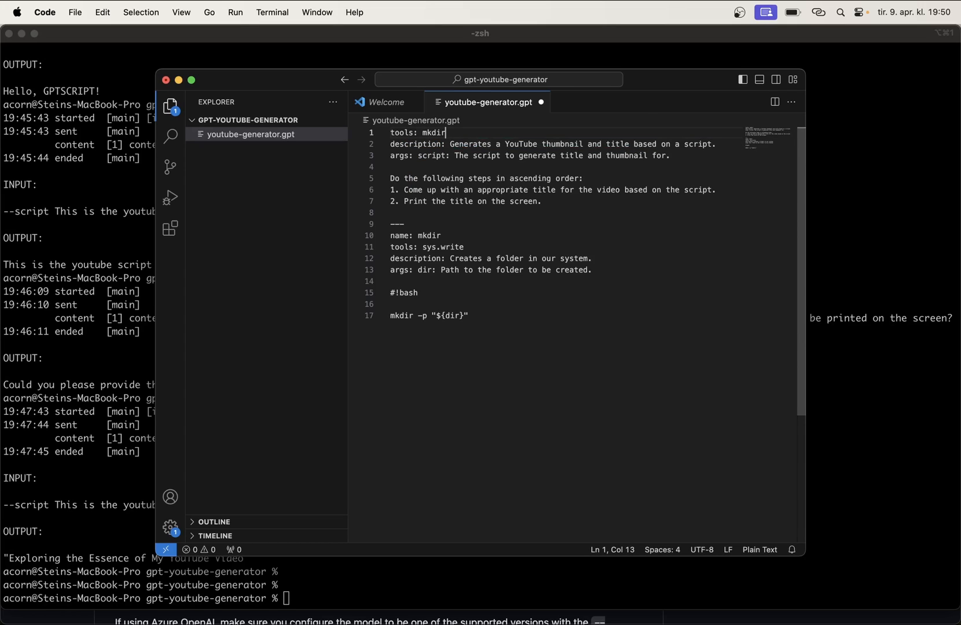
type(", sys.w")
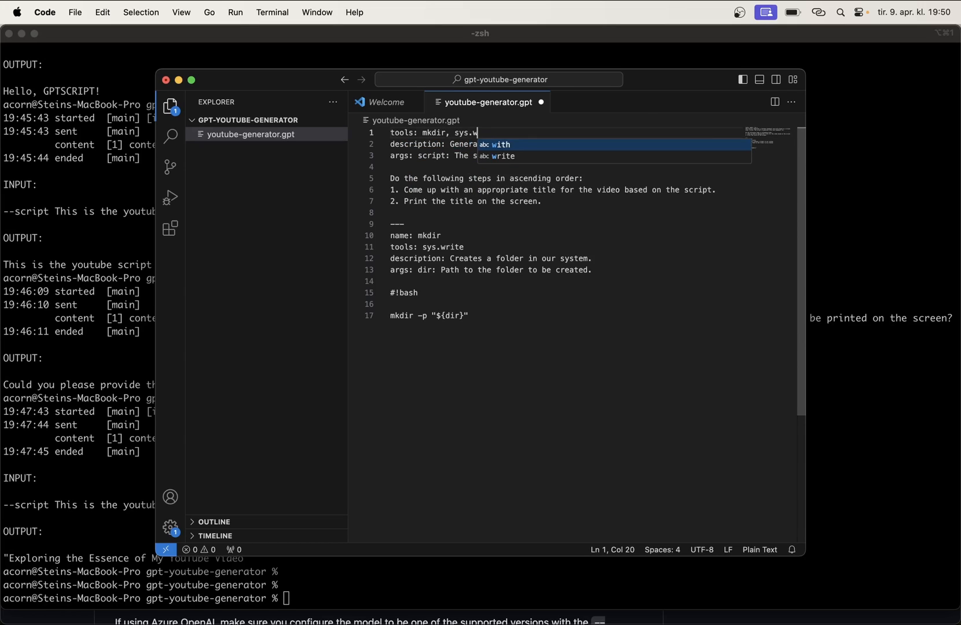
type("rite")
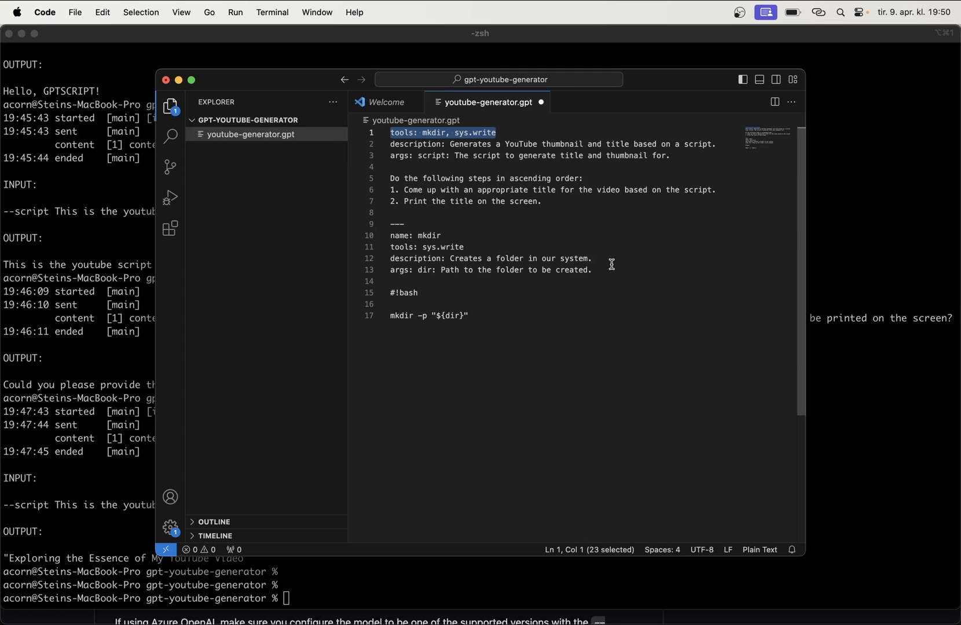
- Rewrite step 2 as: Create the `${video-title}` folder if it does not already exist
double_click(460, 201)
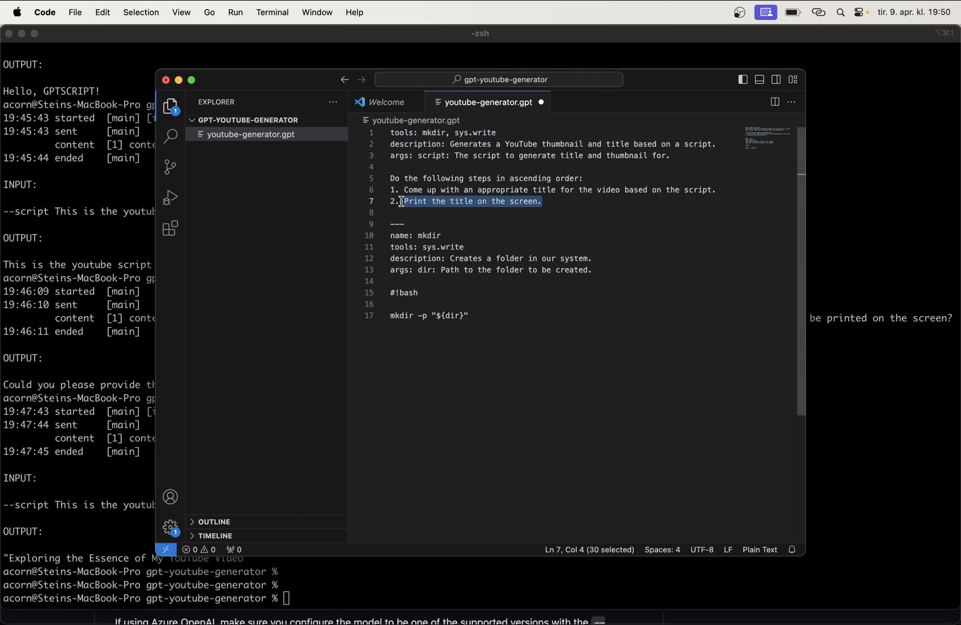
type("Crea")
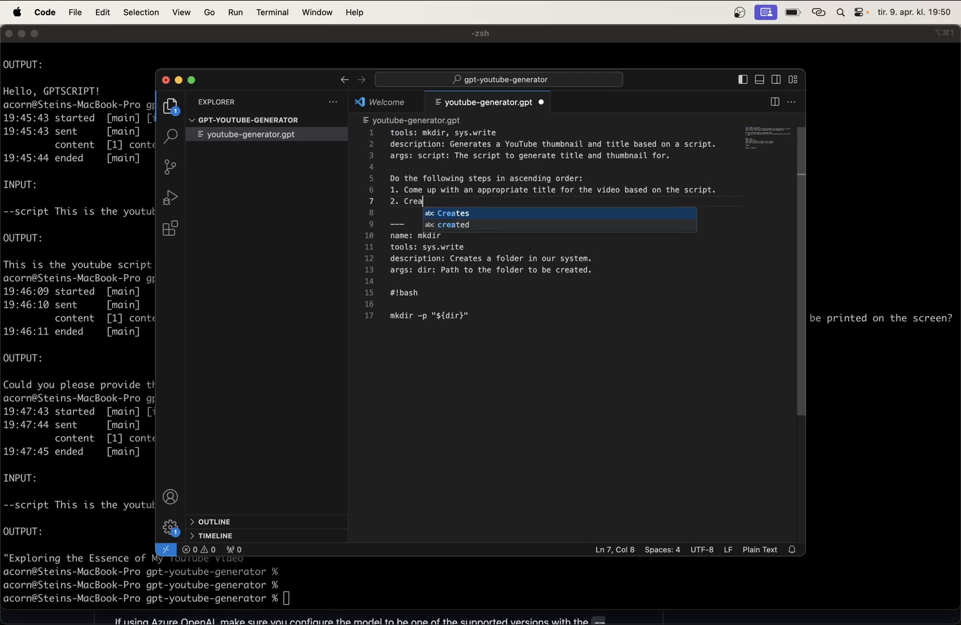
type("te the `")
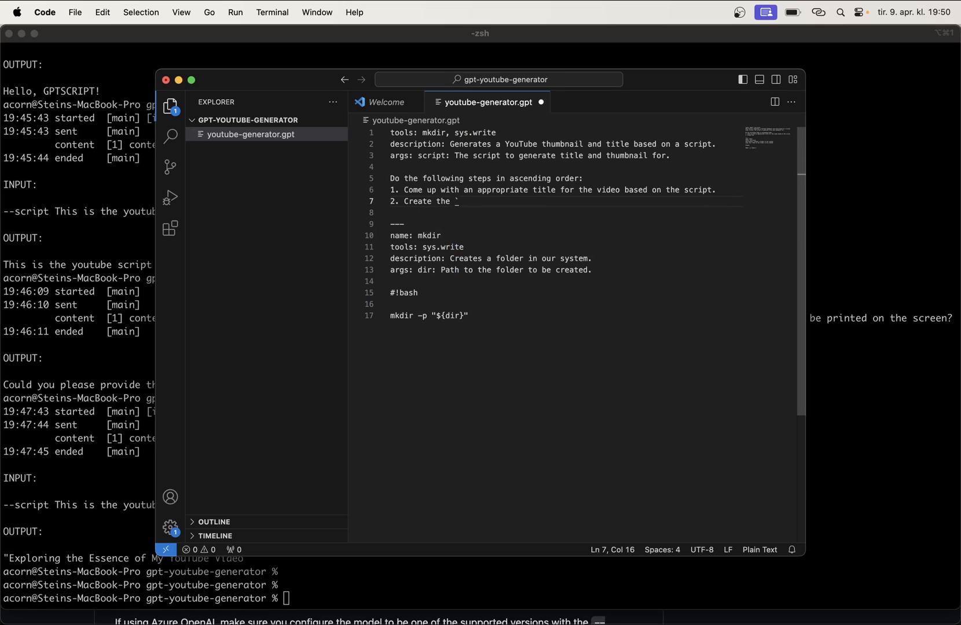
type("${}")
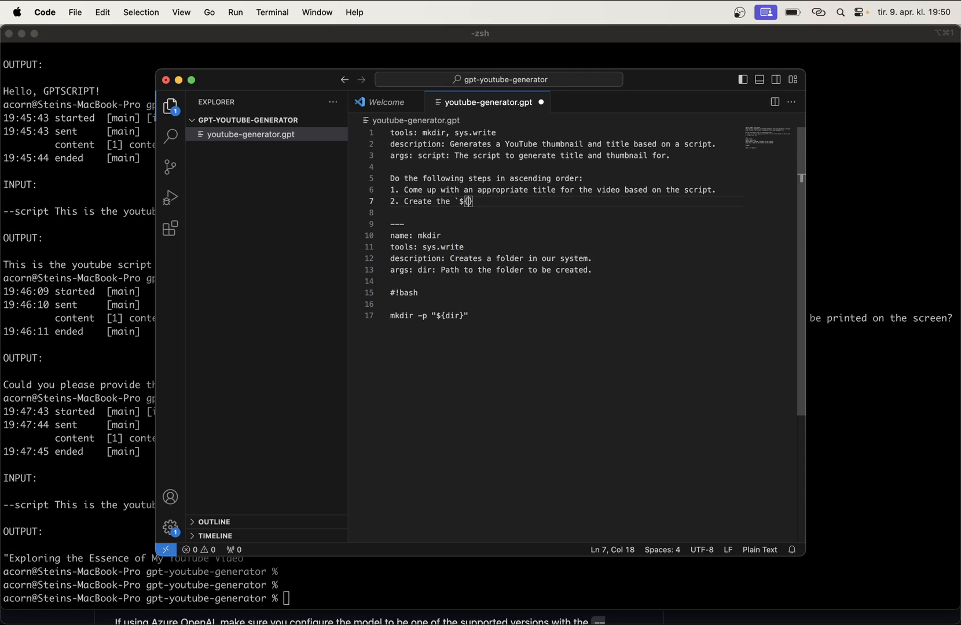
type("video-")
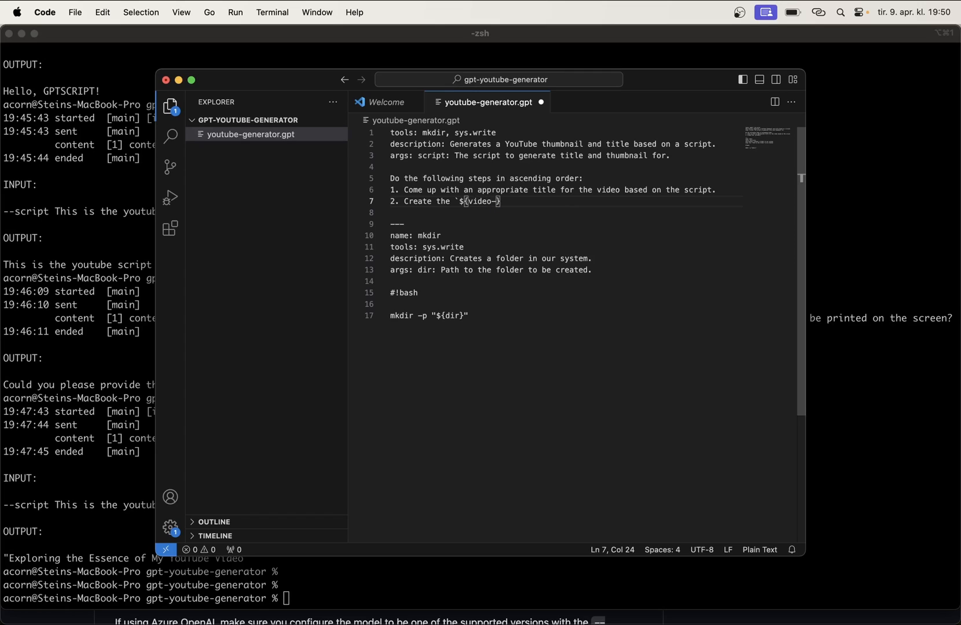
type("title")
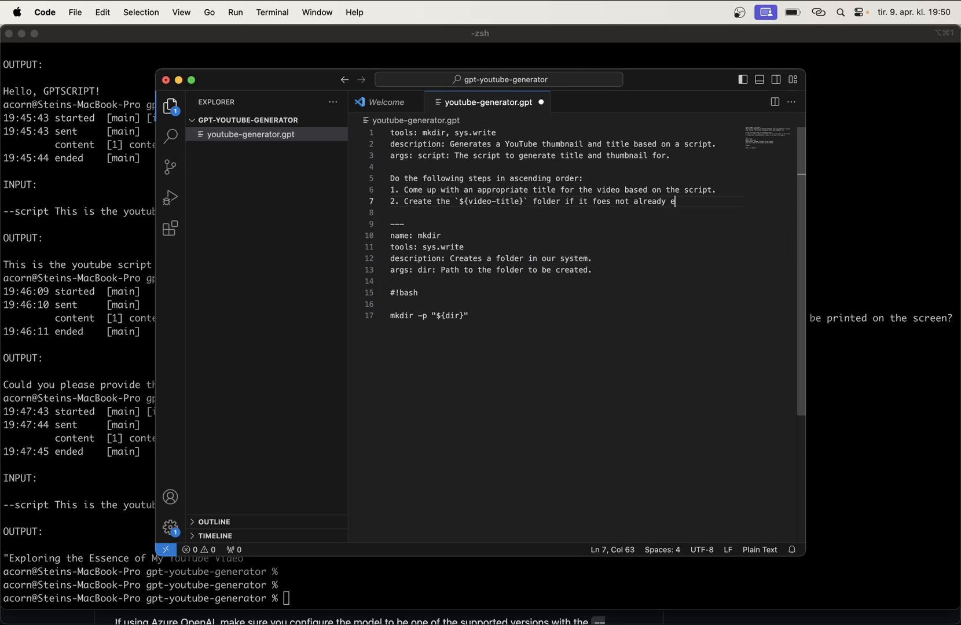
type("xist.")
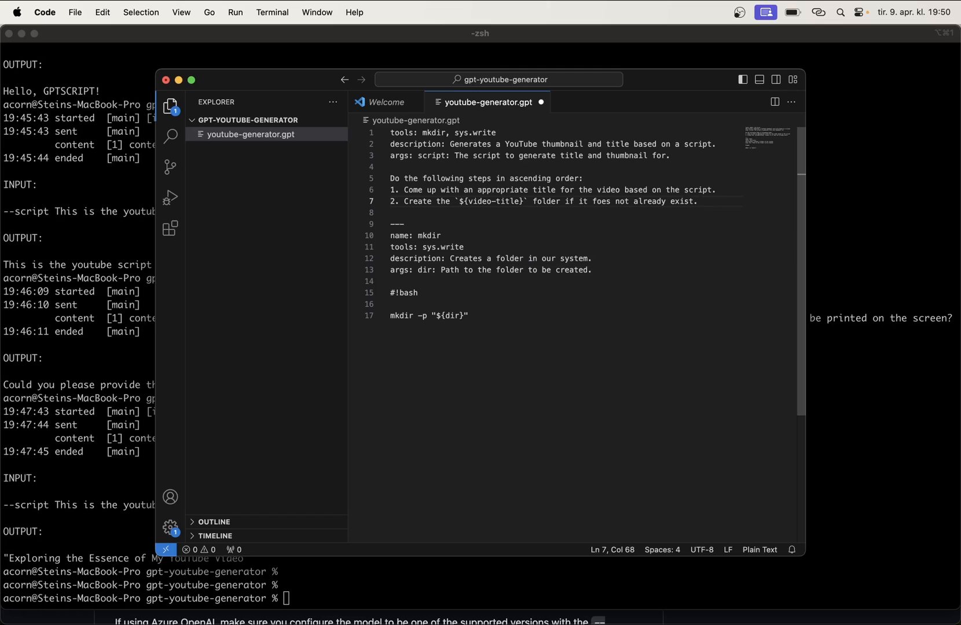
mouse_move(486, 196)
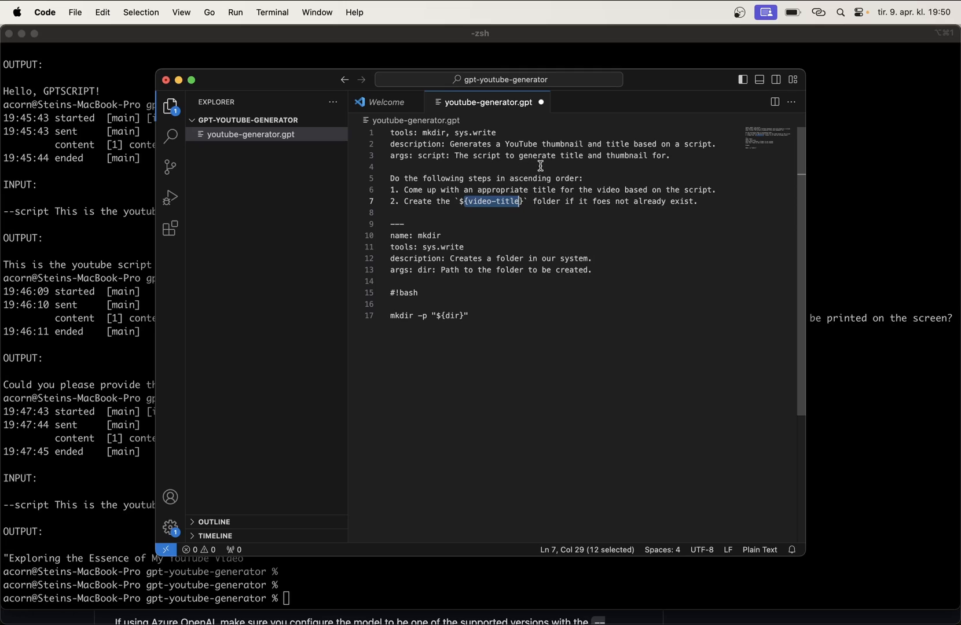
mouse_move(549, 215)
type("title")
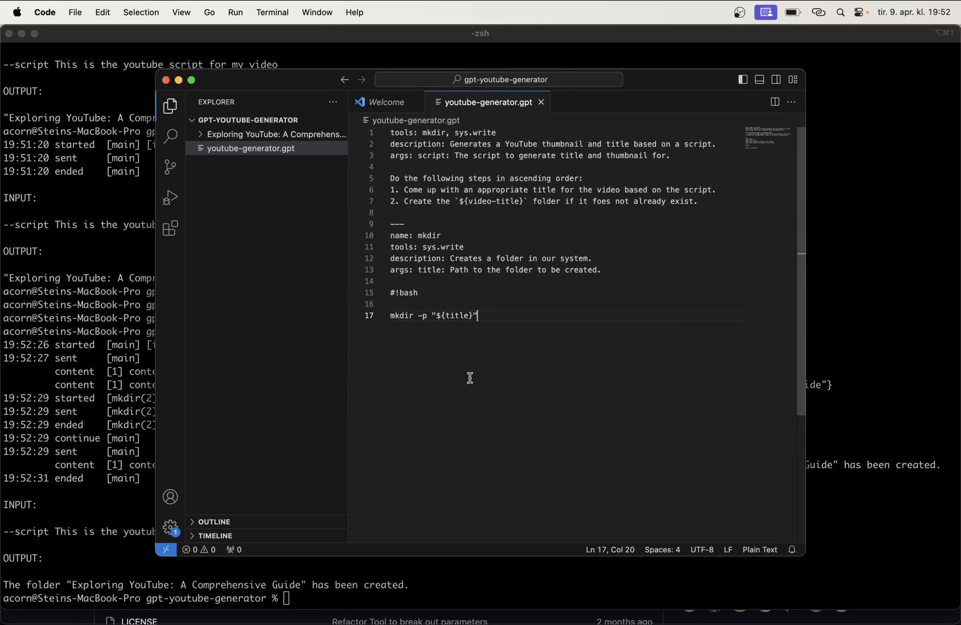
- Run the generator, see "Exploring YouTube: A Comprehensive Guide" folder created, and verify it in Finder
double_click(429, 270)
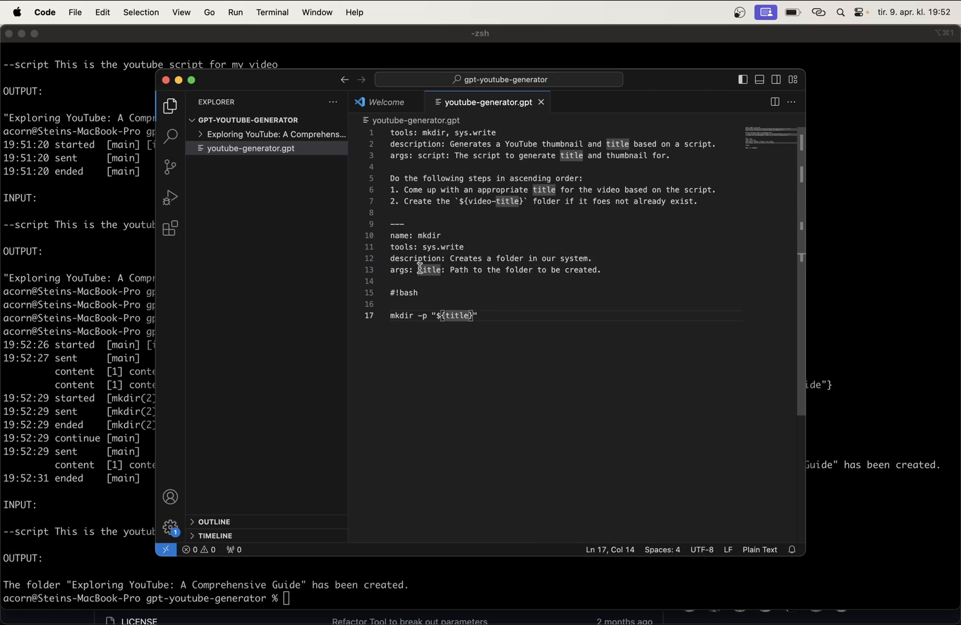
mouse_move(435, 272)
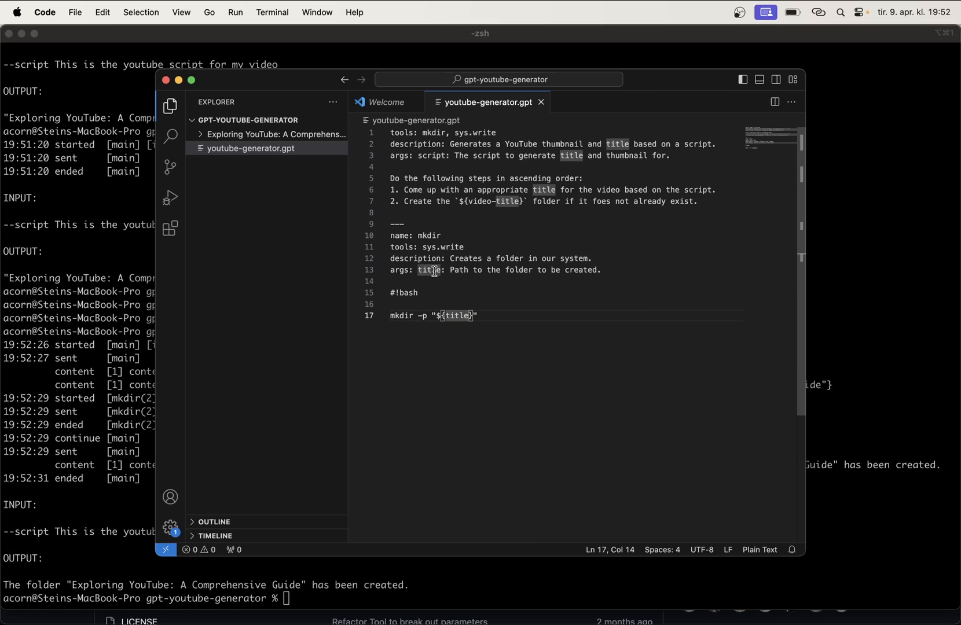
mouse_move(505, 197)
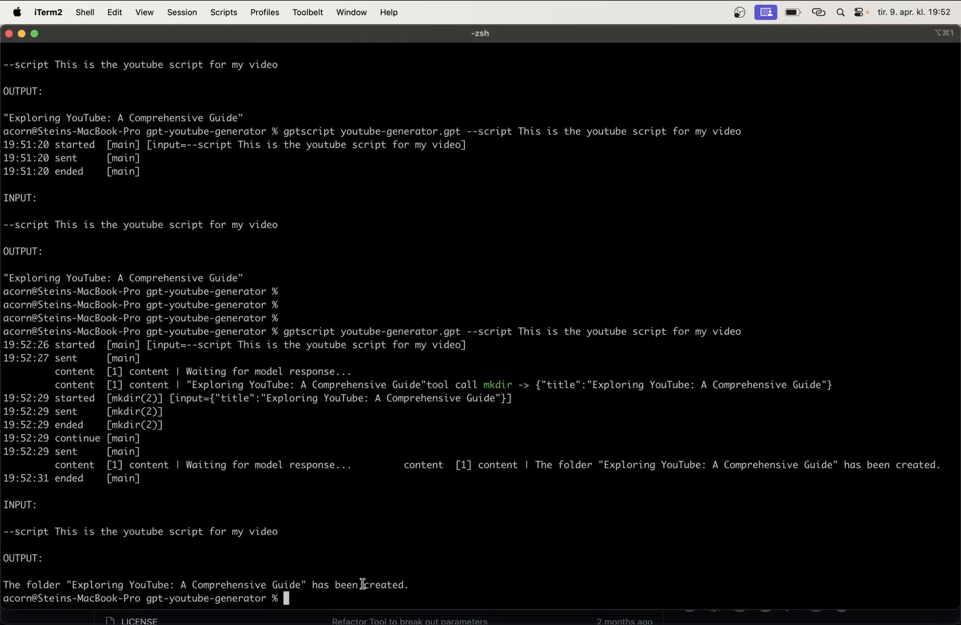
mouse_move(298, 331)
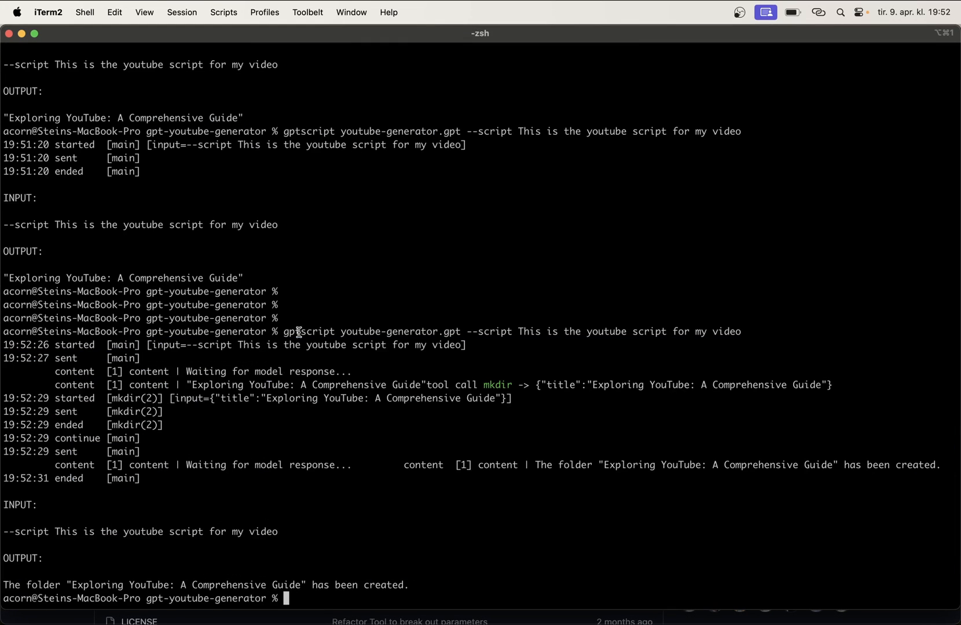
mouse_move(270, 439)
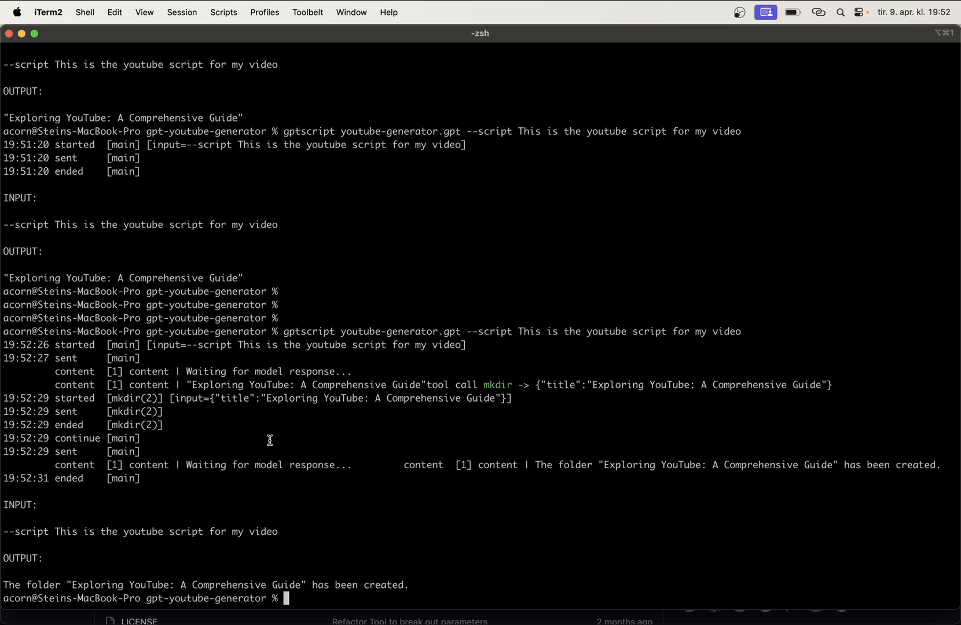
left_click_drag(19, 584, 343, 585)
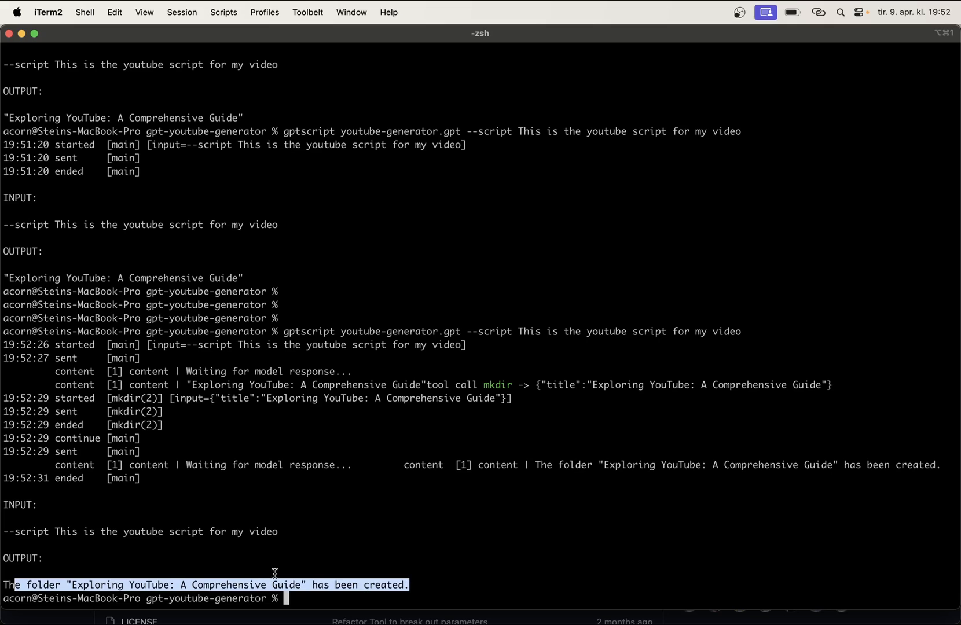
key("Cmd+Tab")
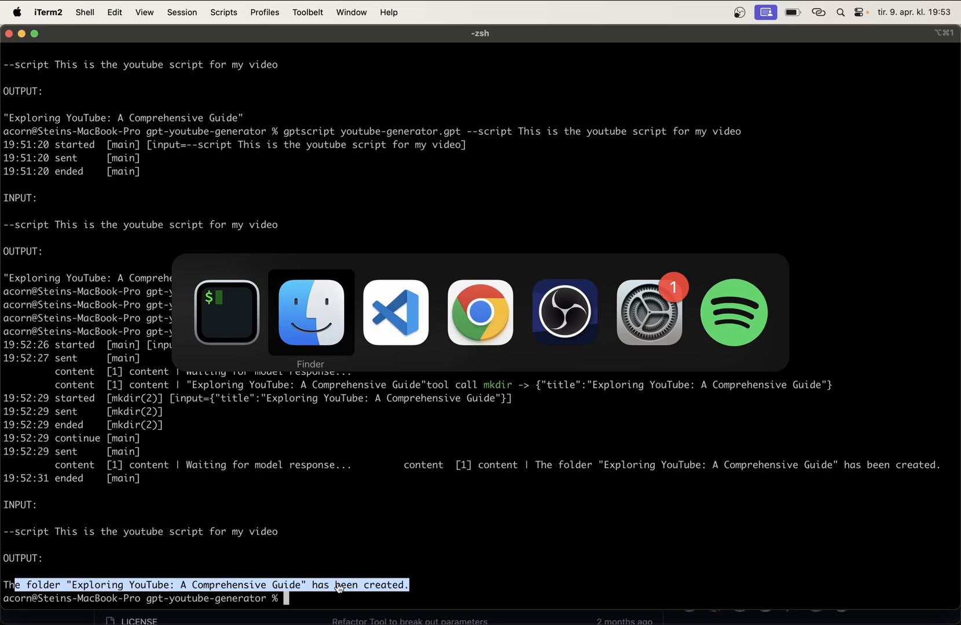
left_click(311, 313)
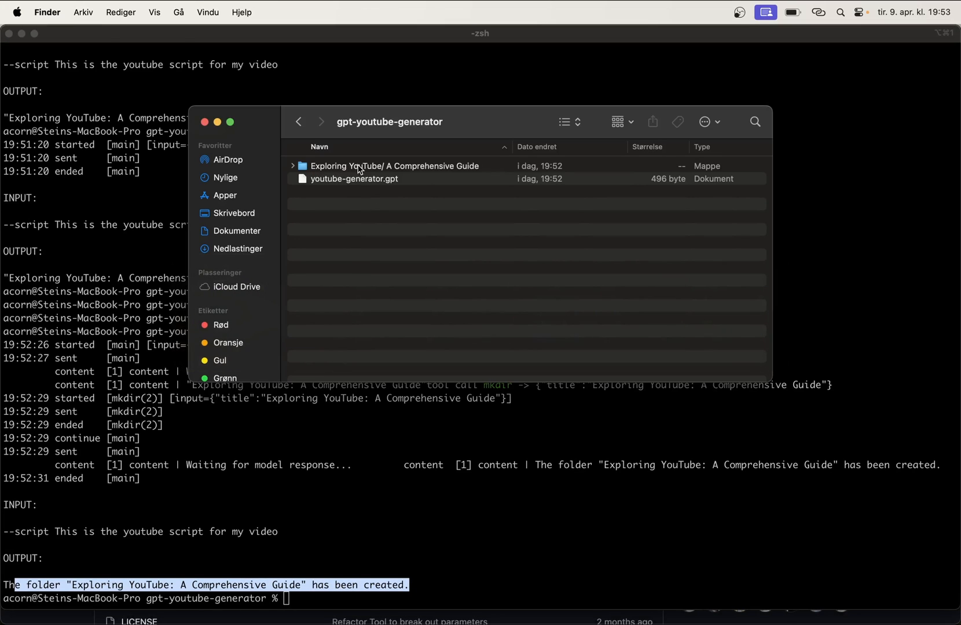
left_click(394, 166)
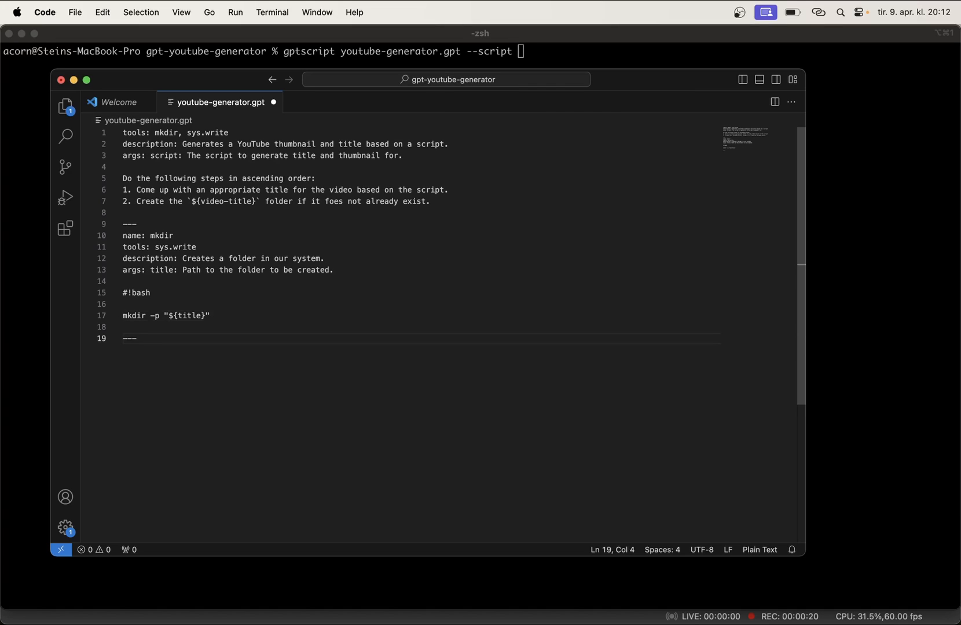
- Define thumb-generator using github.com/gptscript-ai/image-generation with a script arg described as the script to generate the thumbnail
type("name:")
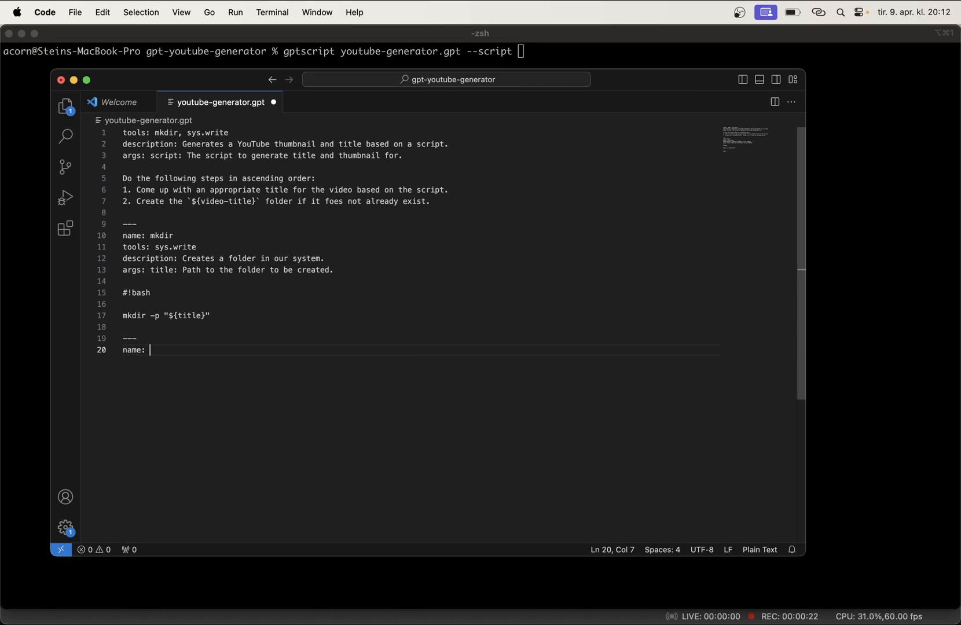
type("thumb-generator")
type("tools:")
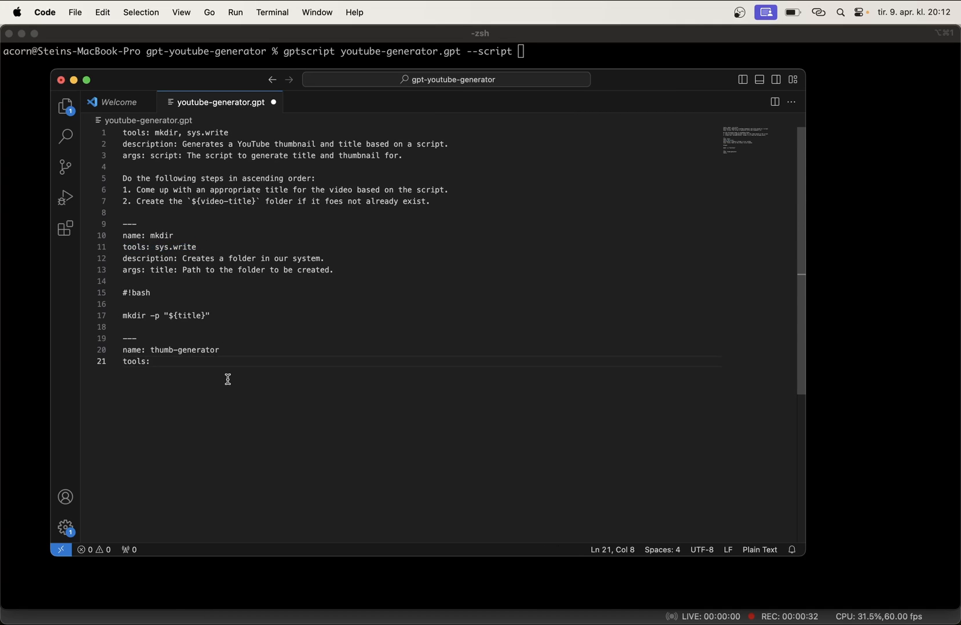
type("github")
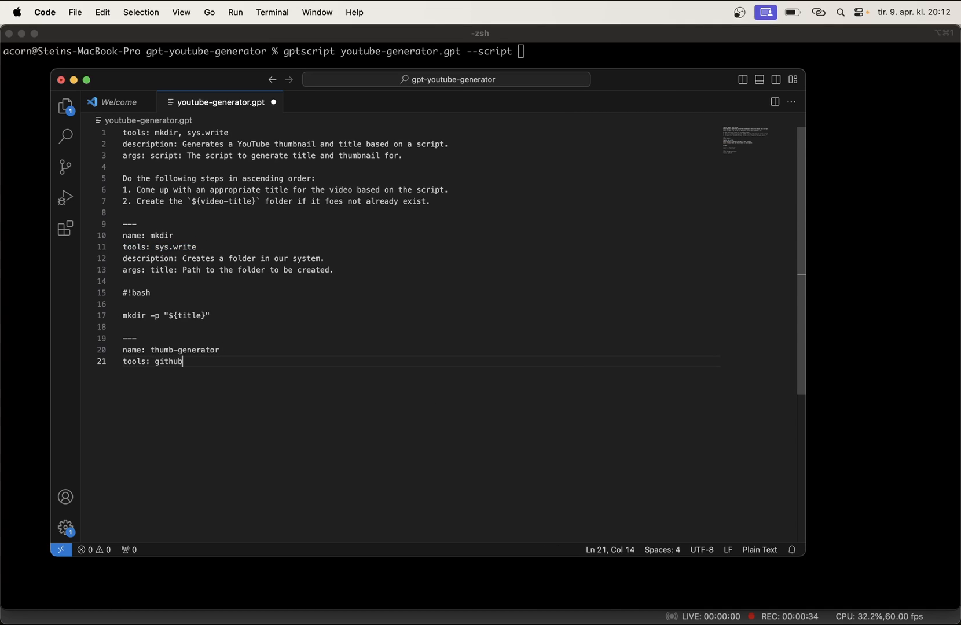
type(".com")
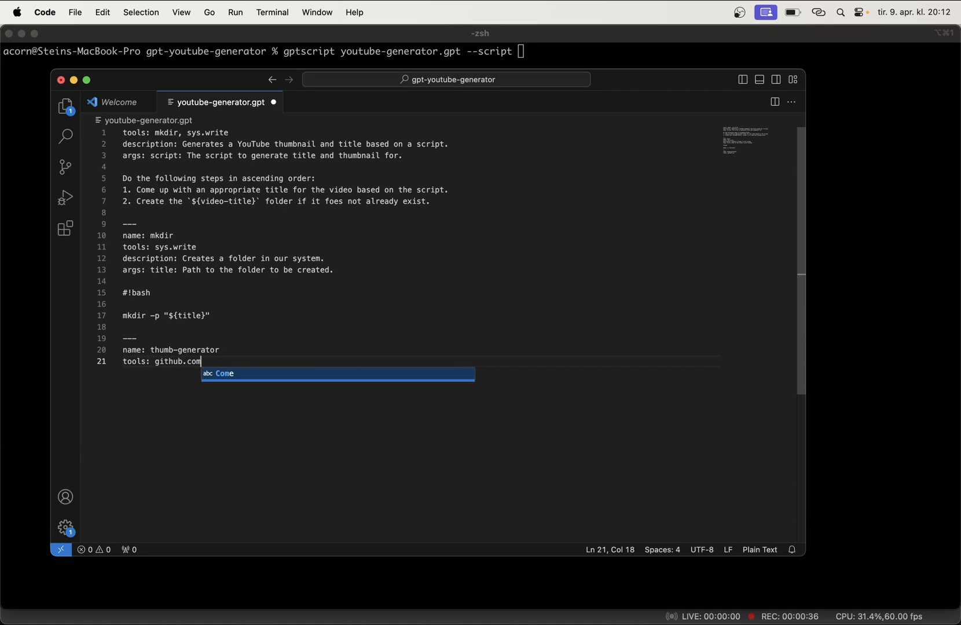
type("/gptscript")
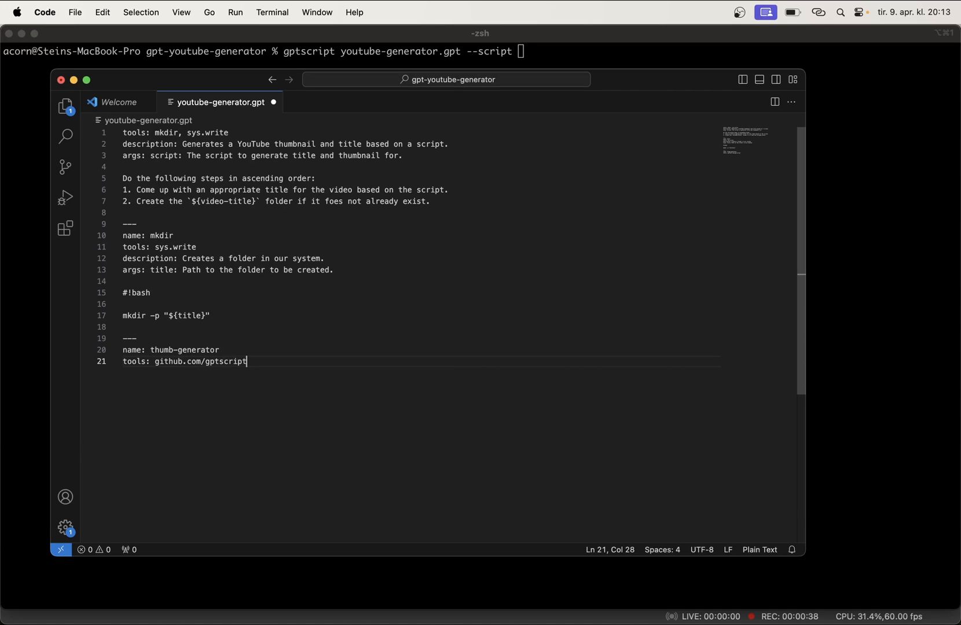
type("-ai/i")
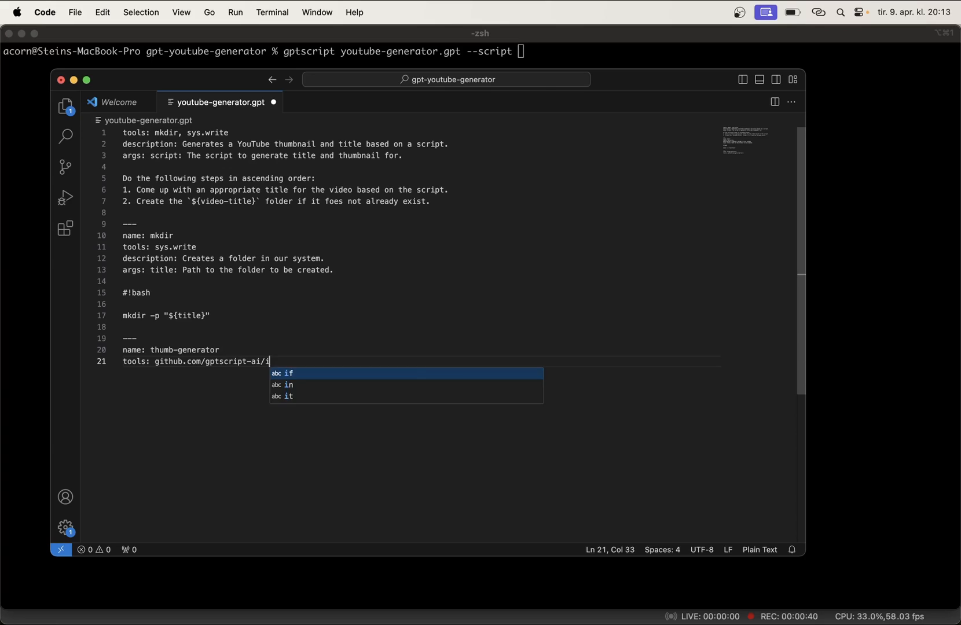
type("mage-genration")
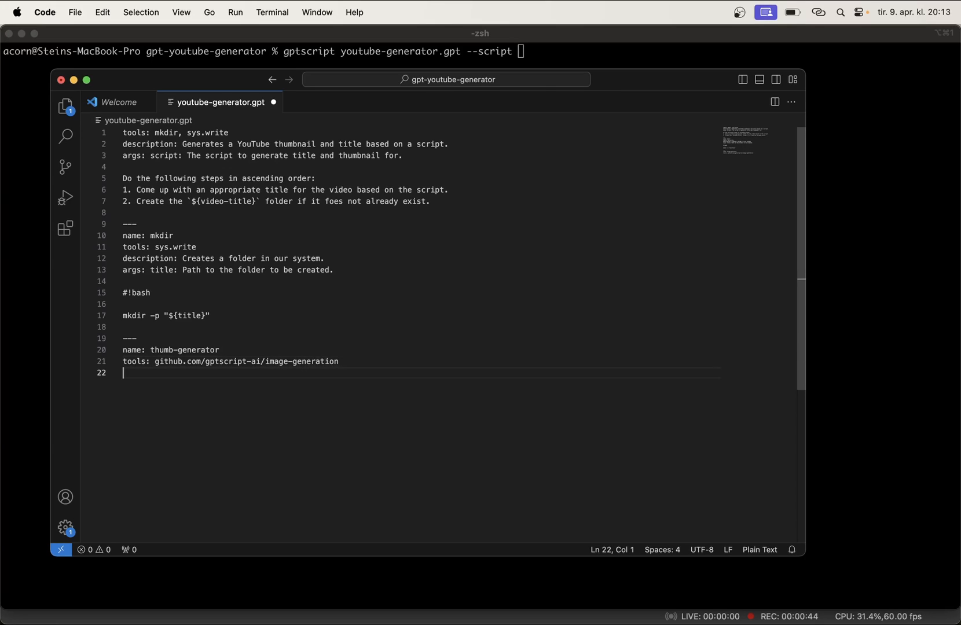
type("args")
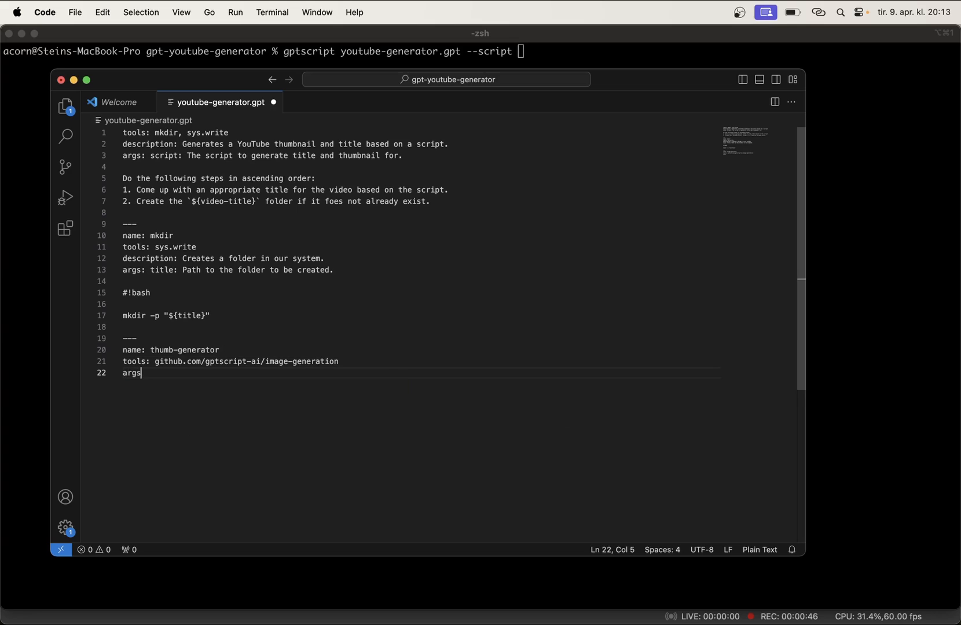
type(": script")
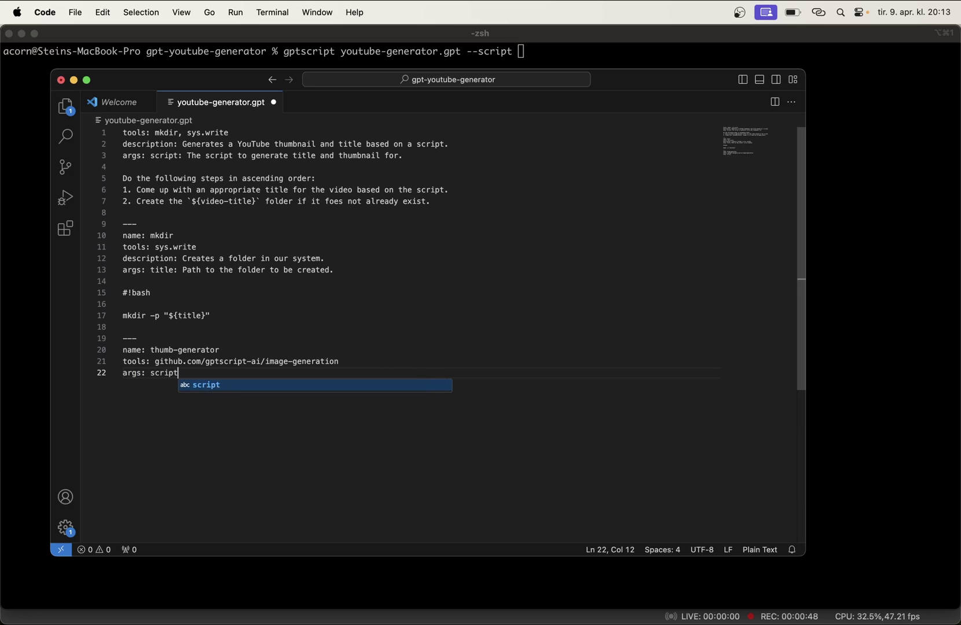
type(":")
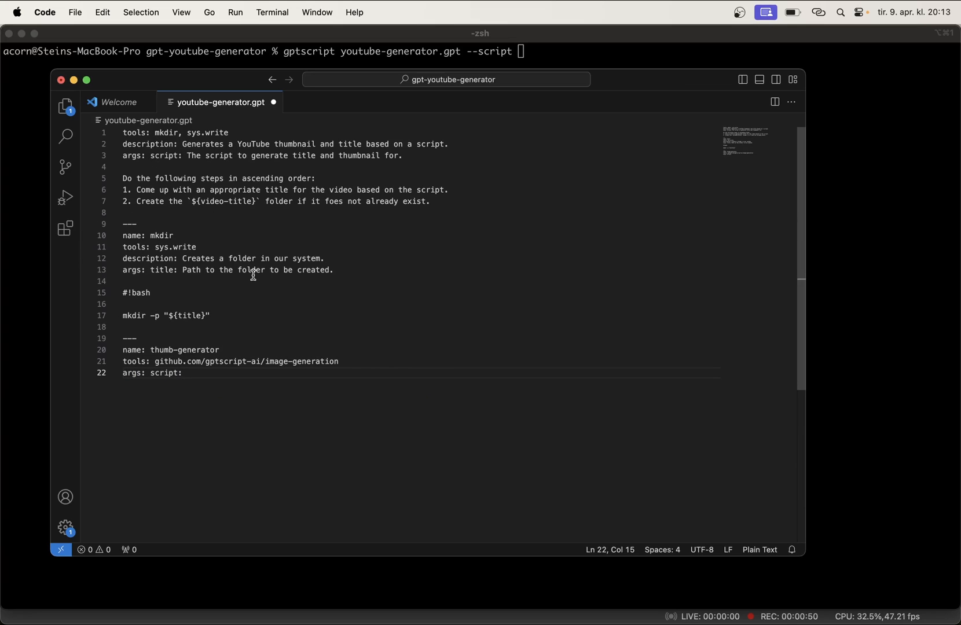
type("The sc")
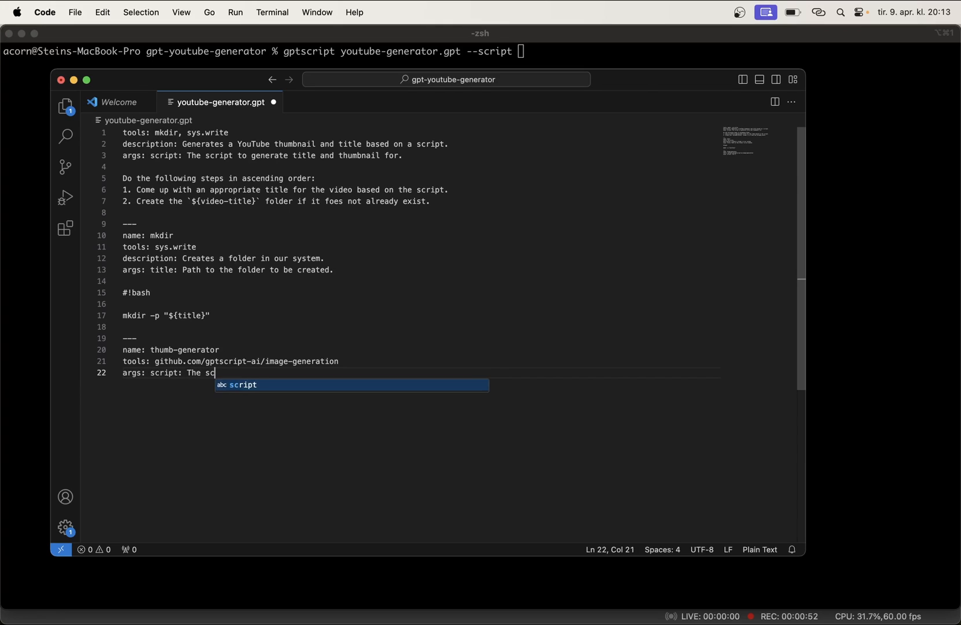
type("ript to generate")
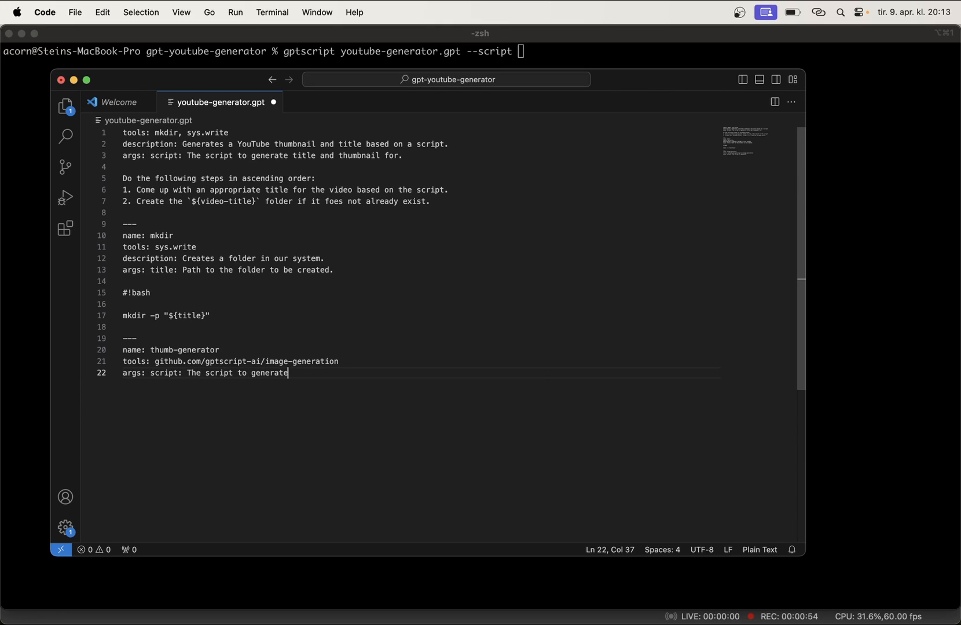
type("the thu")
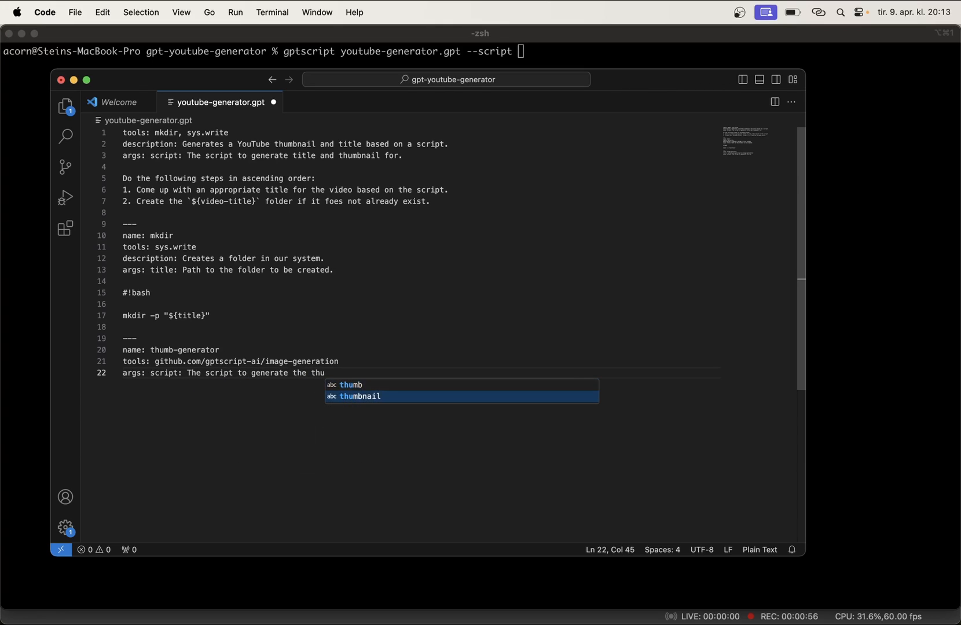
key("Enter")
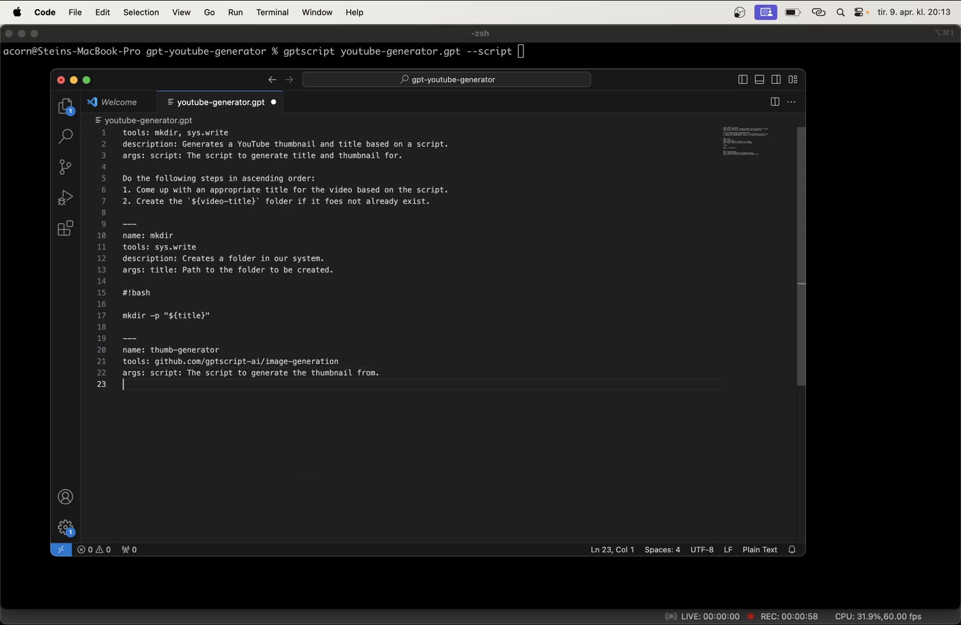
key("Enter")
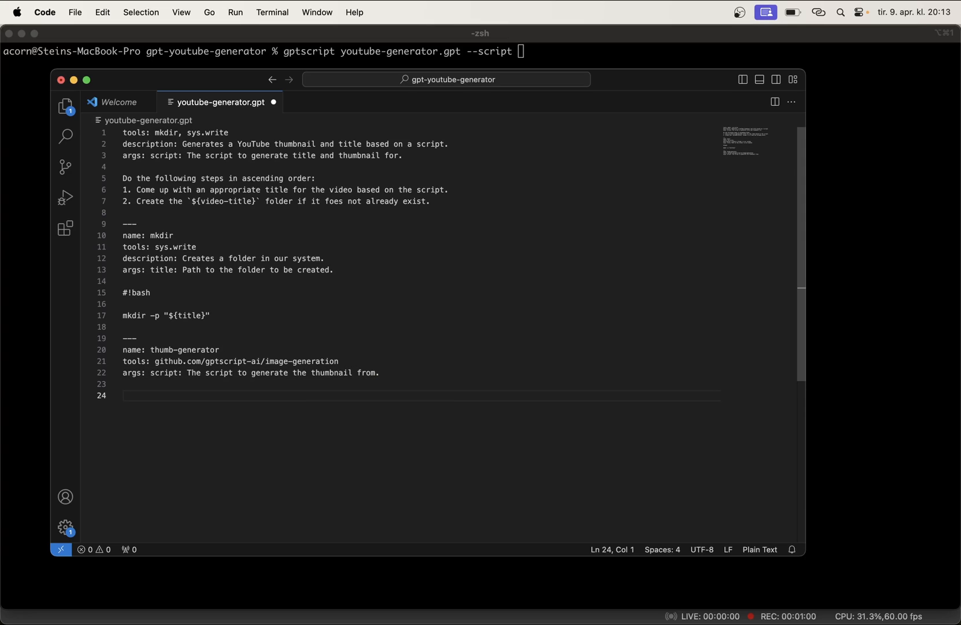
- Write its step 1: generate a YouTube thumbnail and only return the url of the thumbnail
left_click_drag(174, 179, 316, 178)
type("Do the following steps in ascending order:")
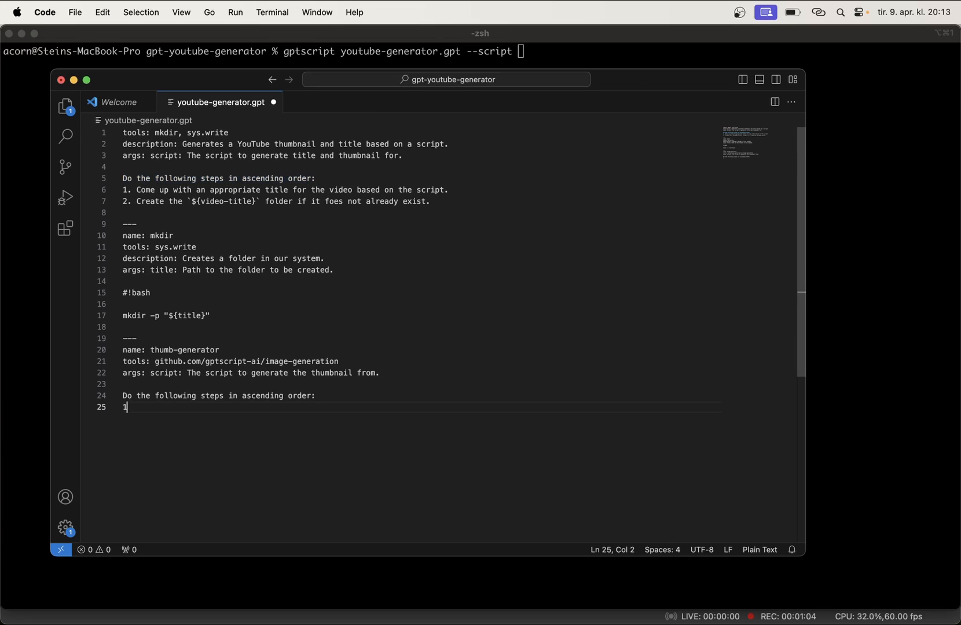
type(". Generate a YouTube")
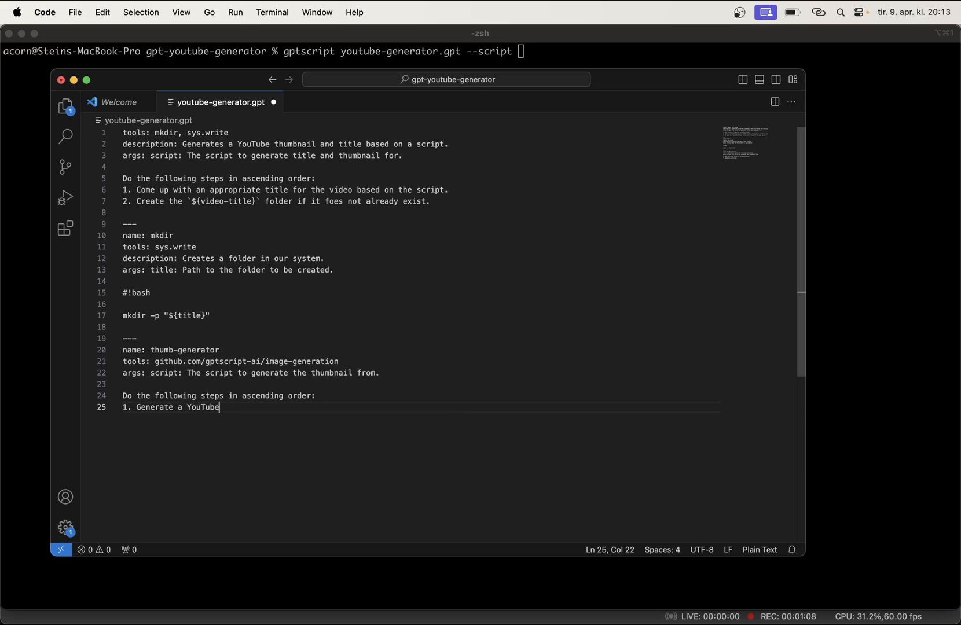
type("thumbnail based on the script. O")
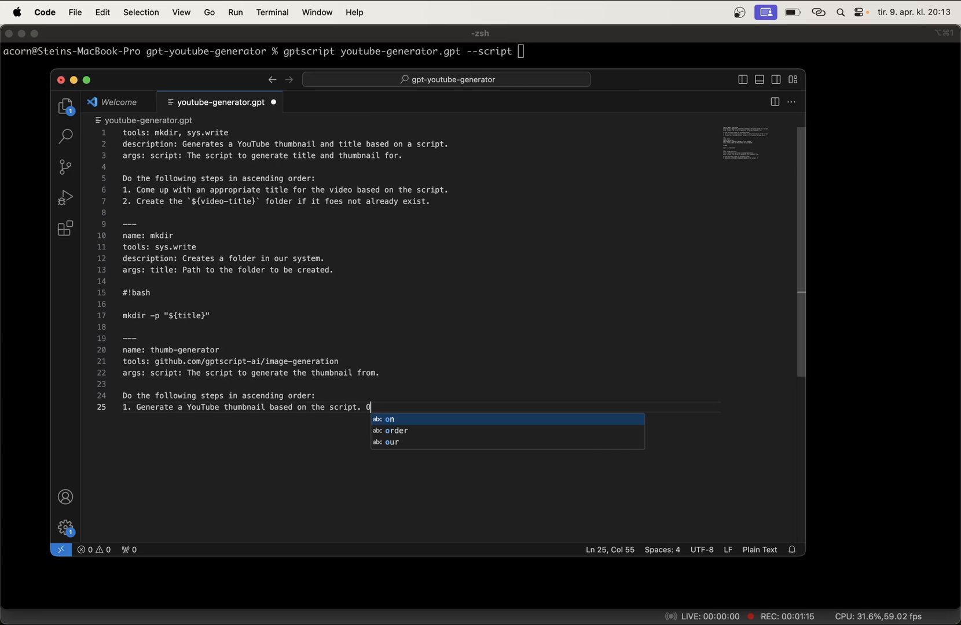
type("nly return the")
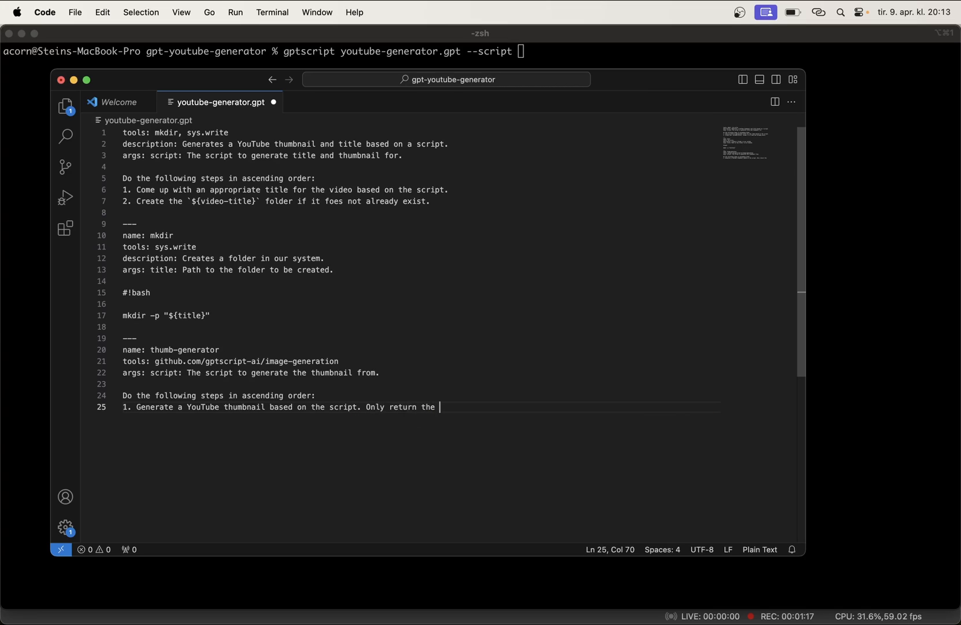
type("url of the thumbnail.")
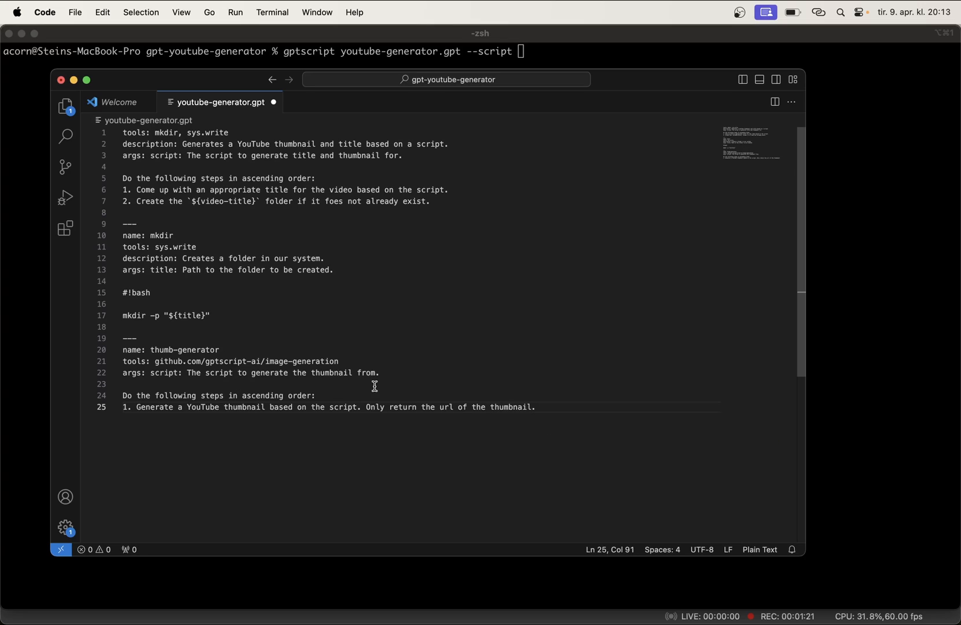
left_click_drag(159, 361, 251, 361)
type(",")
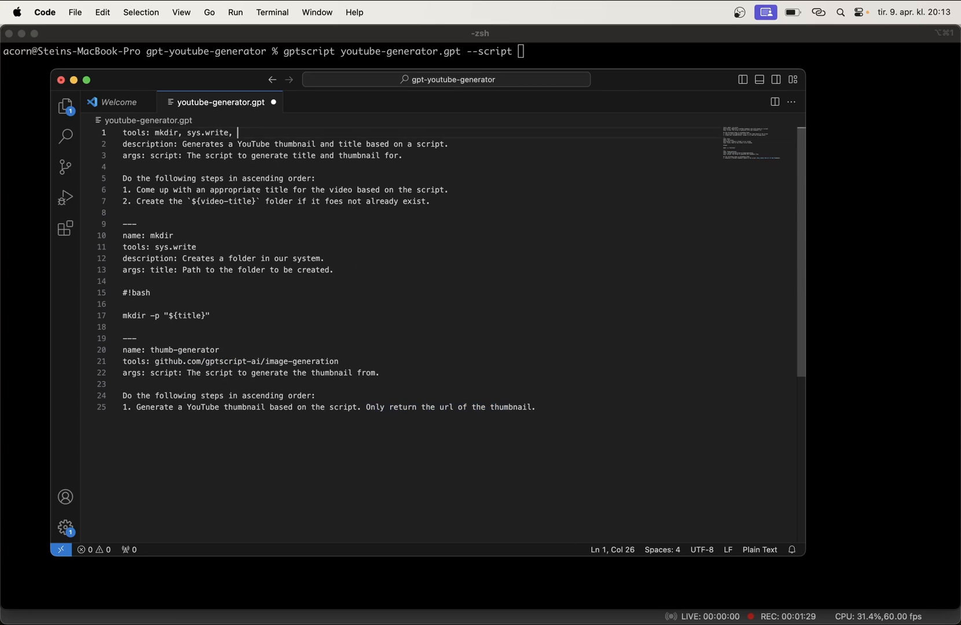
- Allow sys.download and thumb-generator in the main tool's tools line
type("sys")
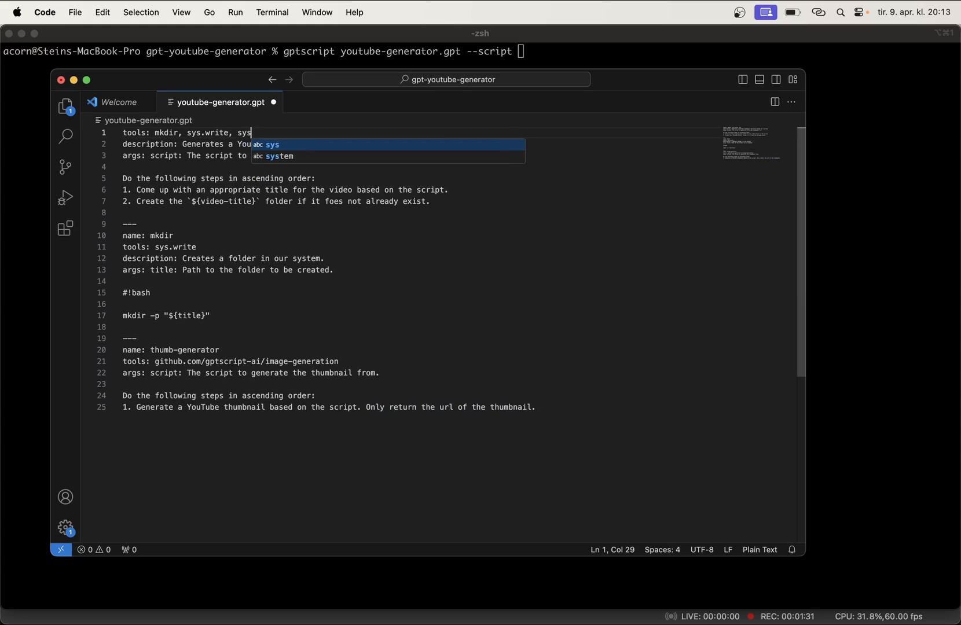
type(".dow")
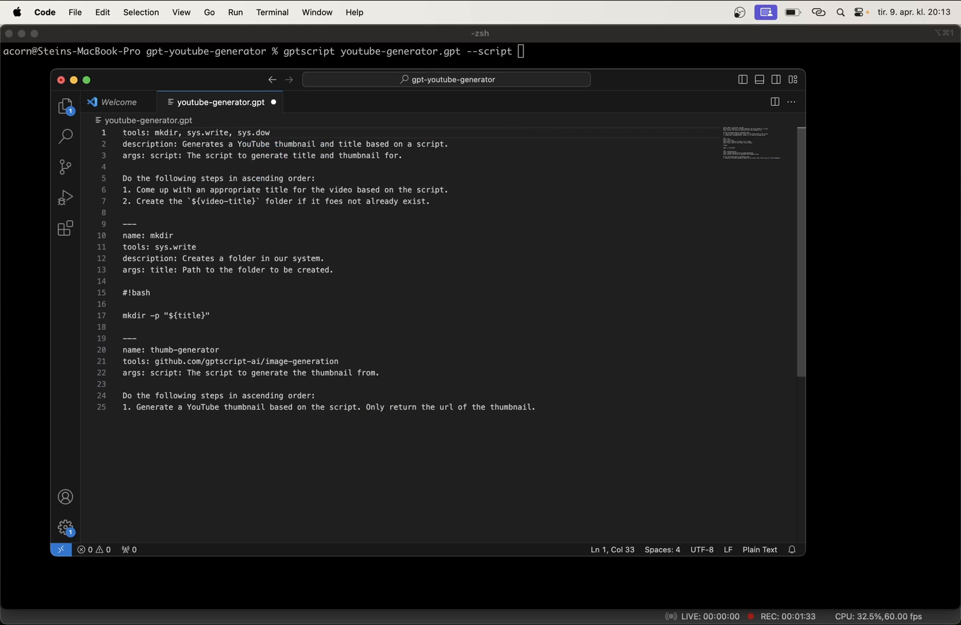
type("load")
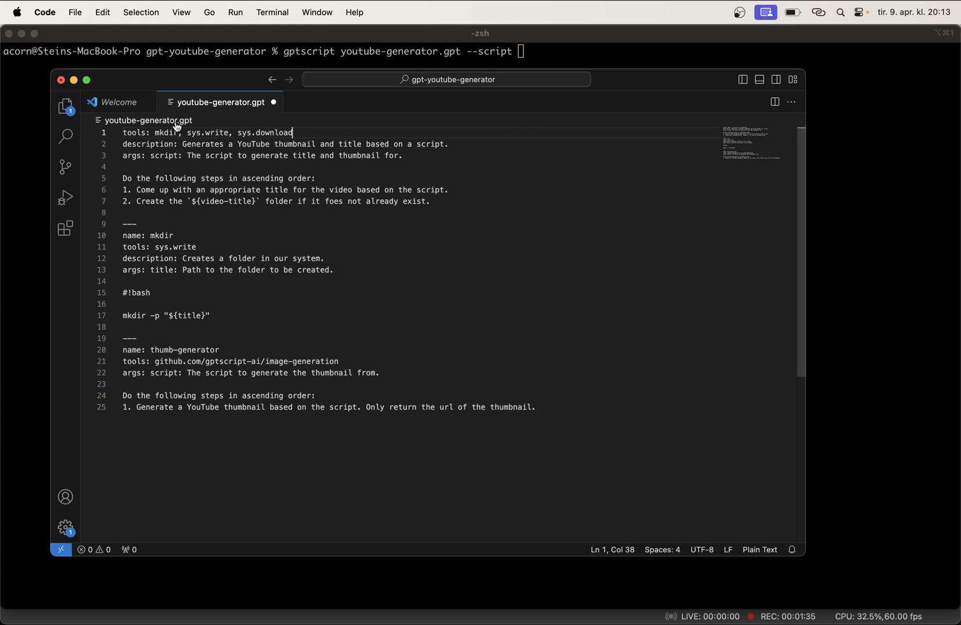
double_click(184, 349)
type(" thumb-generator,")
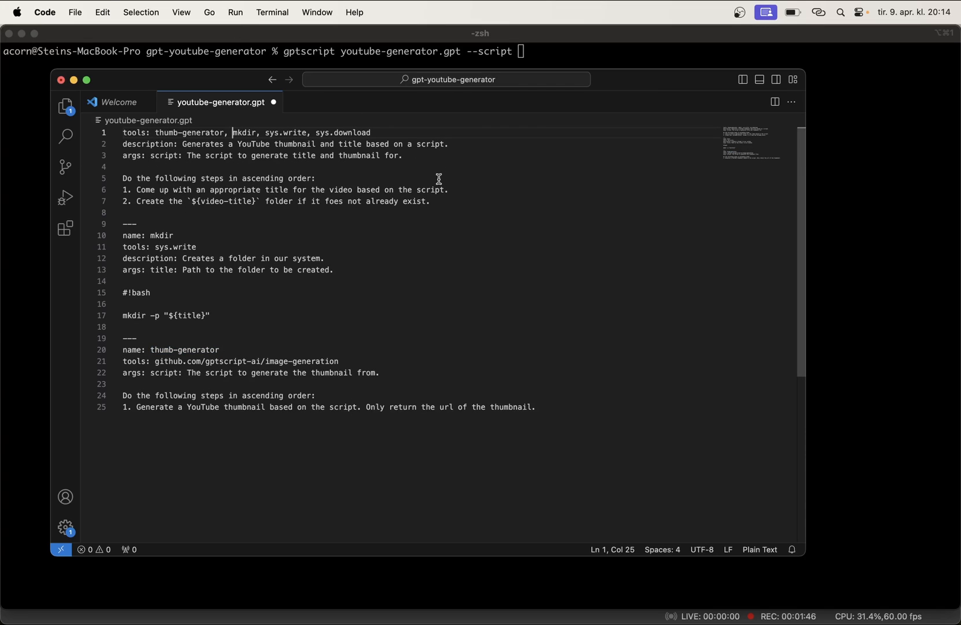
mouse_move(434, 202)
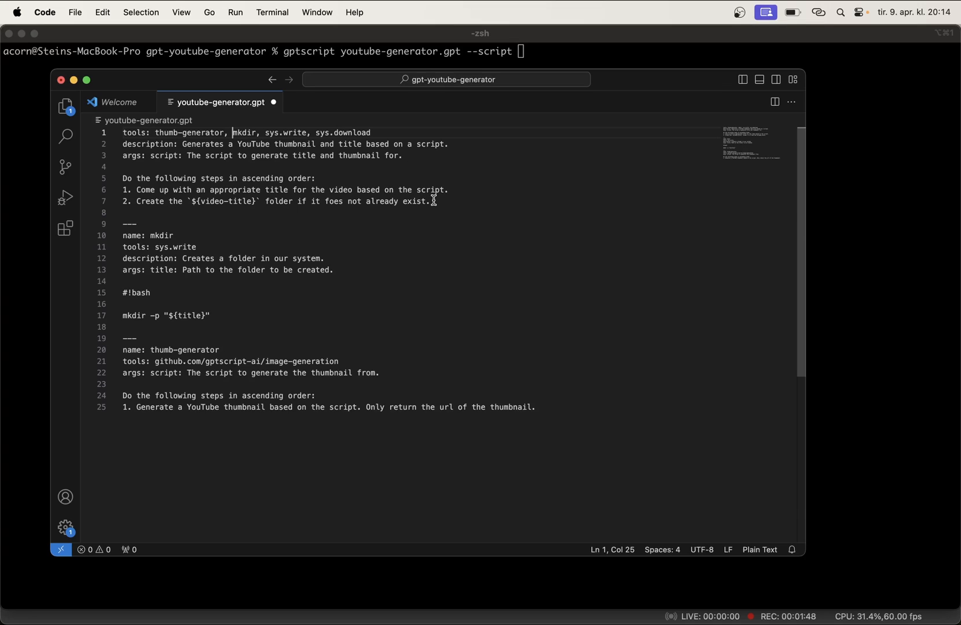
mouse_move(172, 189)
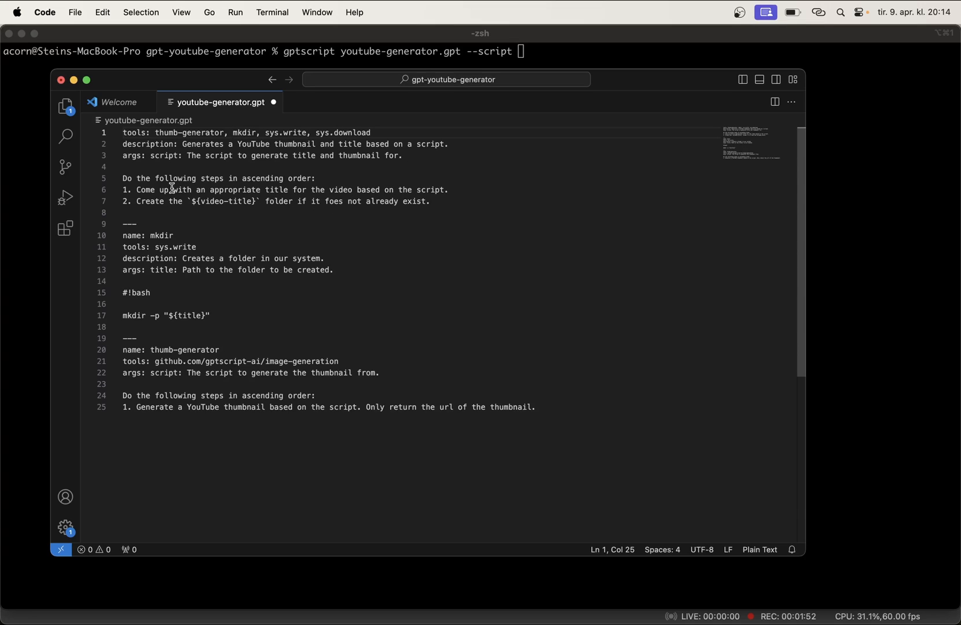
- Add step 3 calling thumb-generator to illustrate the script and step 4 downloading it to `${video-title}/thumb.png`
left_click_drag(187, 201, 302, 202)
type("3.")
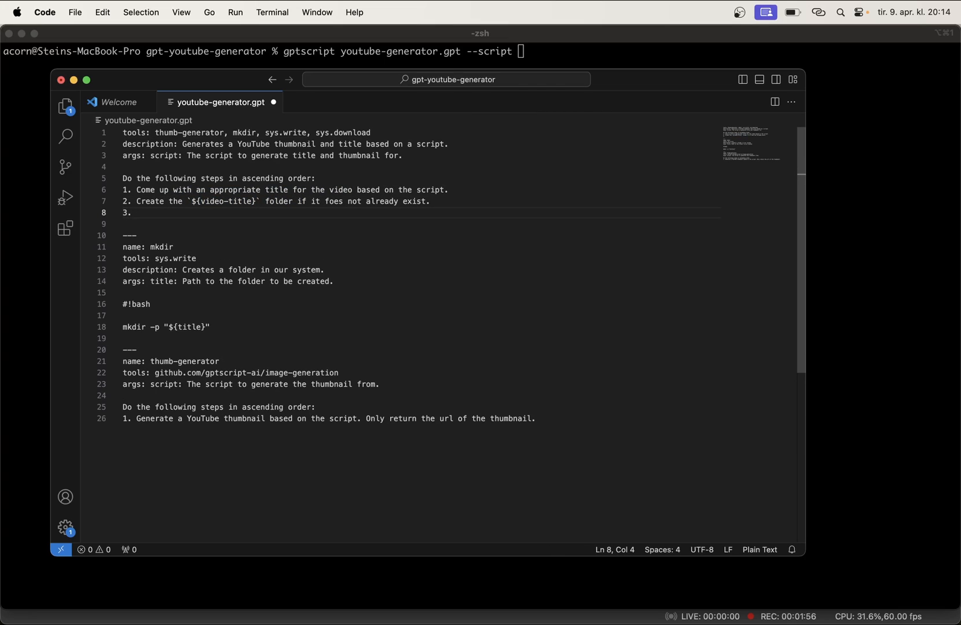
type("Call thumb-ge")
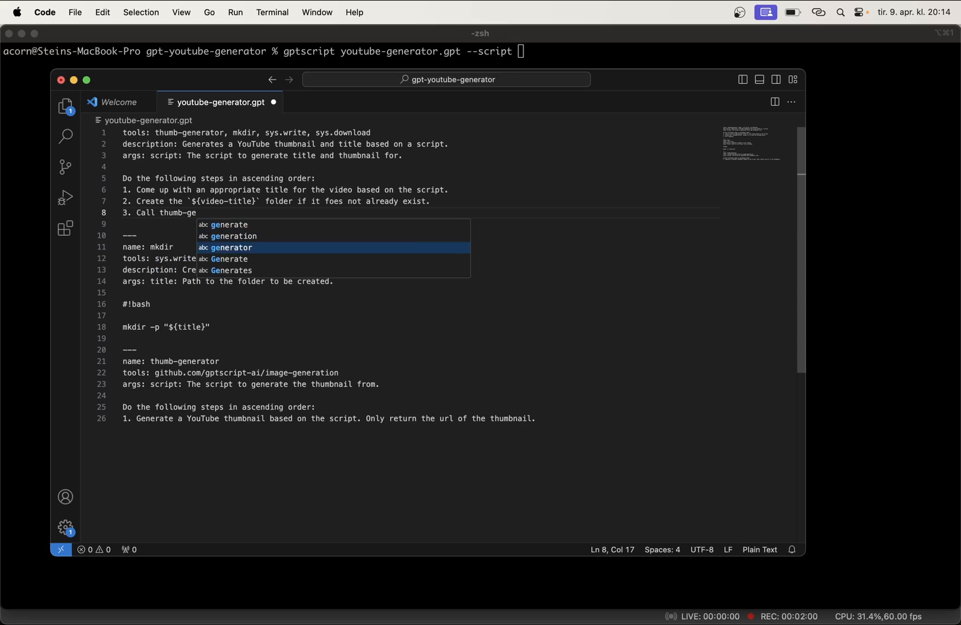
key("Tab")
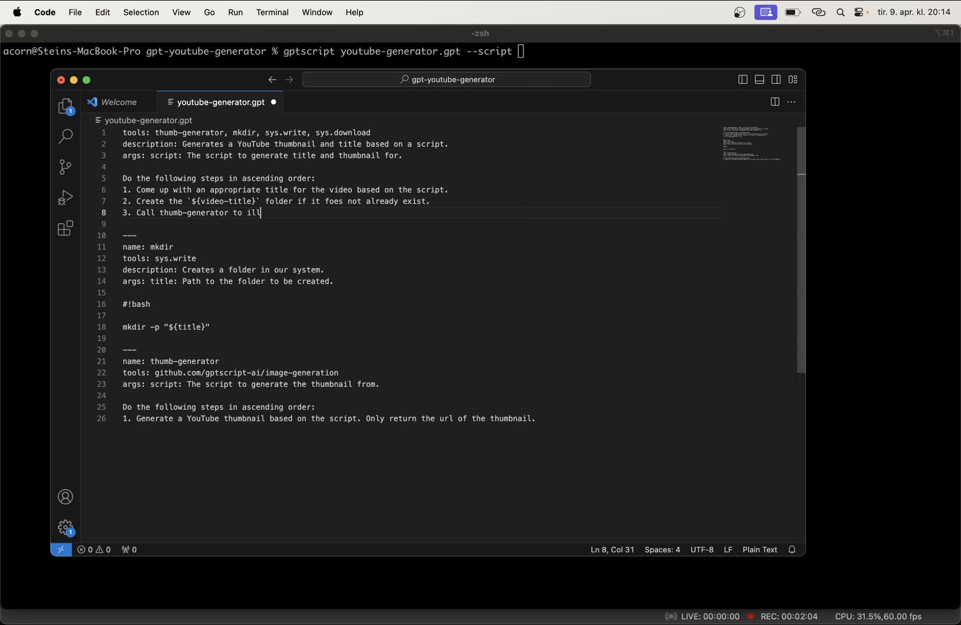
type("ustrate the sc")
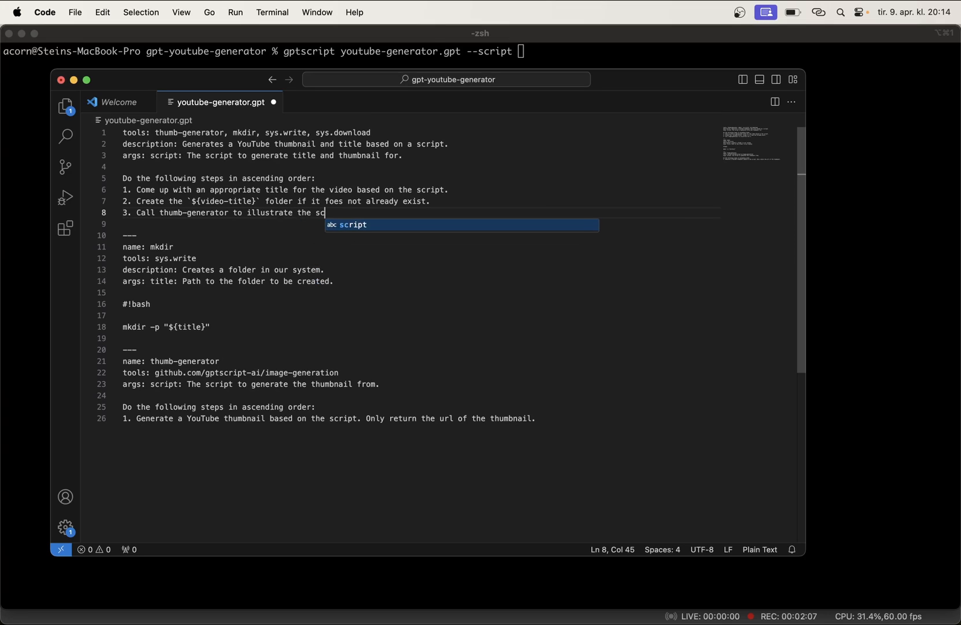
type("ript.")
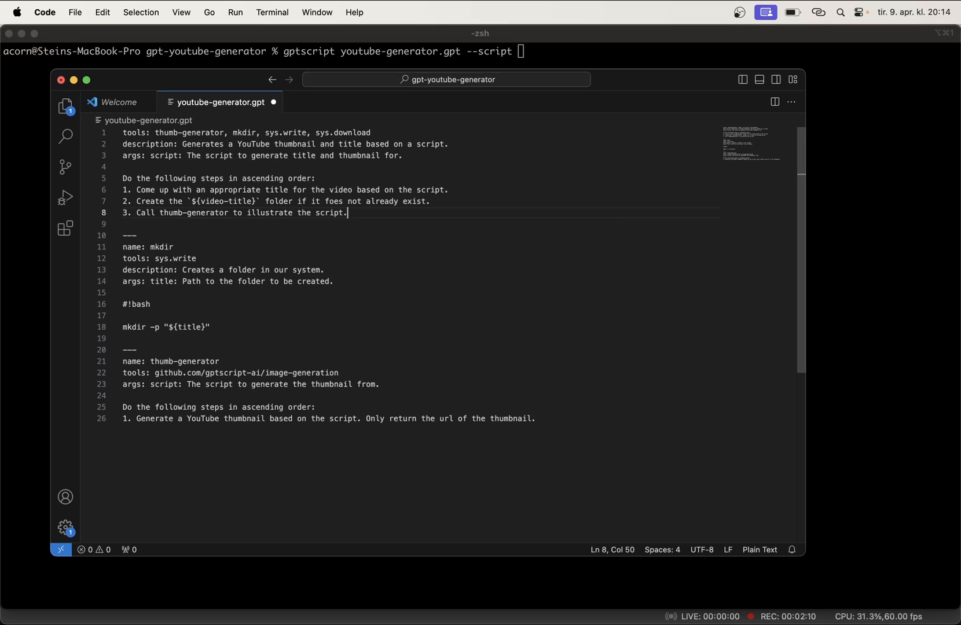
mouse_move(209, 307)
type("4. Download the illustratation to a file")
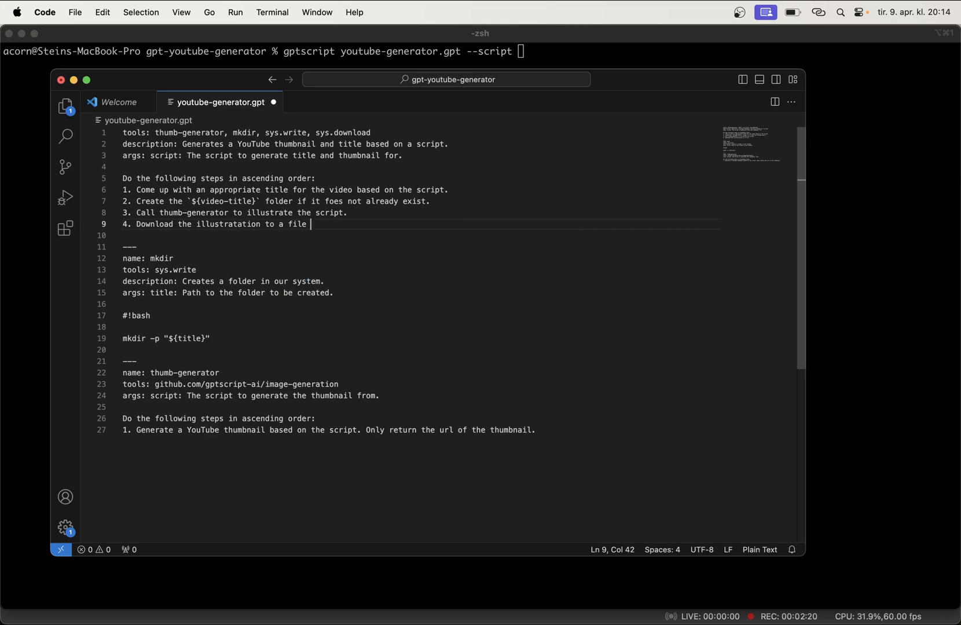
type("at `${video")
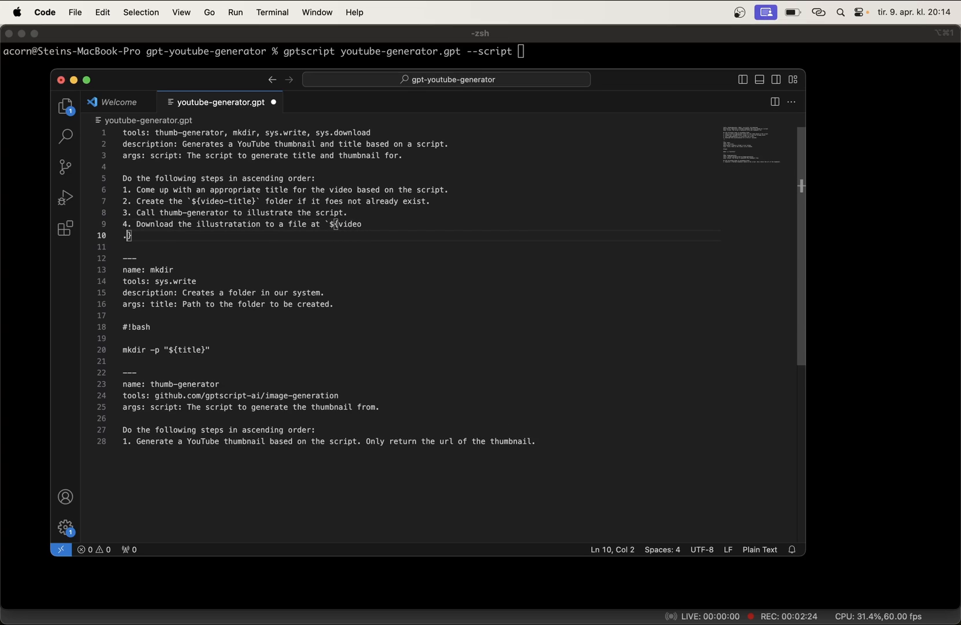
type("-title")
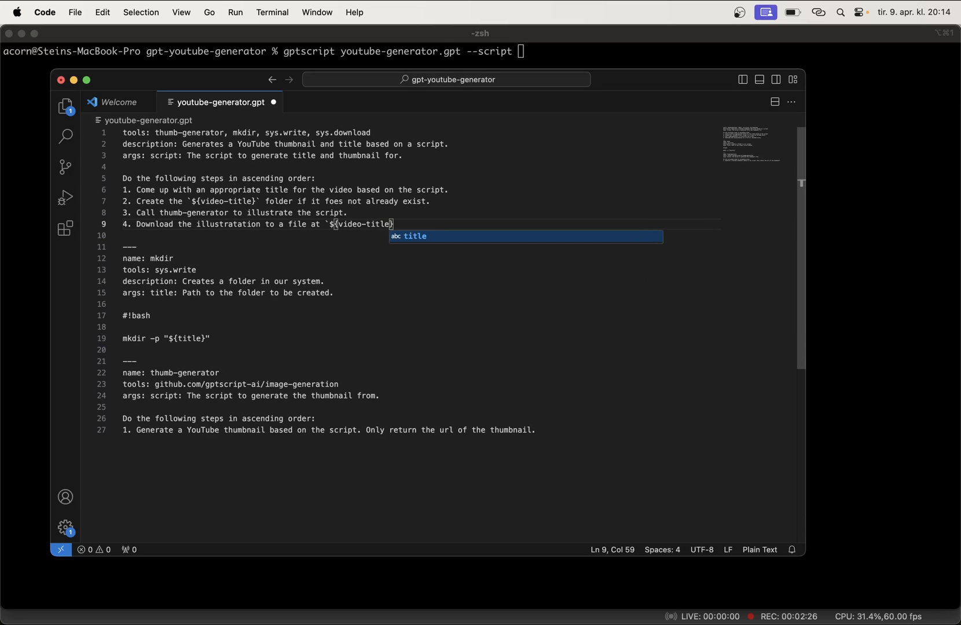
type("}/th")
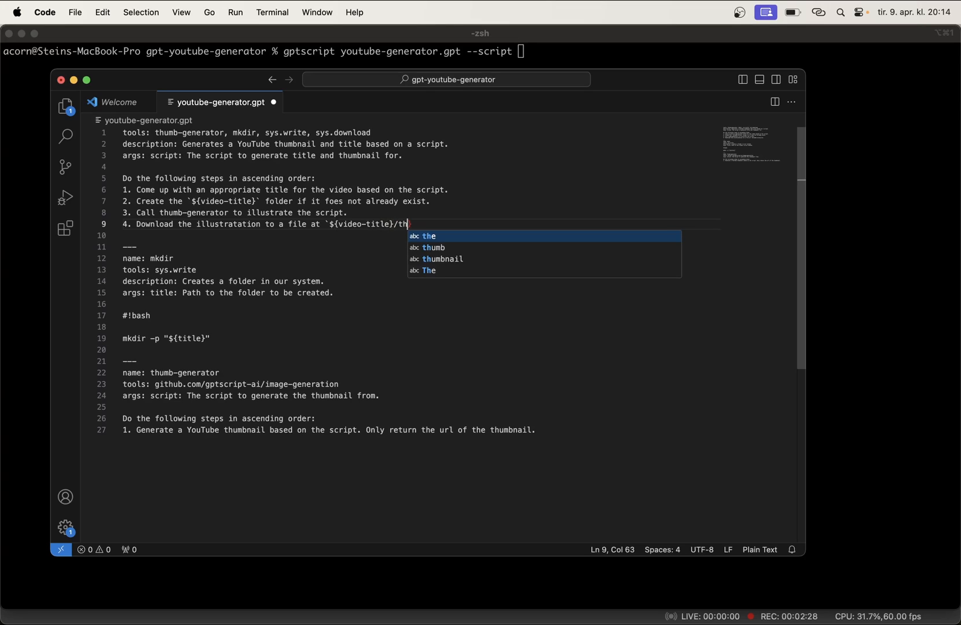
type("umb.ong")
left_click(481, 51)
type(" In this video you will learn how to build a")
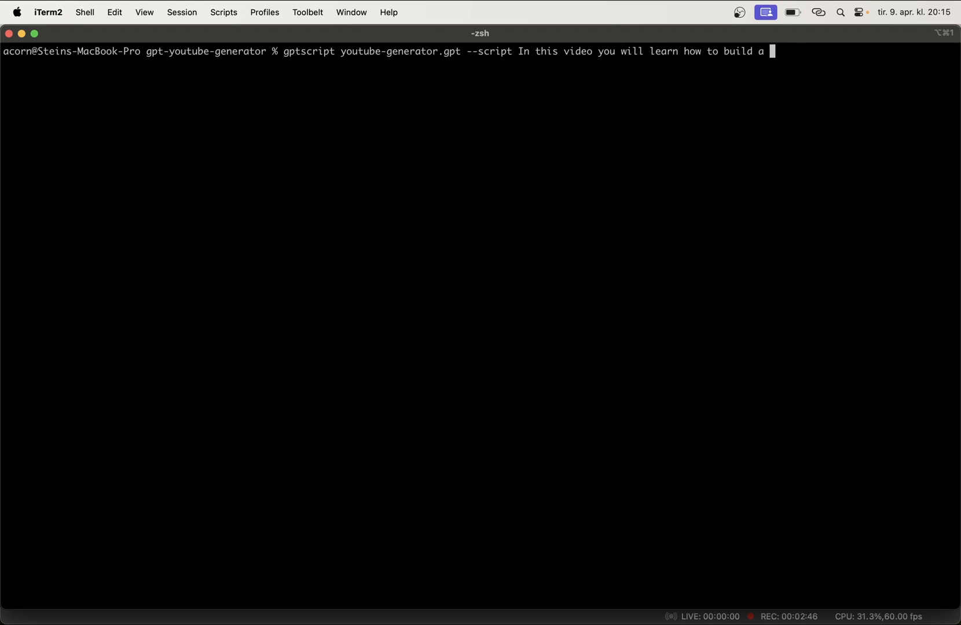
- Run the generator with a script about a simple travel blog for a company using Django and watch the tool calls
type("simple blog for a traveling")
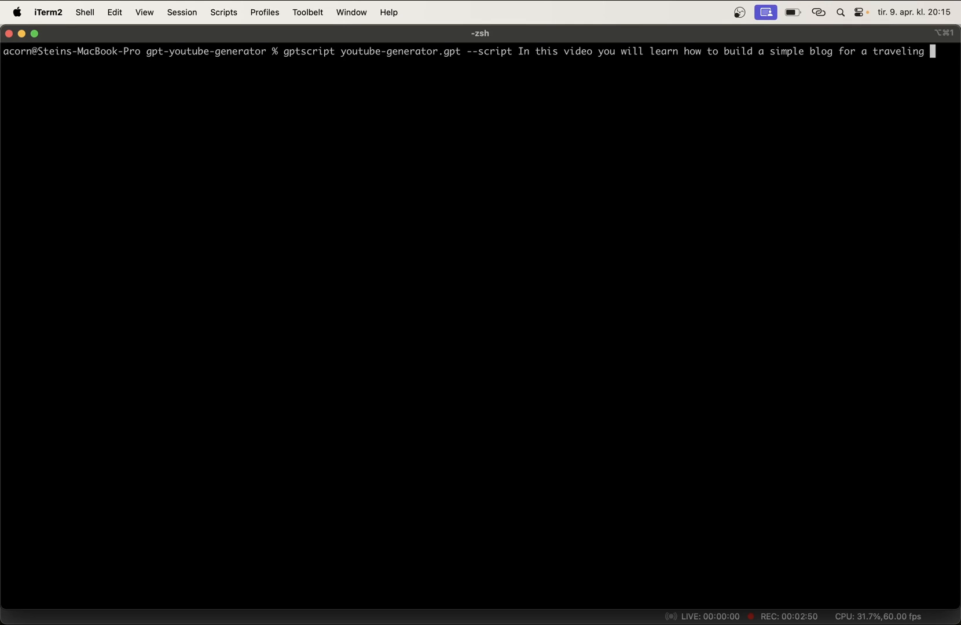
type("company")
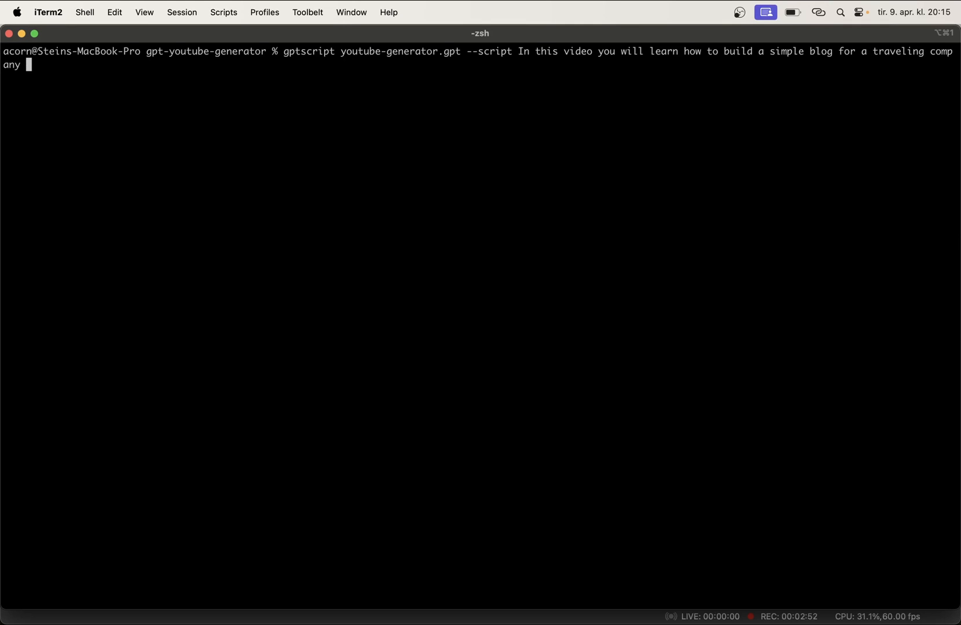
type("using Djang")
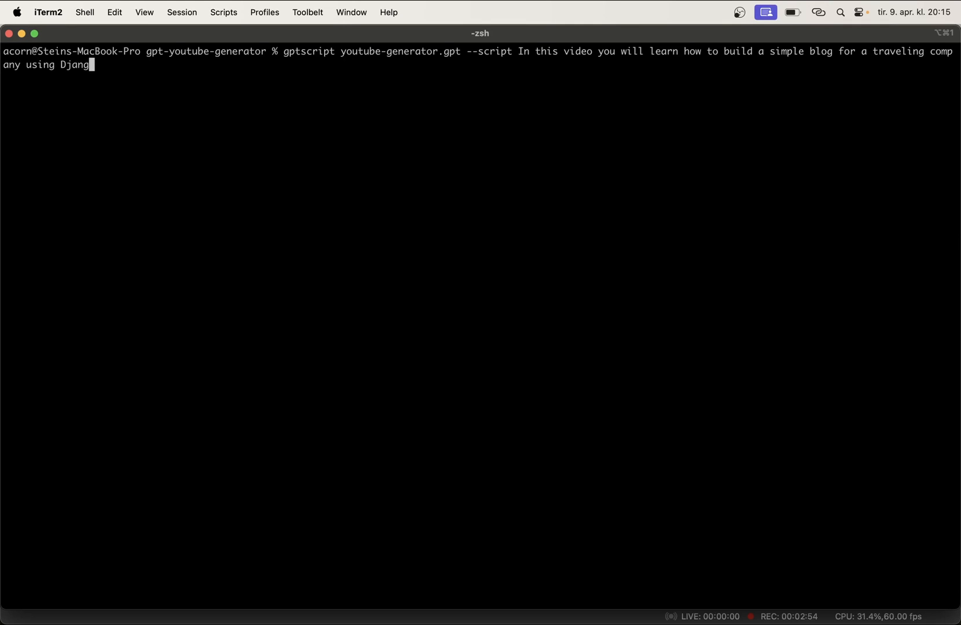
key("Return")
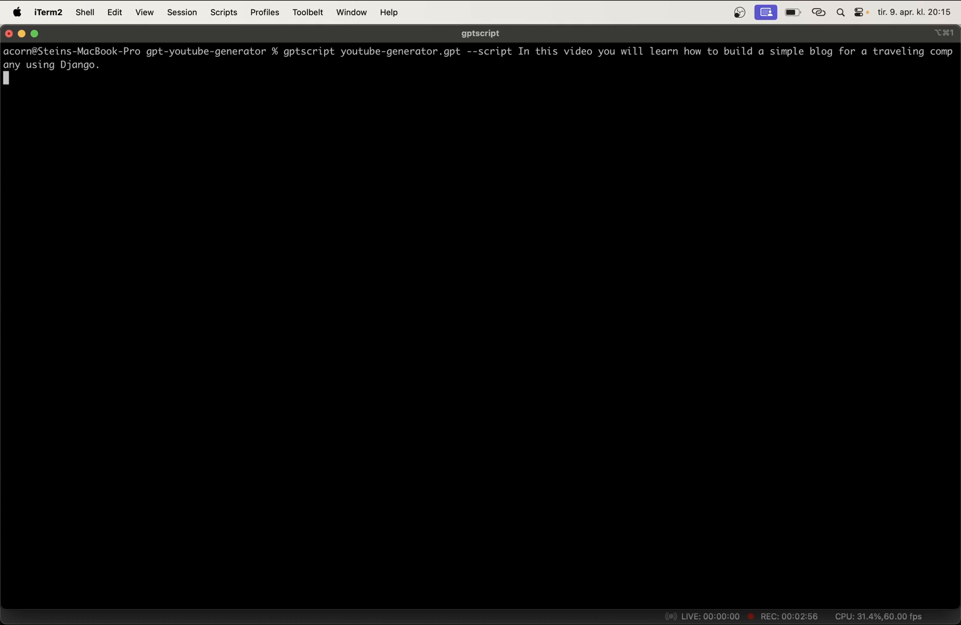
key("Return")
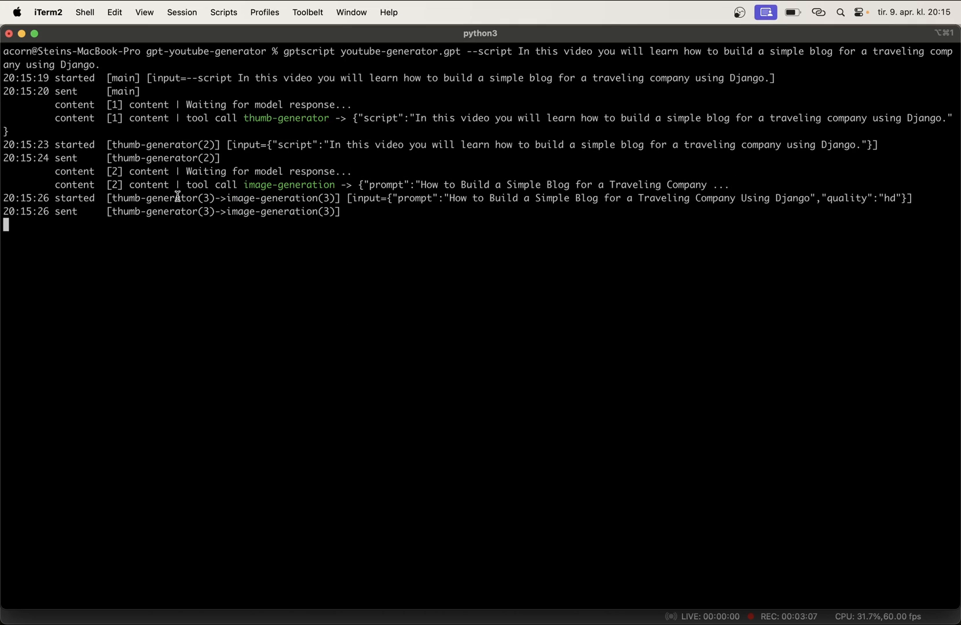
mouse_move(570, 207)
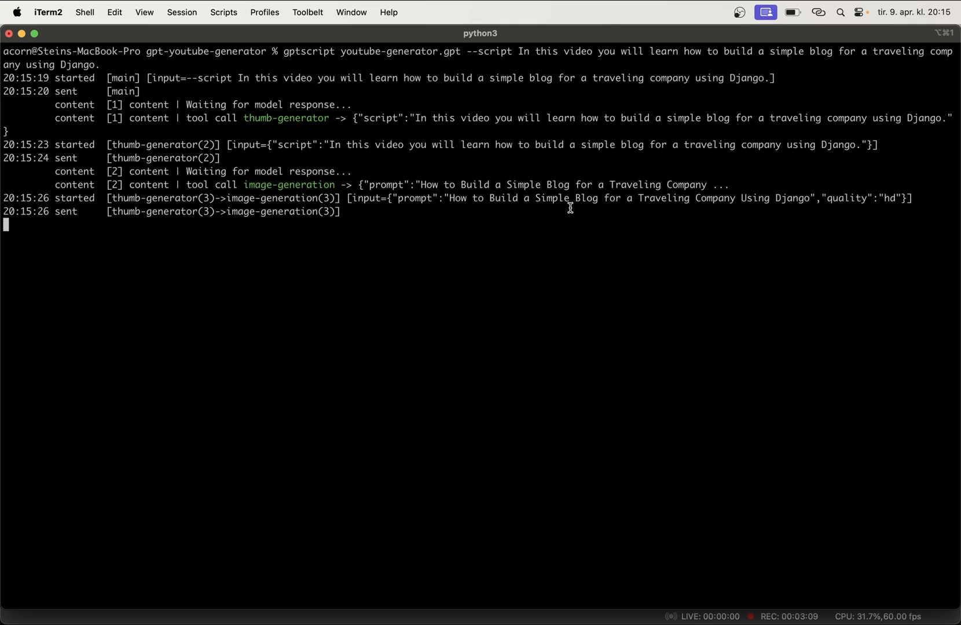
left_click_drag(450, 197, 755, 197)
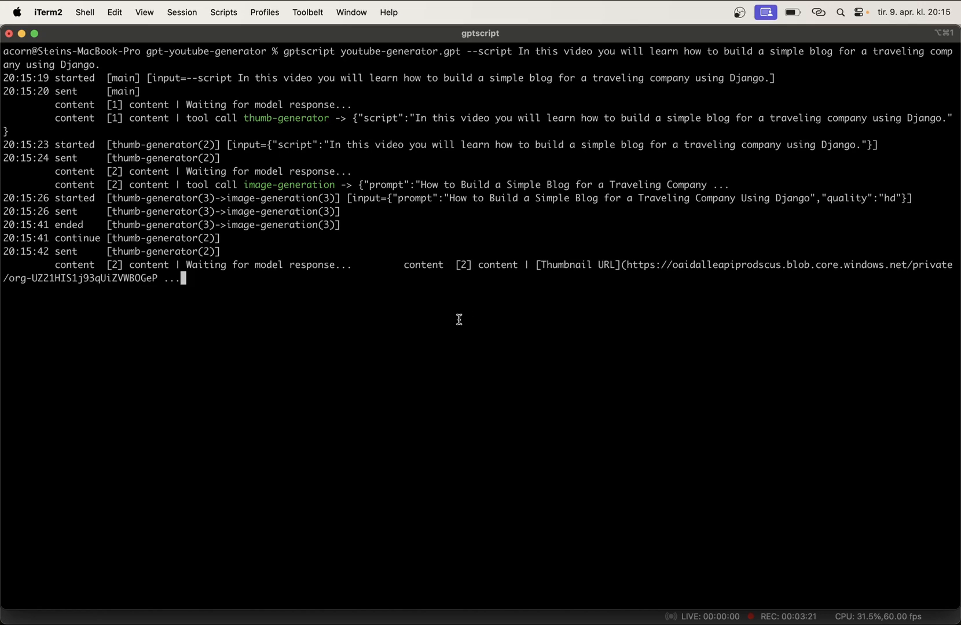
mouse_move(676, 274)
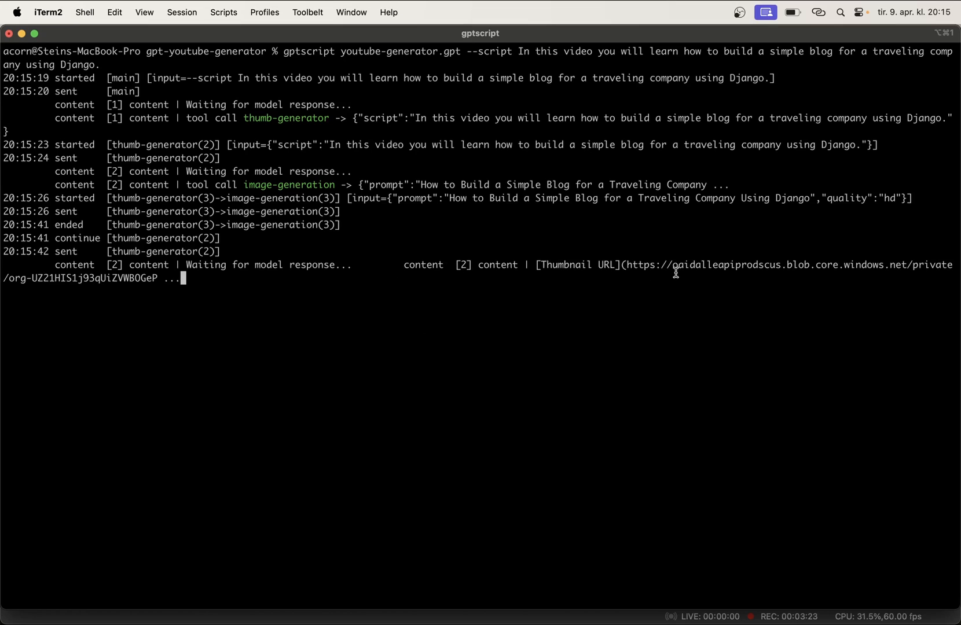
mouse_move(563, 353)
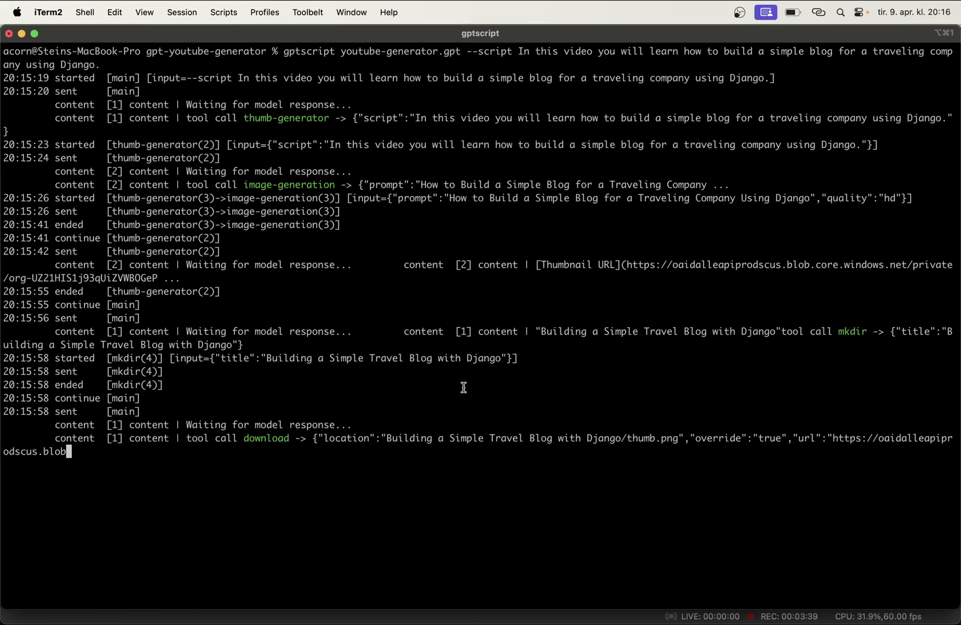
- In Finder, expand "Building a Simple Travel Blog with Django" to reveal the downloaded thumb.png
key("cmd+tab")
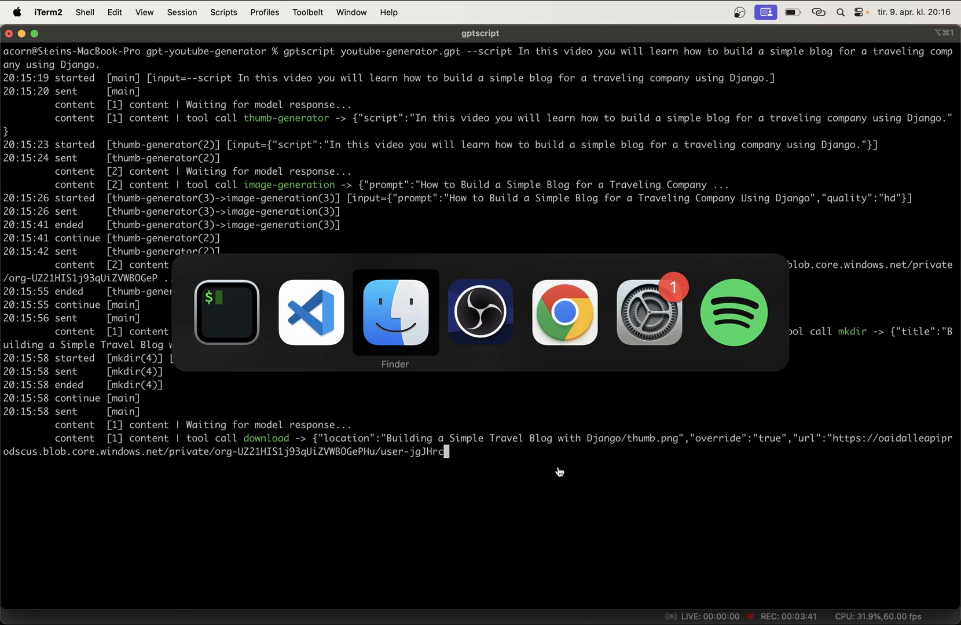
left_click(395, 314)
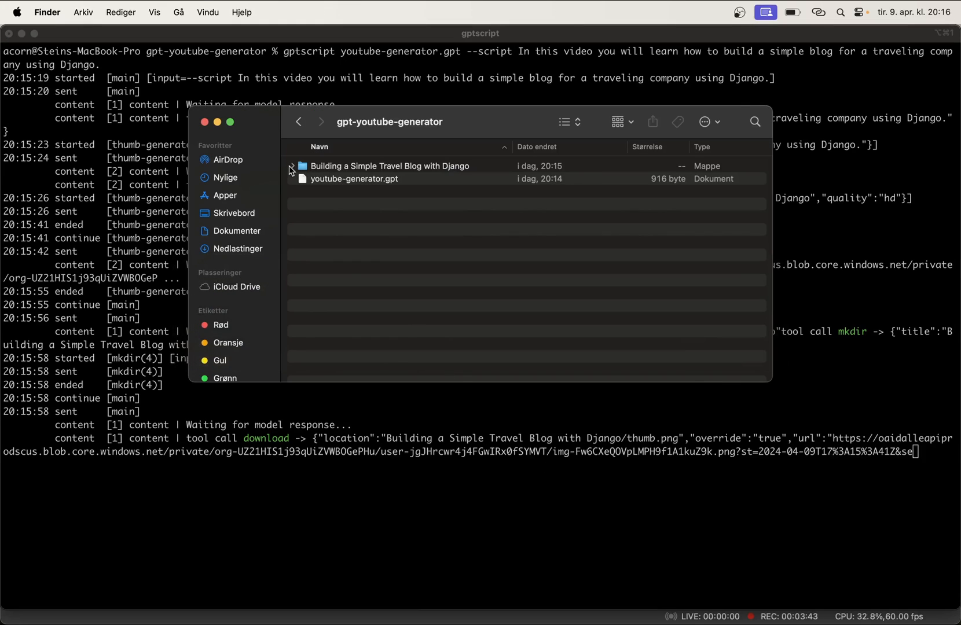
left_click(389, 166)
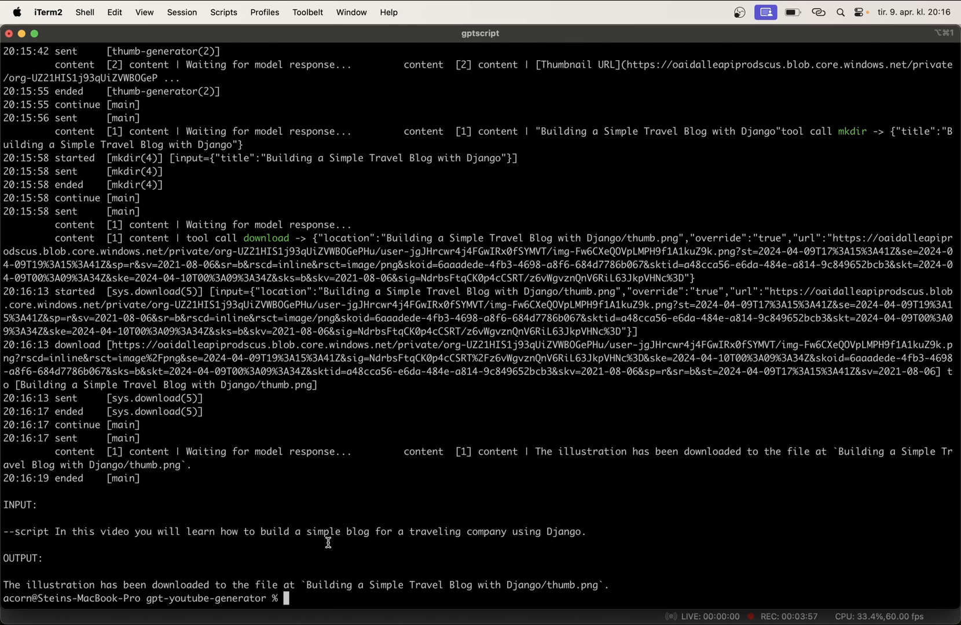
key("Cmd+Tab")
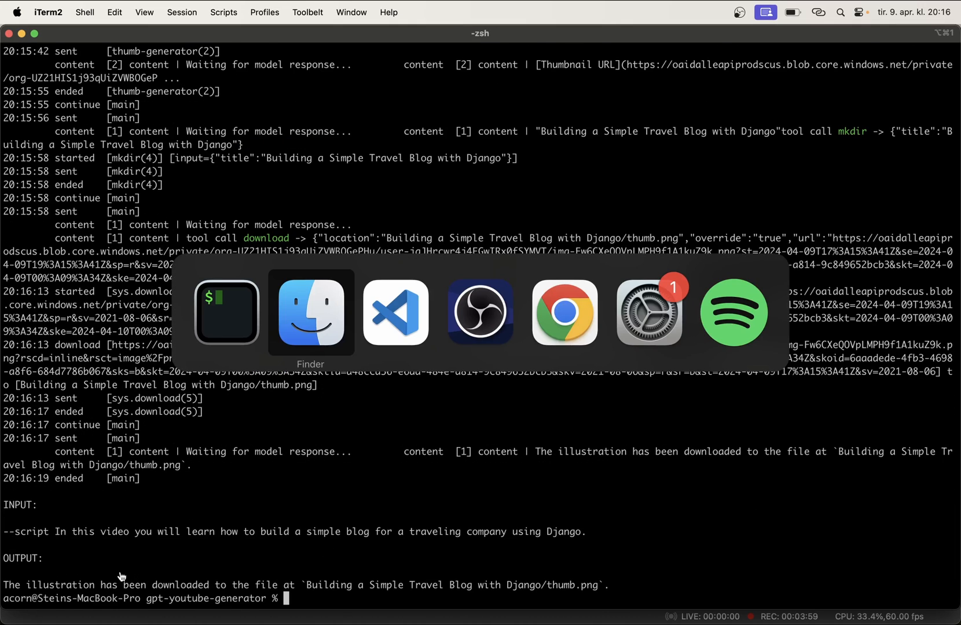
left_click(310, 312)
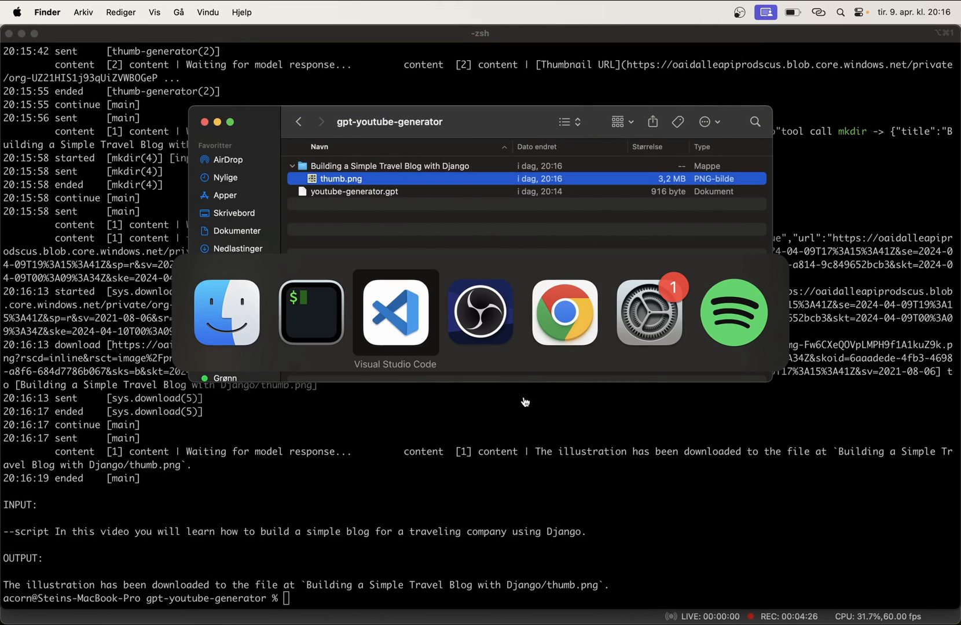
- Write steps to choose a background color representing the script and think of a good image prompt
left_click(395, 313)
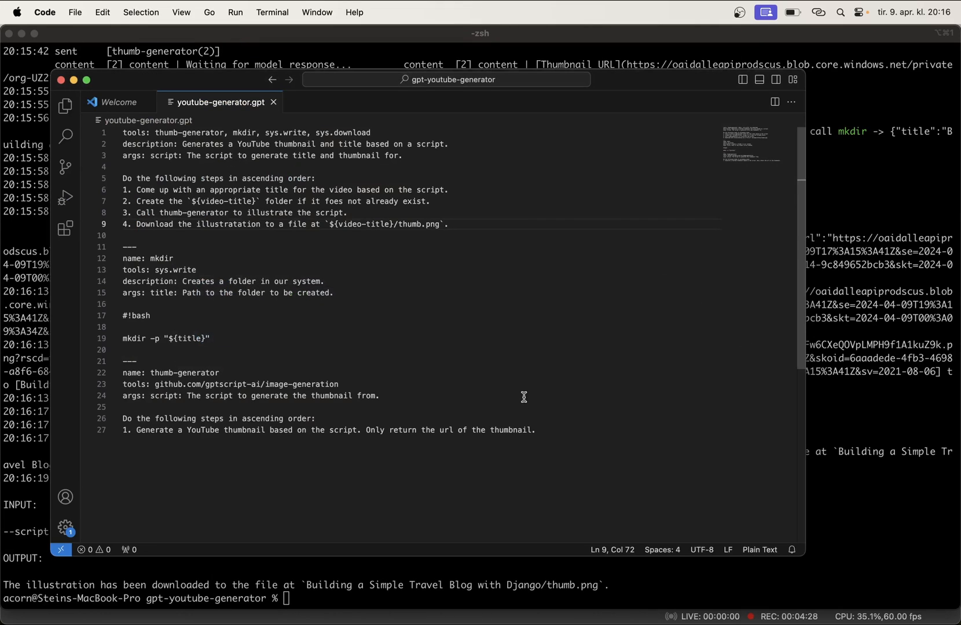
mouse_move(323, 253)
type("1. Come")
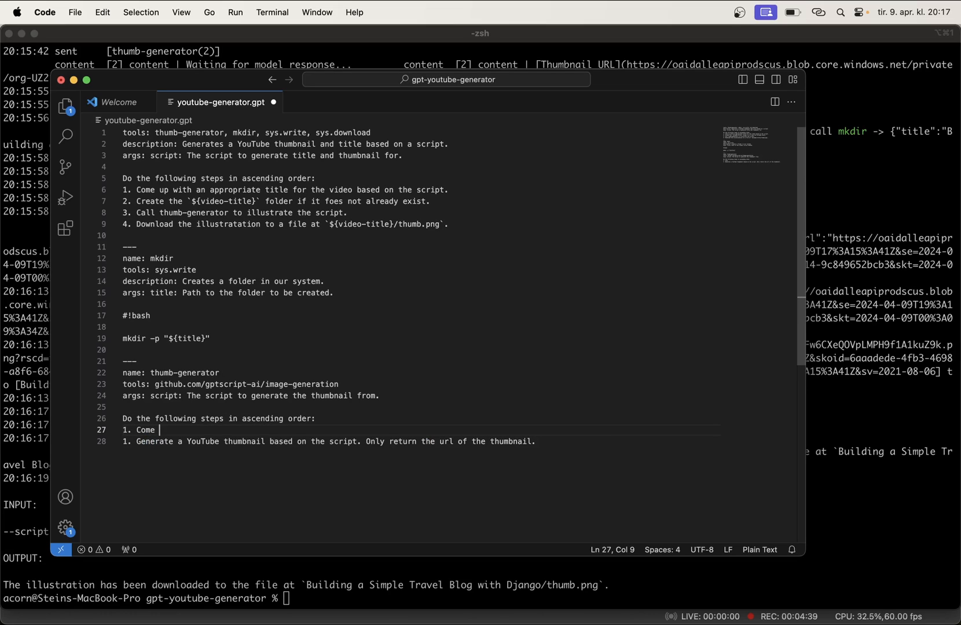
type("up with a background color to")
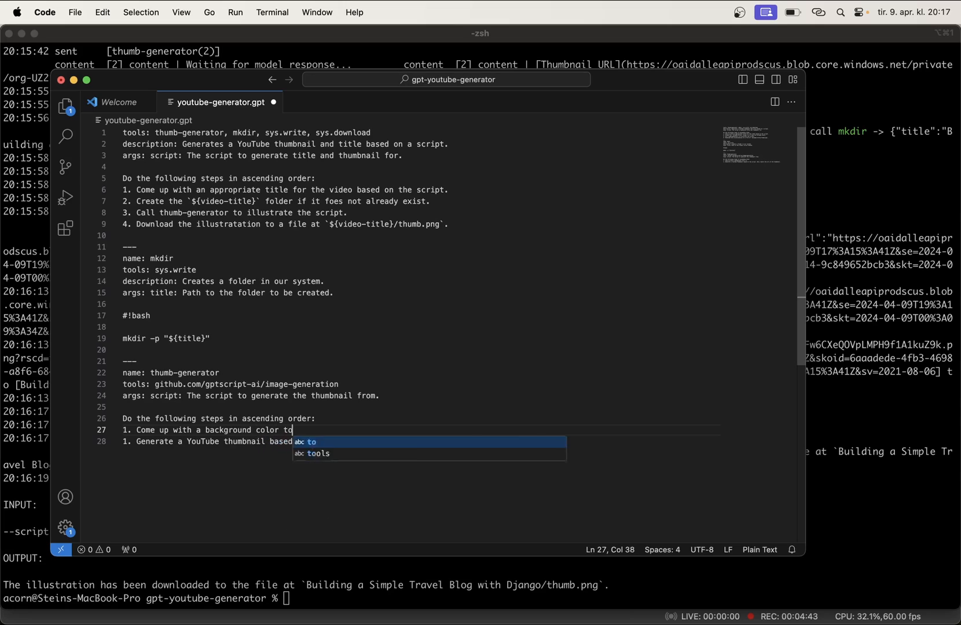
type("represent the script. This color should be used as the background of the")
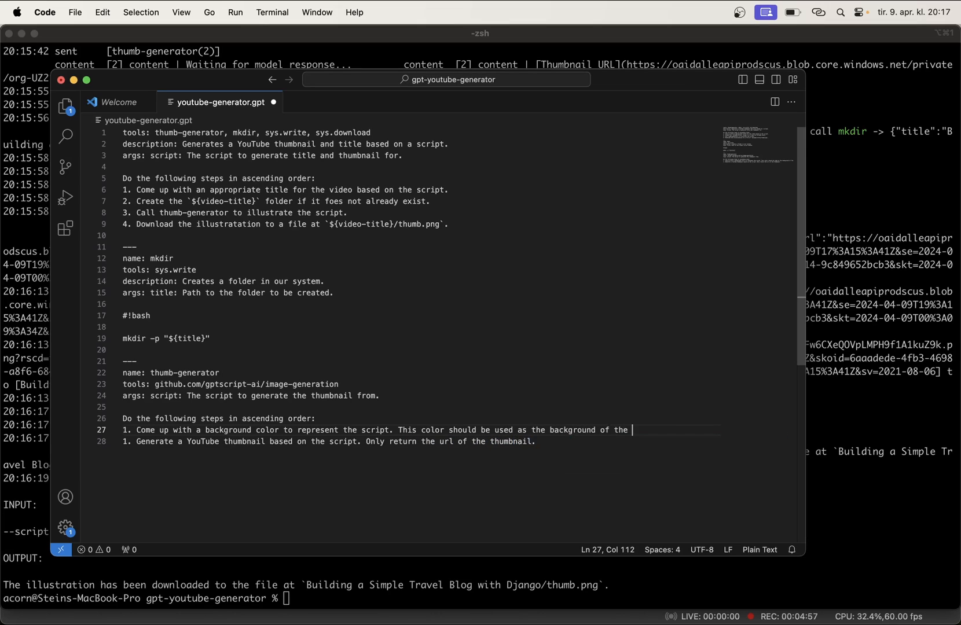
type("thumbnail.")
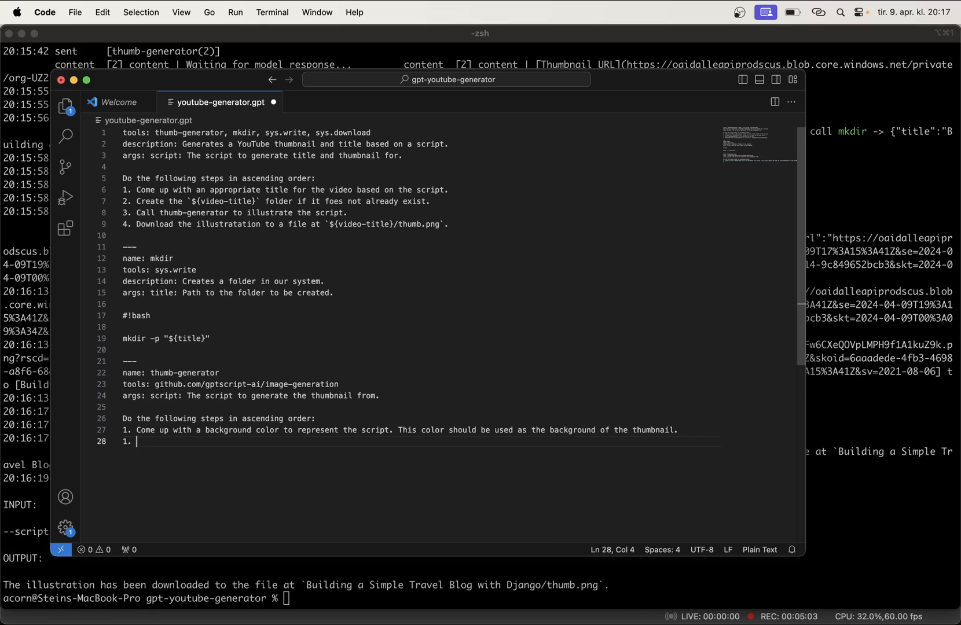
type("Think of a")
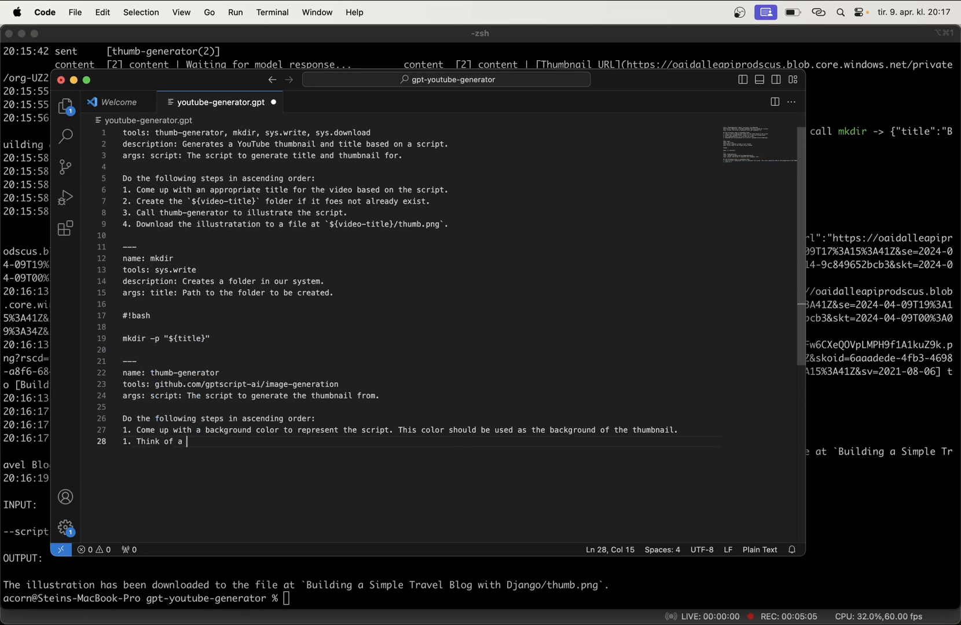
type("good prompt to generate an image to repr")
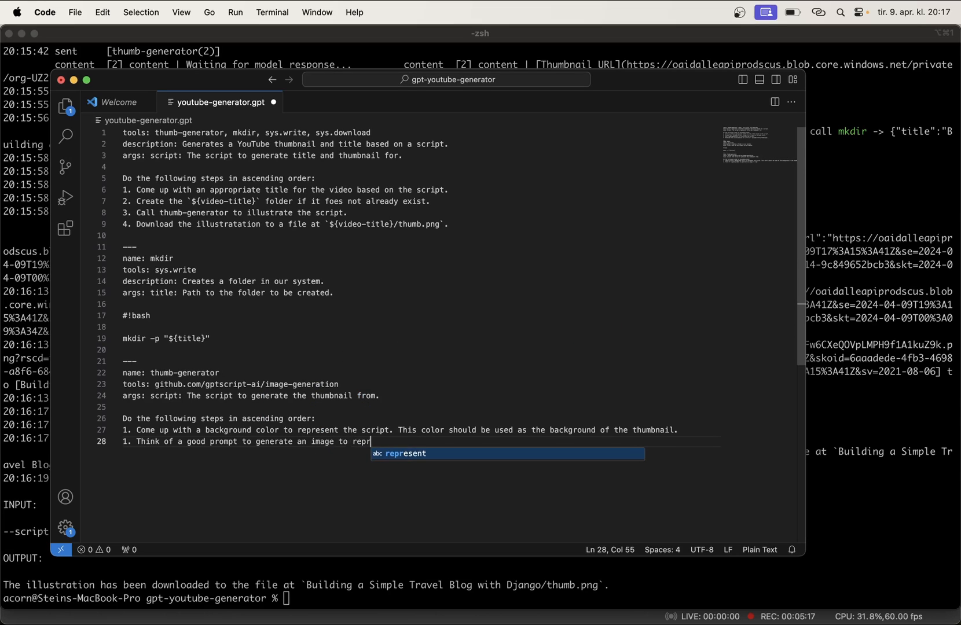
type("esent the script. Make sure to")
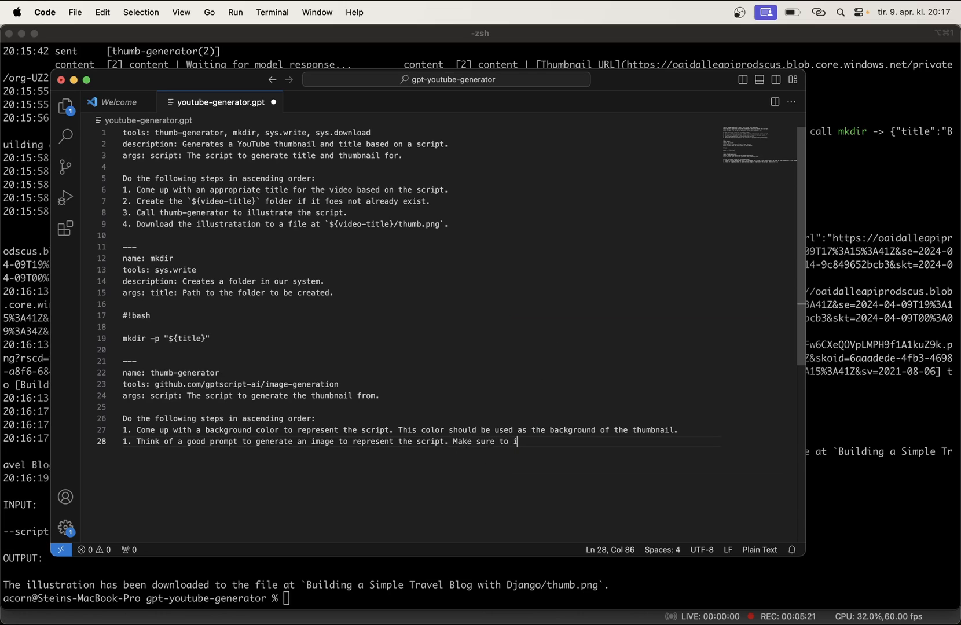
- Add instructions to include ${video-title}, use ${background-color}, and fade the thumbnail edges
type("nclude the")
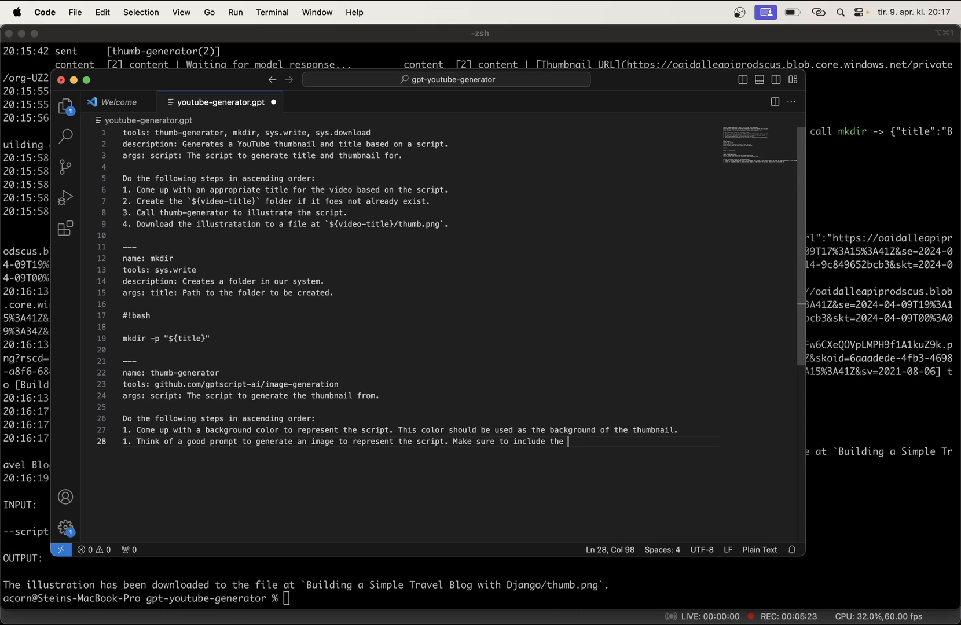
type("${video}")
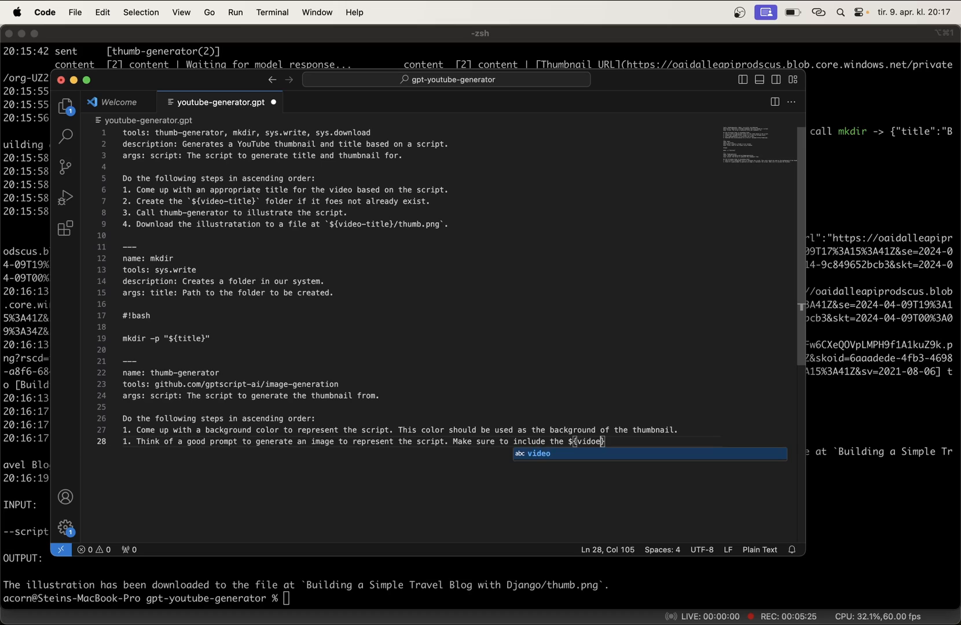
type("-title")
type("3.")
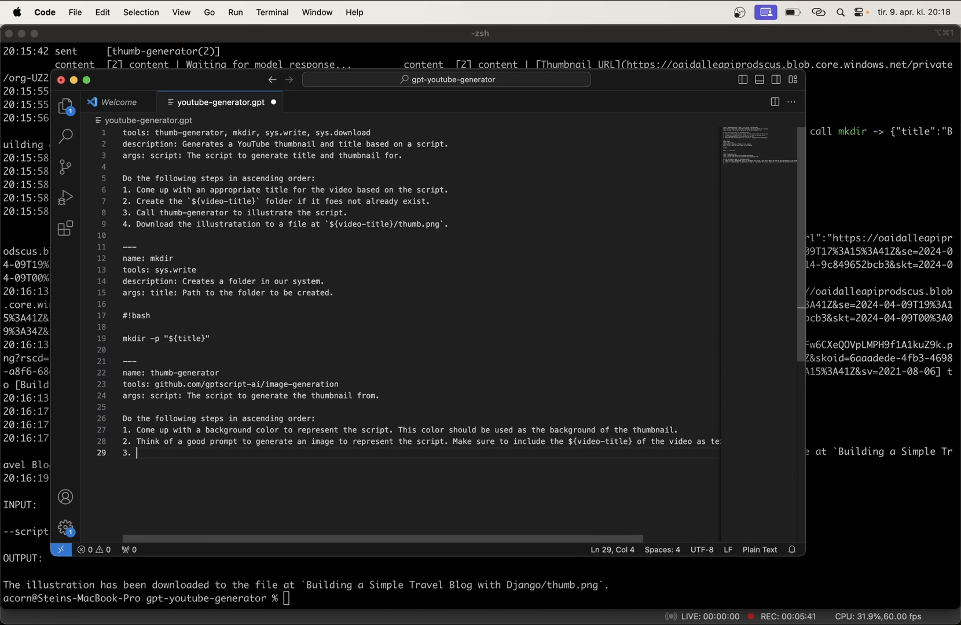
type("Use the $")
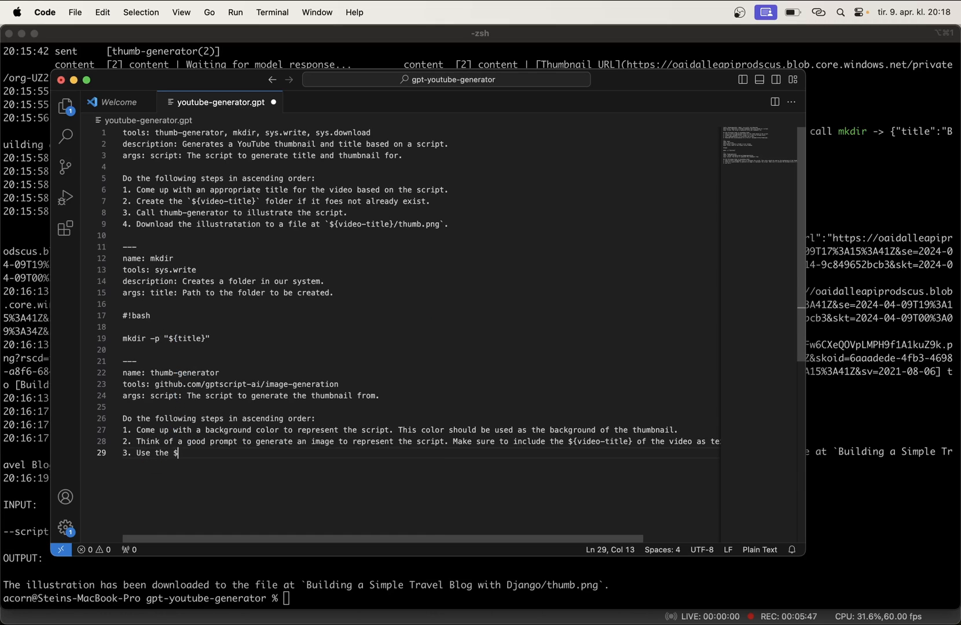
type("background-color}")
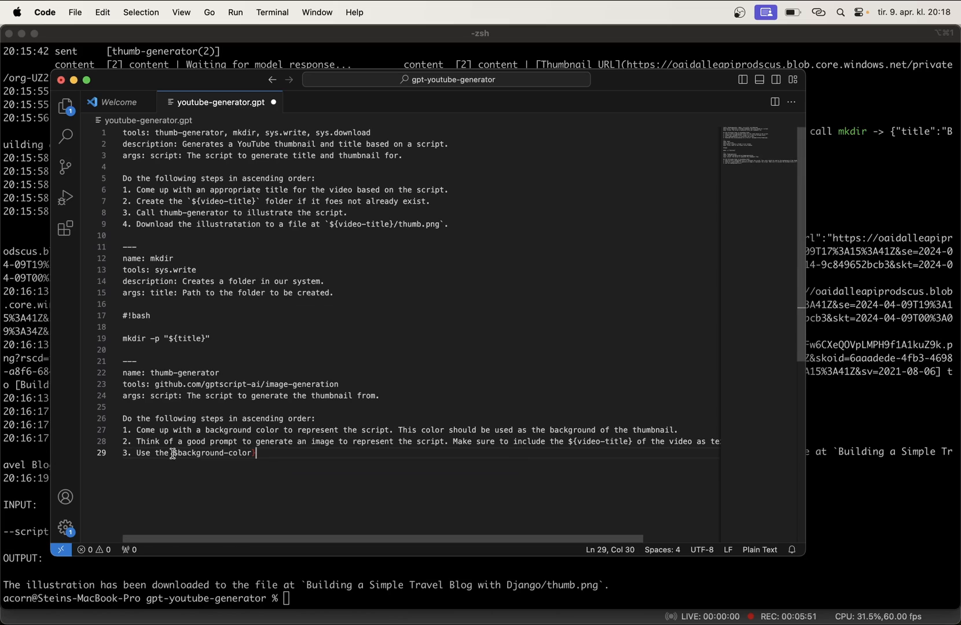
type("${")
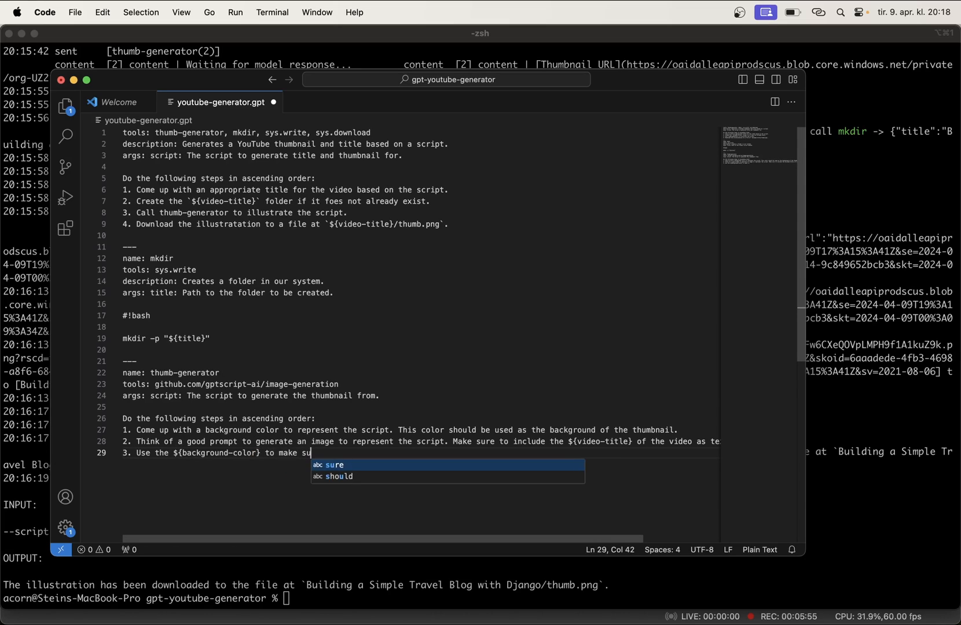
type("re the edges of the thumbnail fades out")
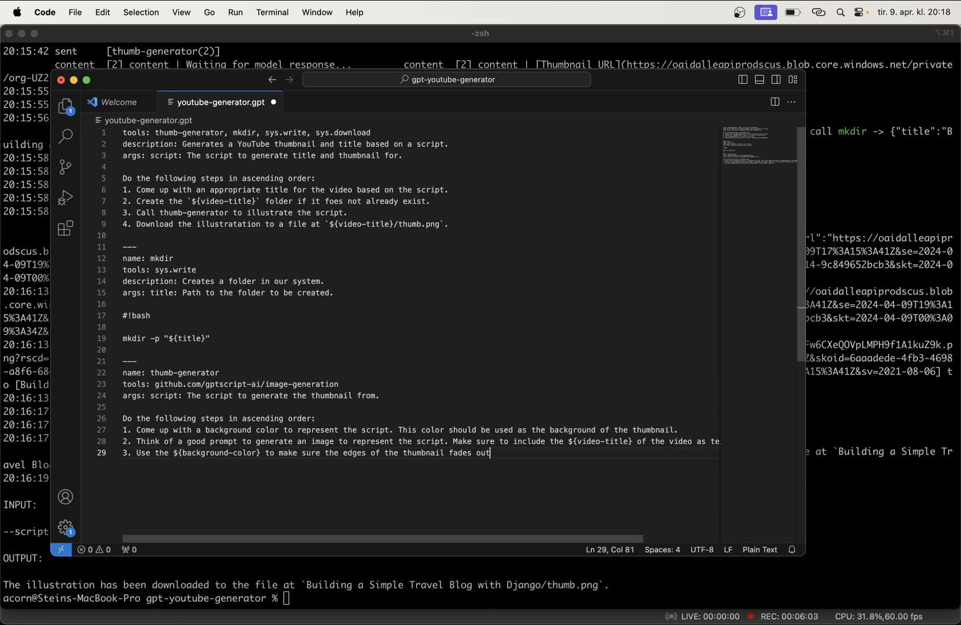
type(".")
left_click(419, 441)
type(" The thumbnail shoudl be 1792x1024")
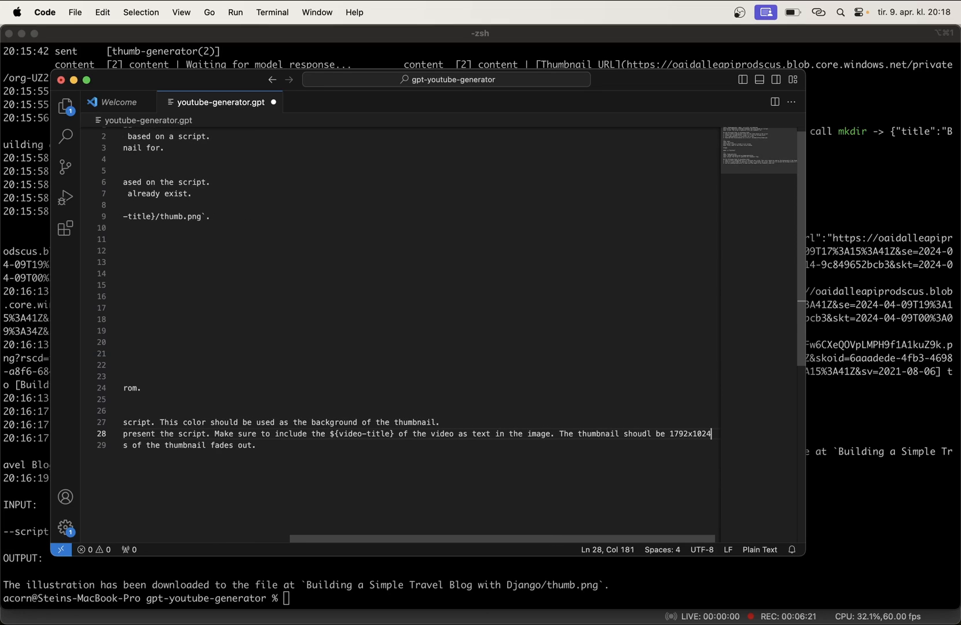
type(".")
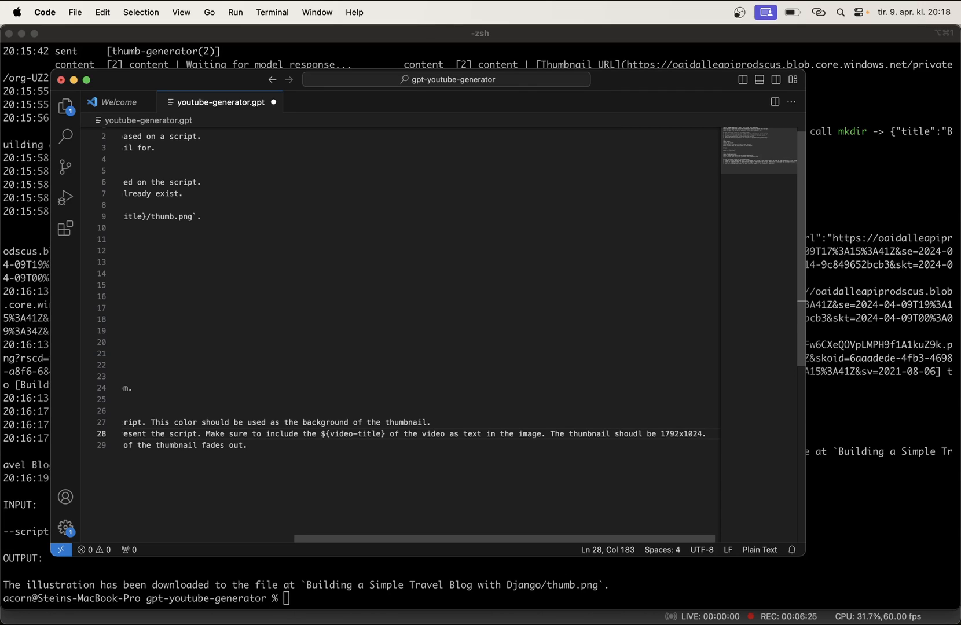
- Add a final step to only return the URL of the illustration
type("Only return th")
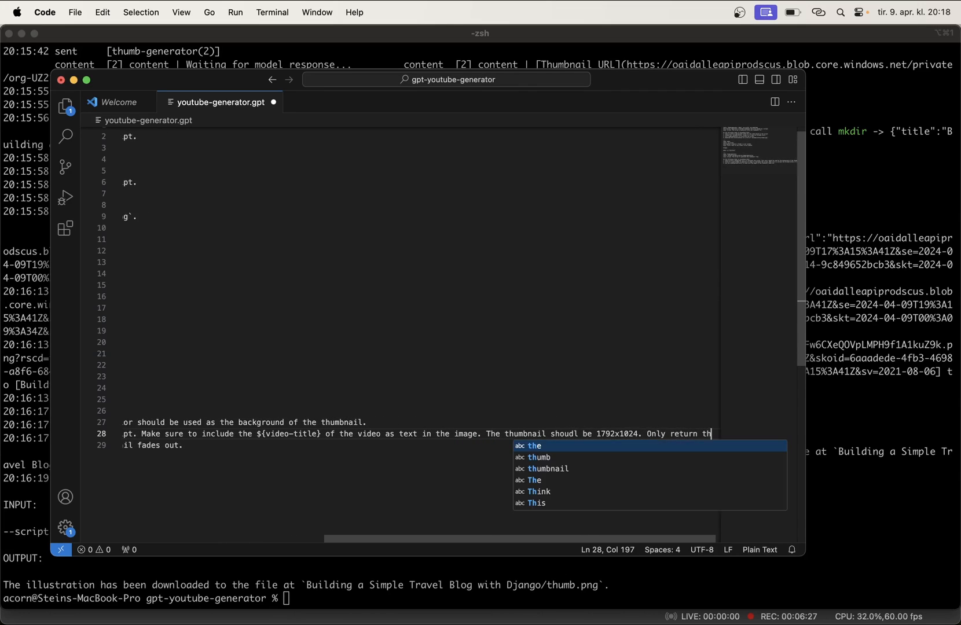
type("URL of the")
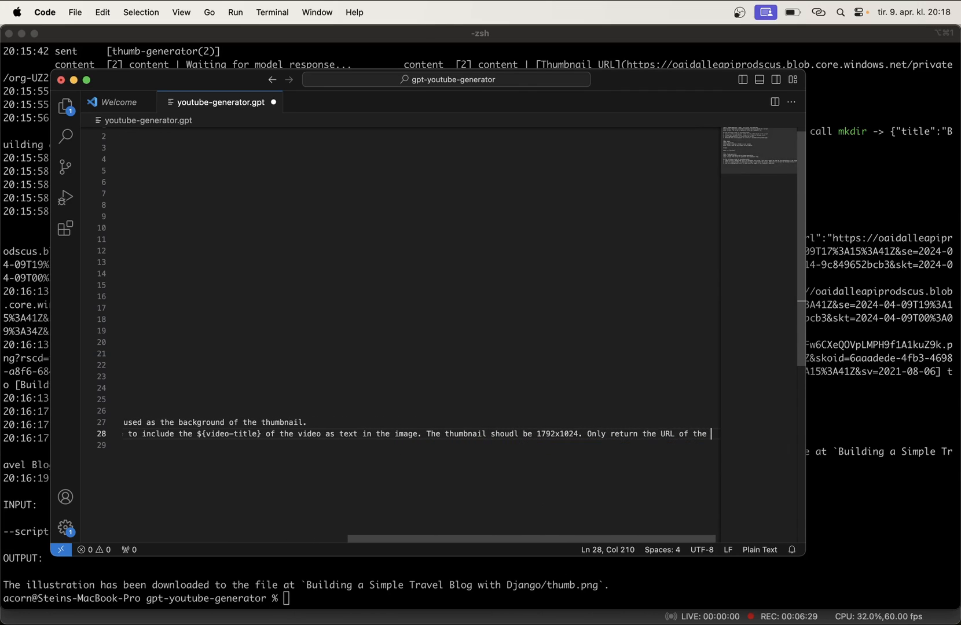
type("i")
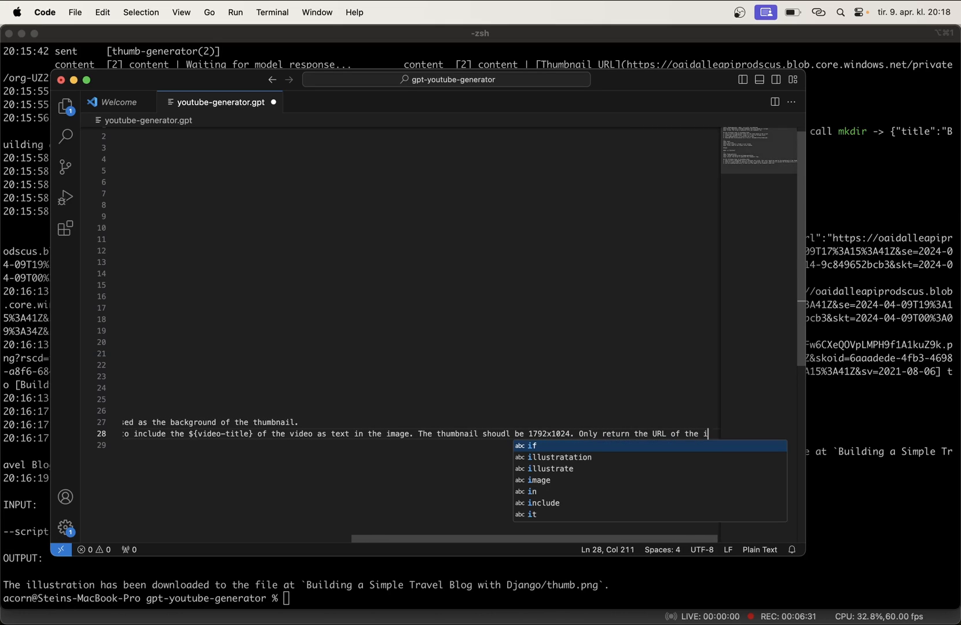
type("llustratation")
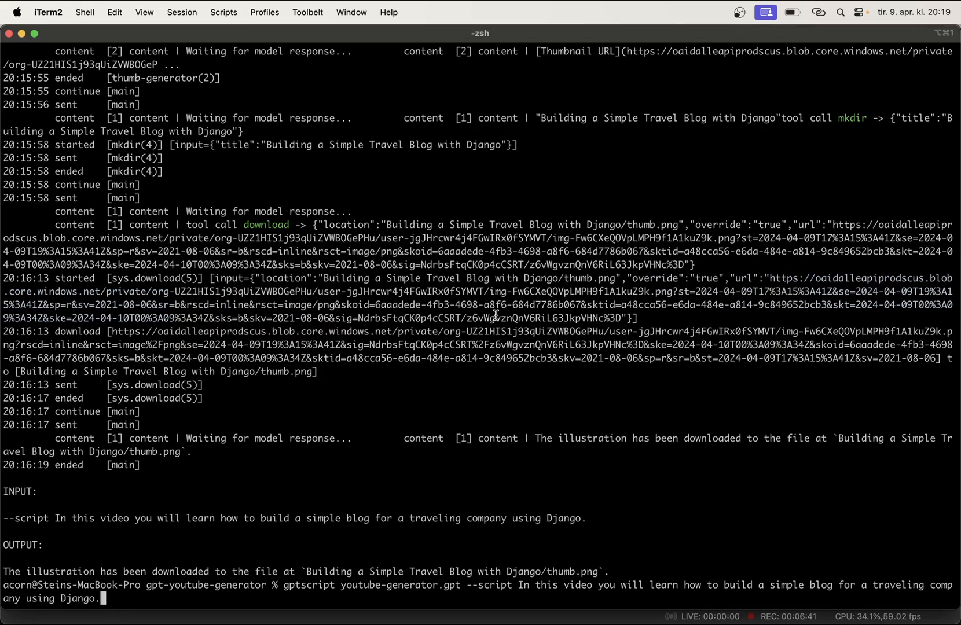
- Run the gptscript generator on the travel-blog script to produce a new 1792x1024 thumbnail
key("Return")
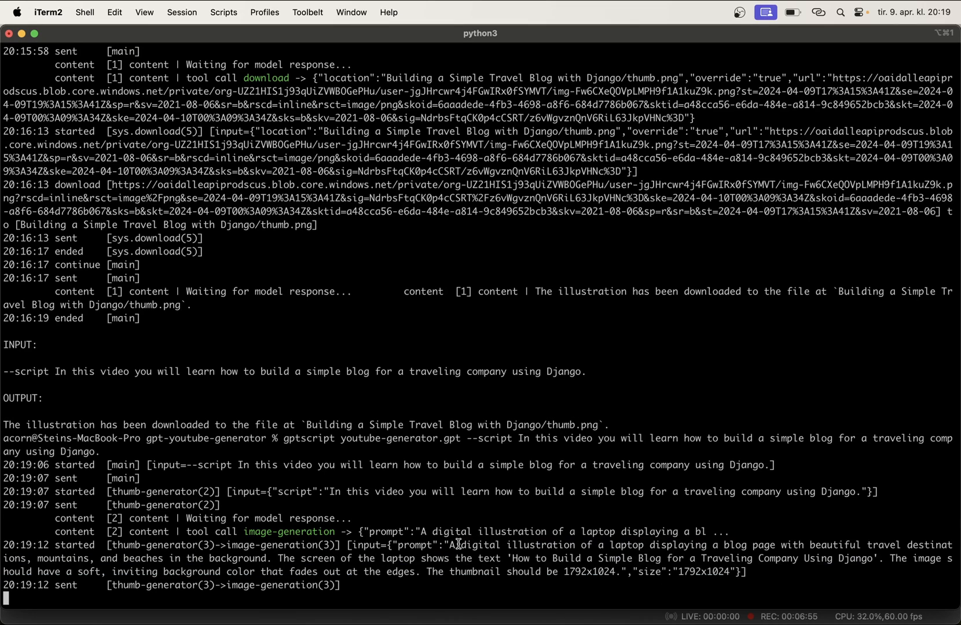
mouse_move(729, 548)
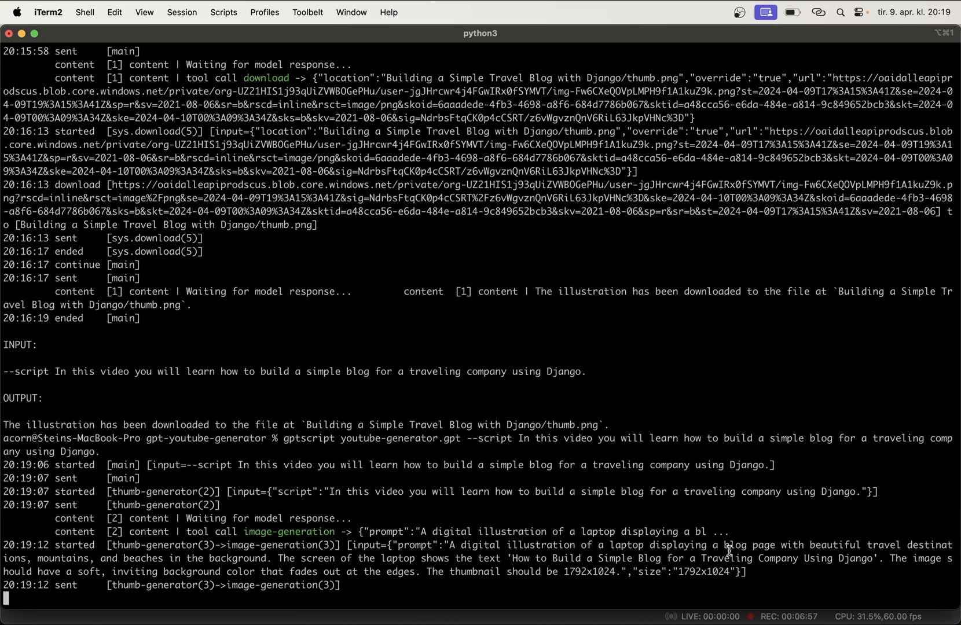
mouse_move(871, 546)
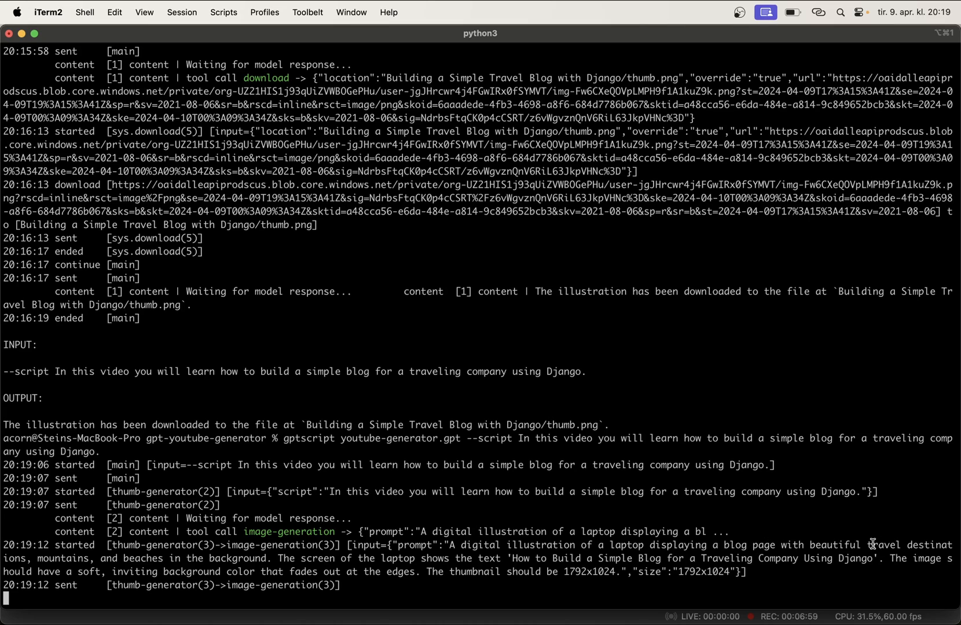
mouse_move(339, 563)
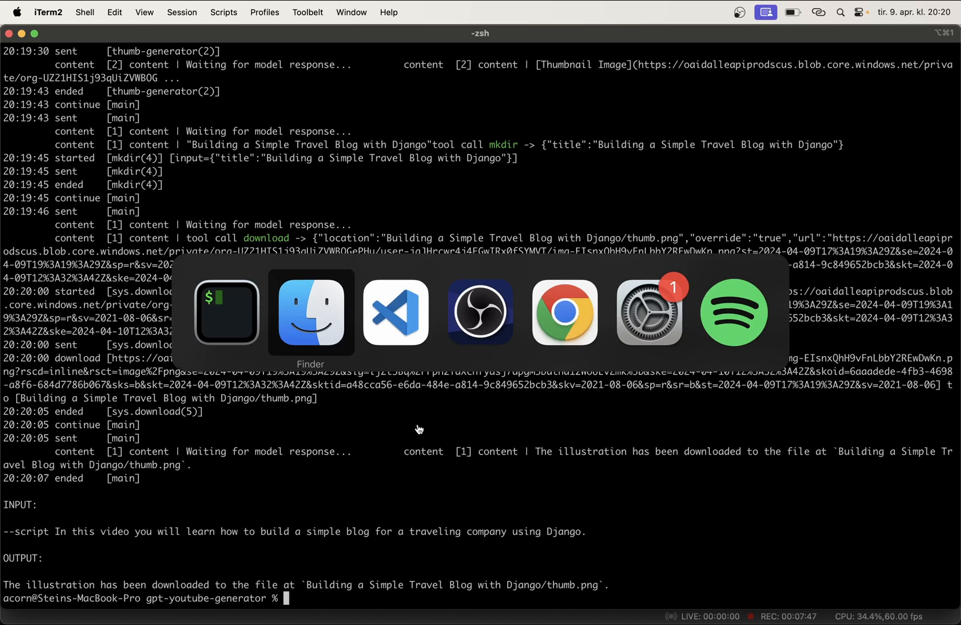
- Preview the new thumb.png showing a laptop with a travel blog page in Finder
left_click(310, 312)
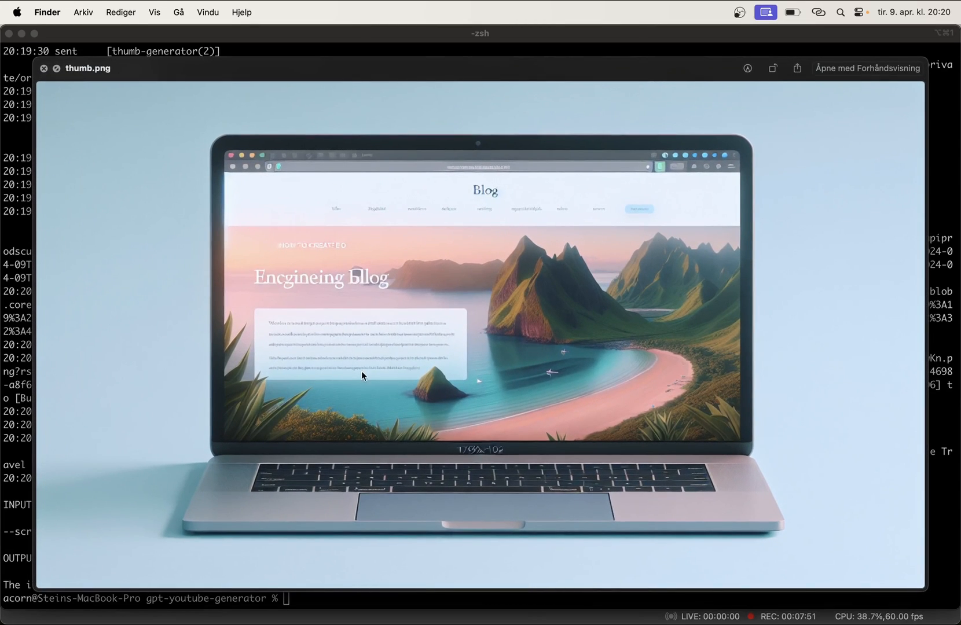
mouse_move(542, 453)
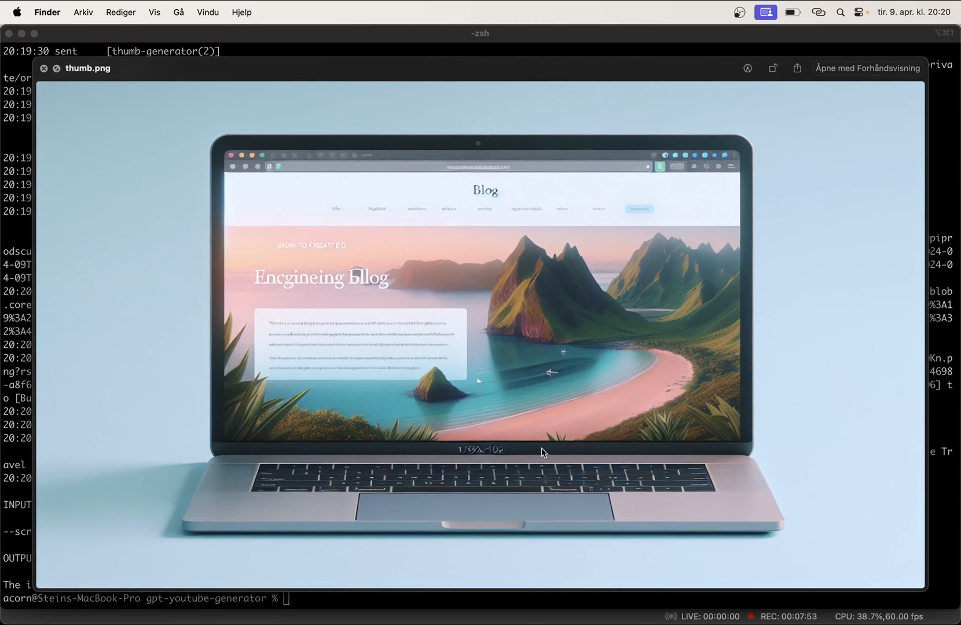
mouse_move(510, 325)
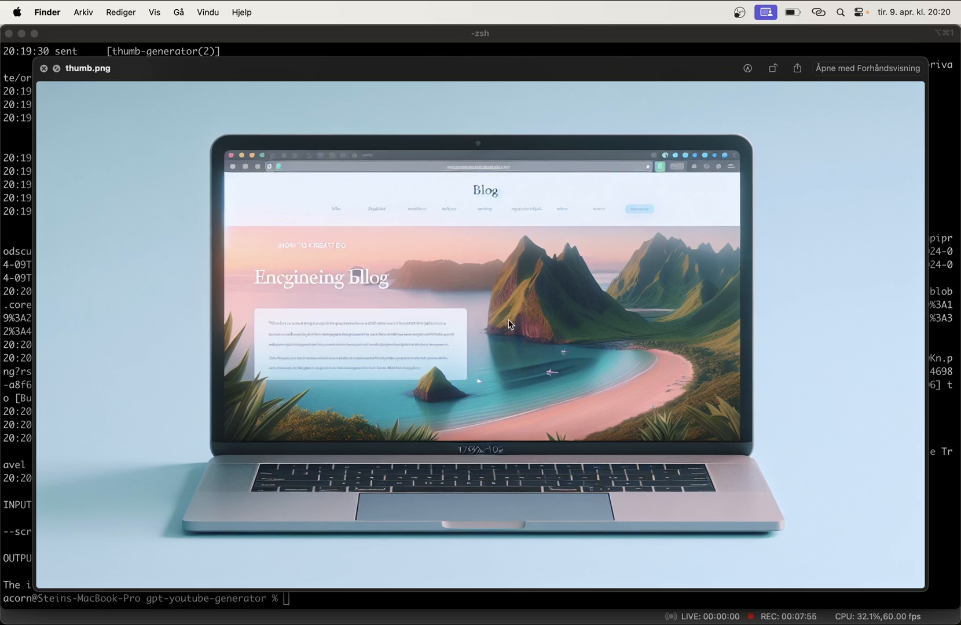
mouse_move(864, 383)
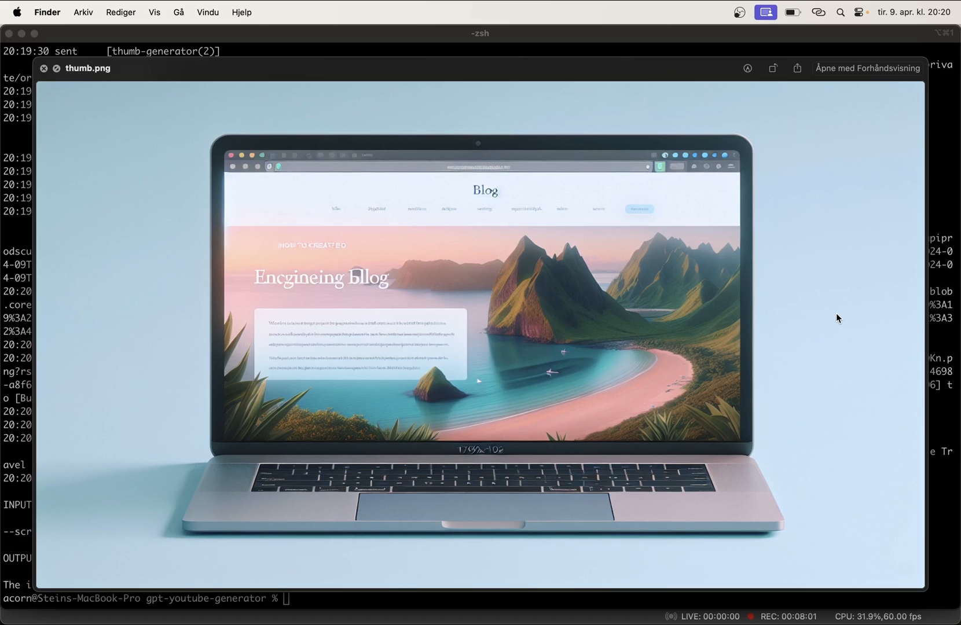
mouse_move(709, 325)
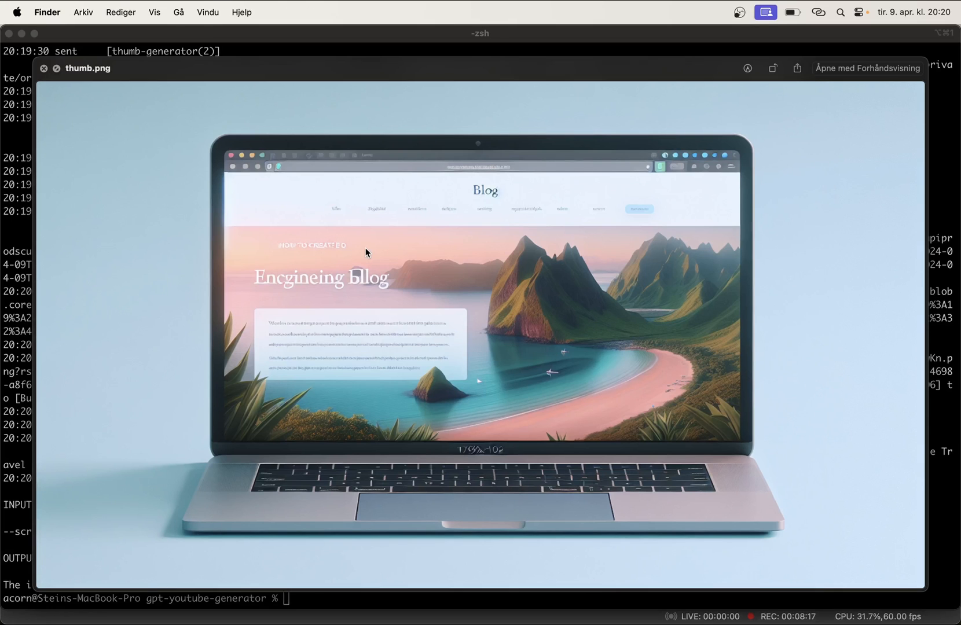
mouse_move(508, 307)
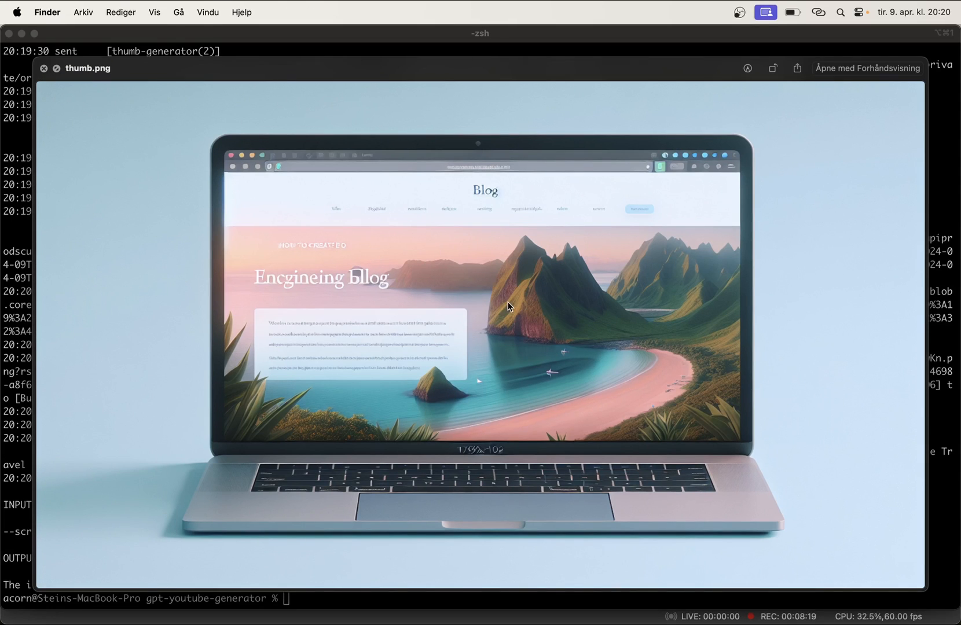
mouse_move(417, 327)
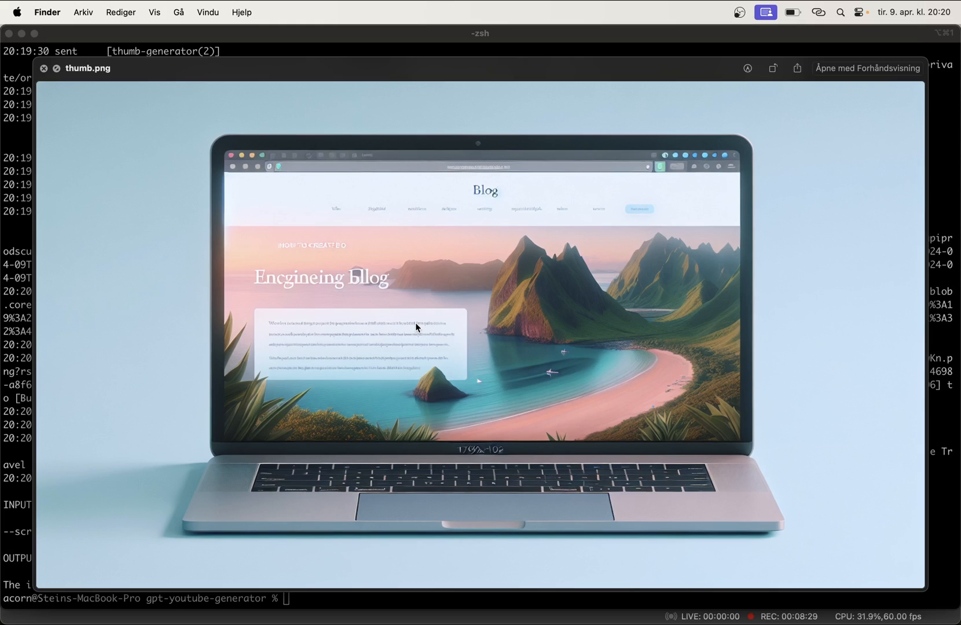
mouse_move(467, 367)
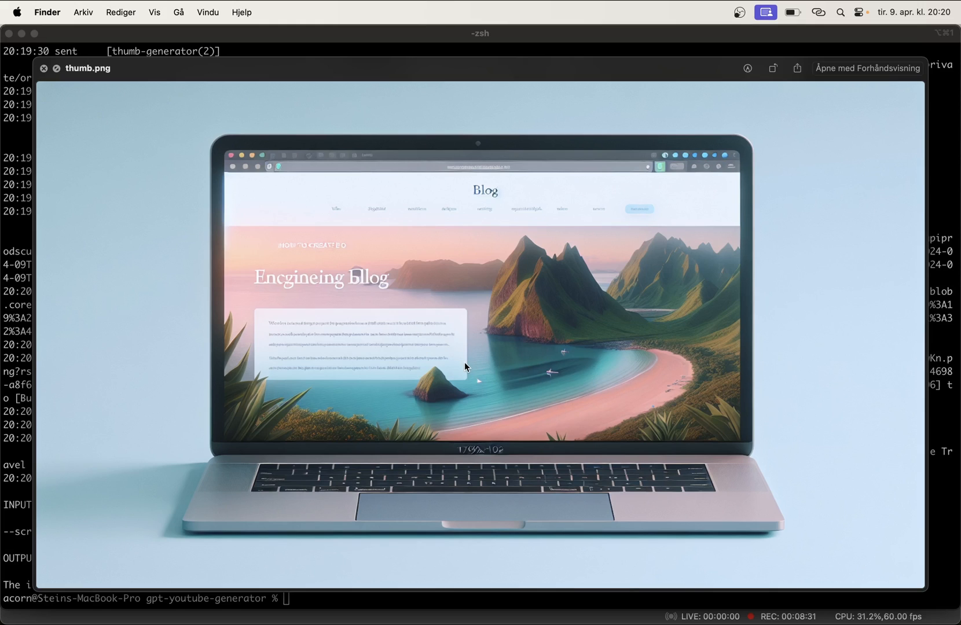